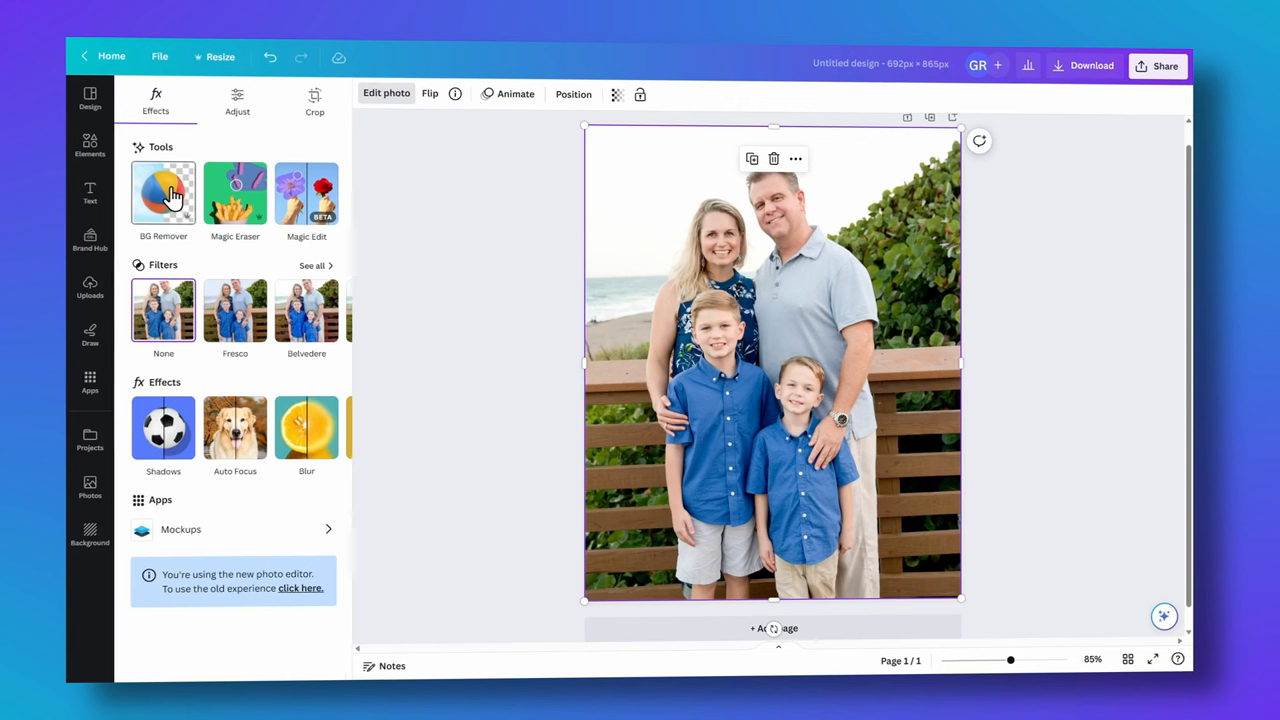
Step: Preview the family cutout on a beach background, then return to the home dashboard
click(167, 195)
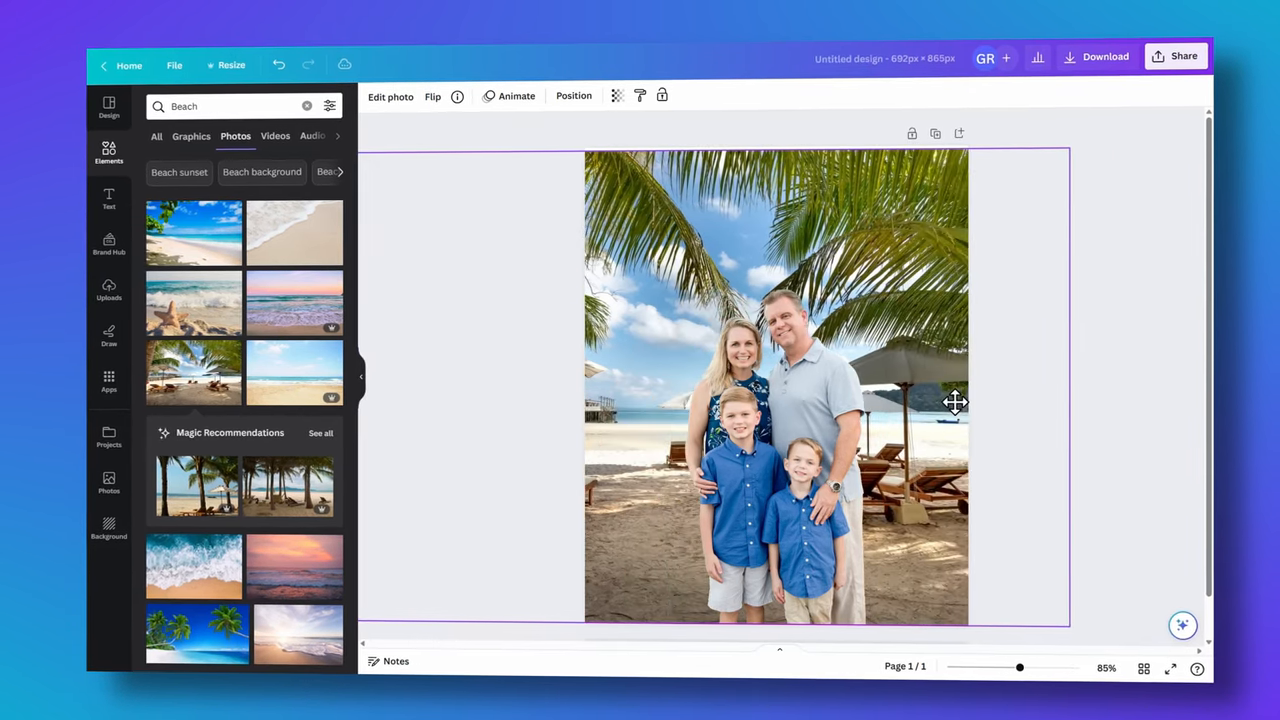
click(128, 65)
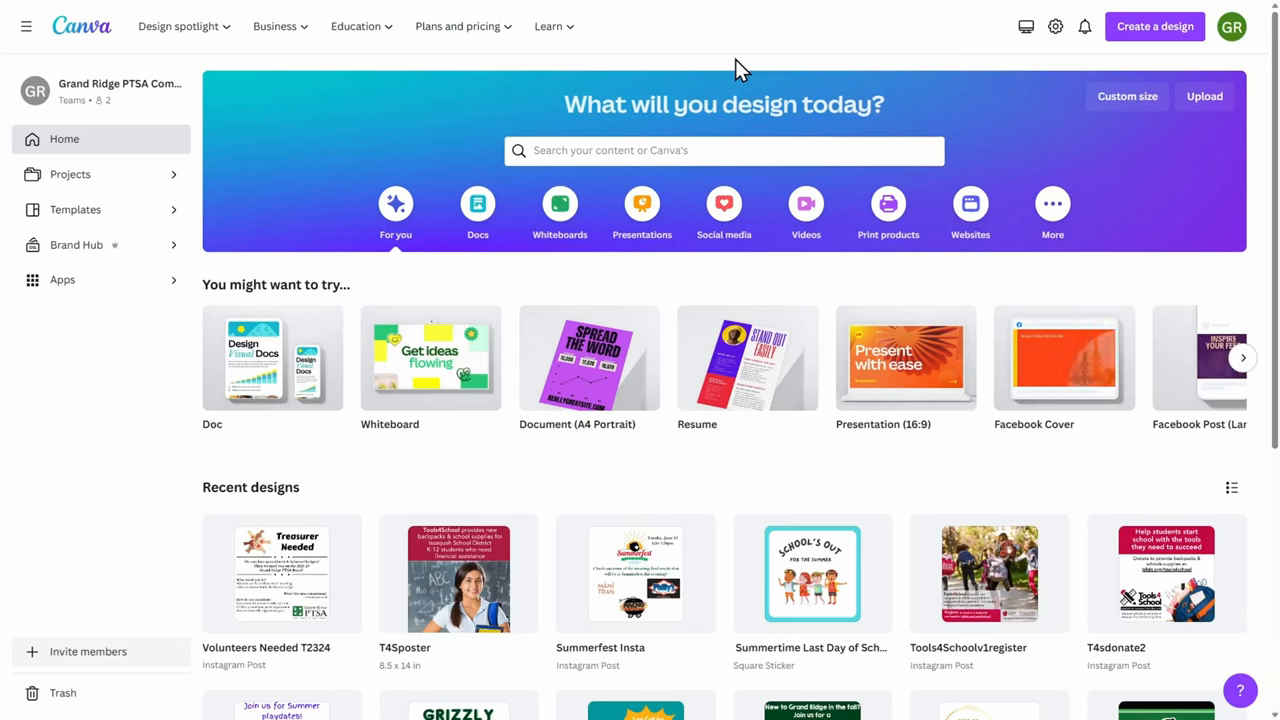
Step: Go to the Photo editor page from the Design spotlight menu
click(178, 26)
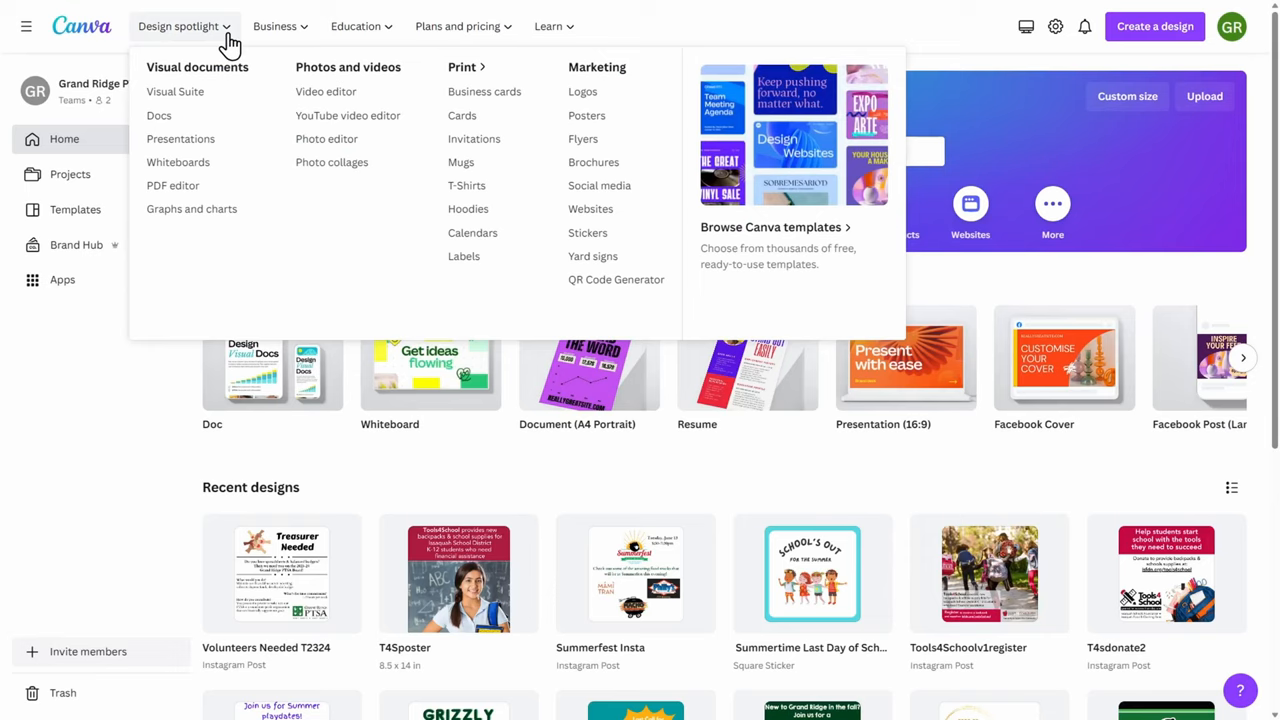
mouse_move(267, 76)
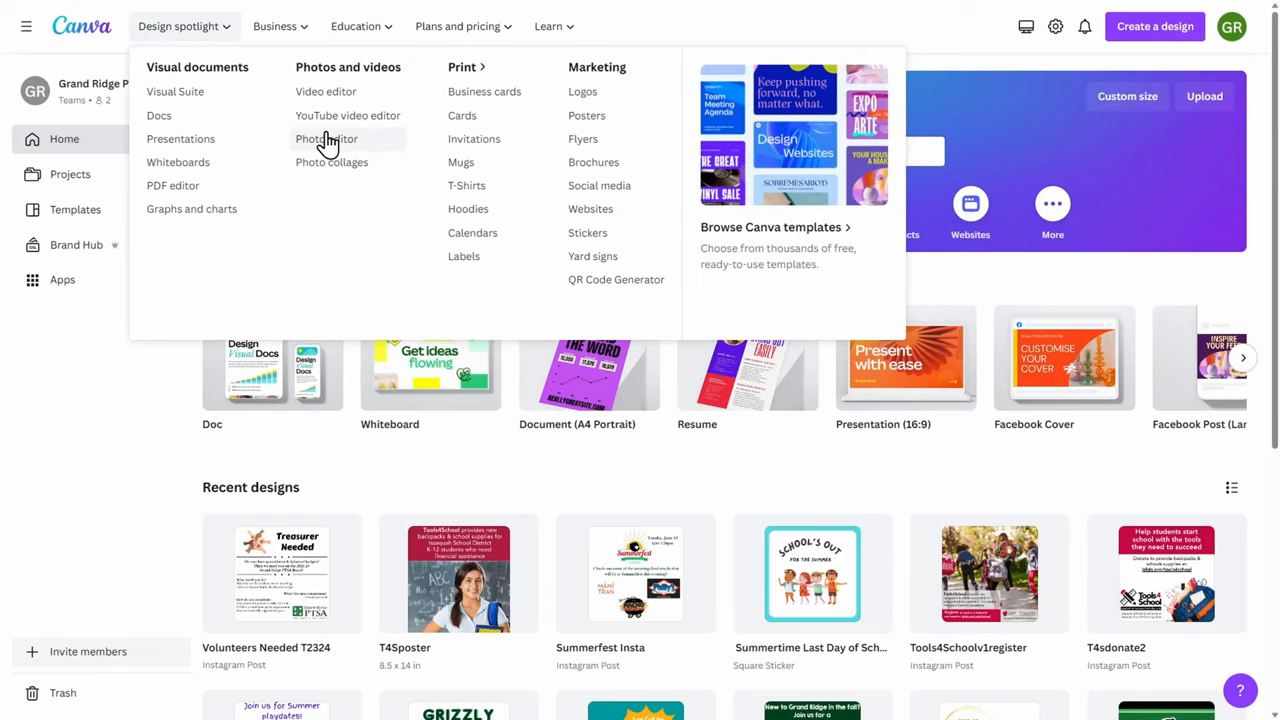
click(327, 139)
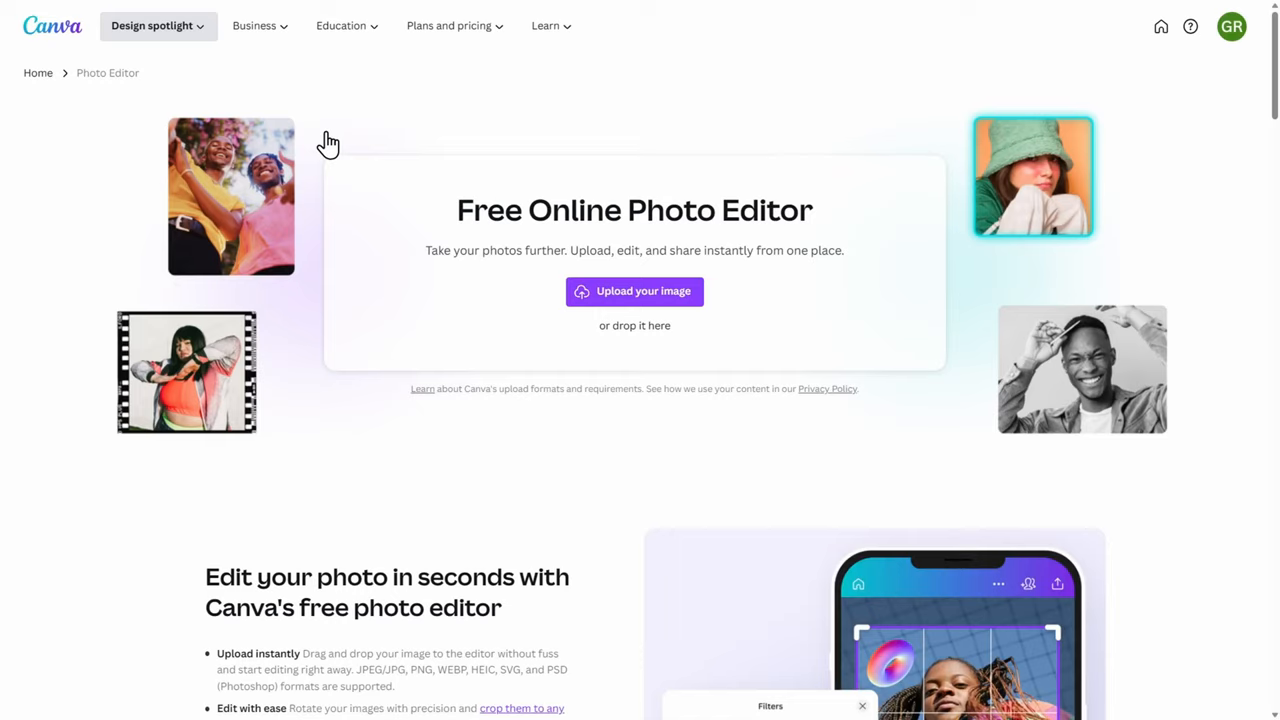
mouse_move(634, 291)
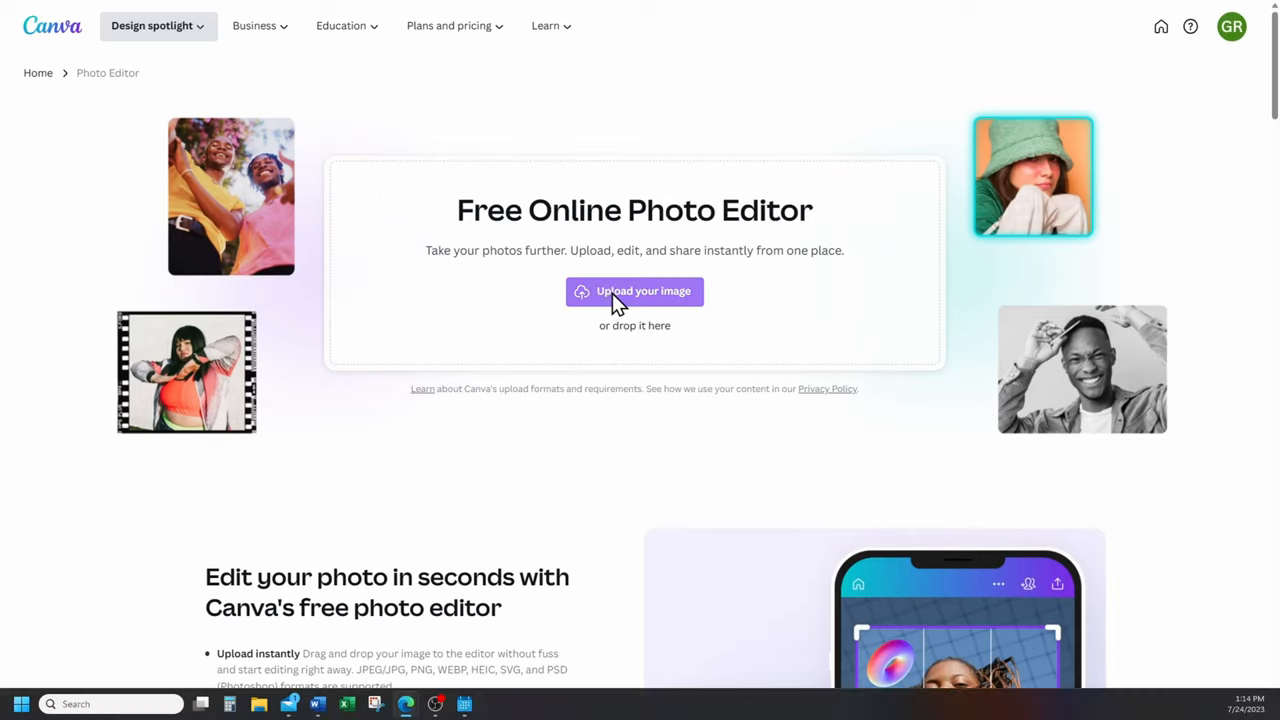
Step: Upload 'Family Photo' from the computer as a new design
click(634, 291)
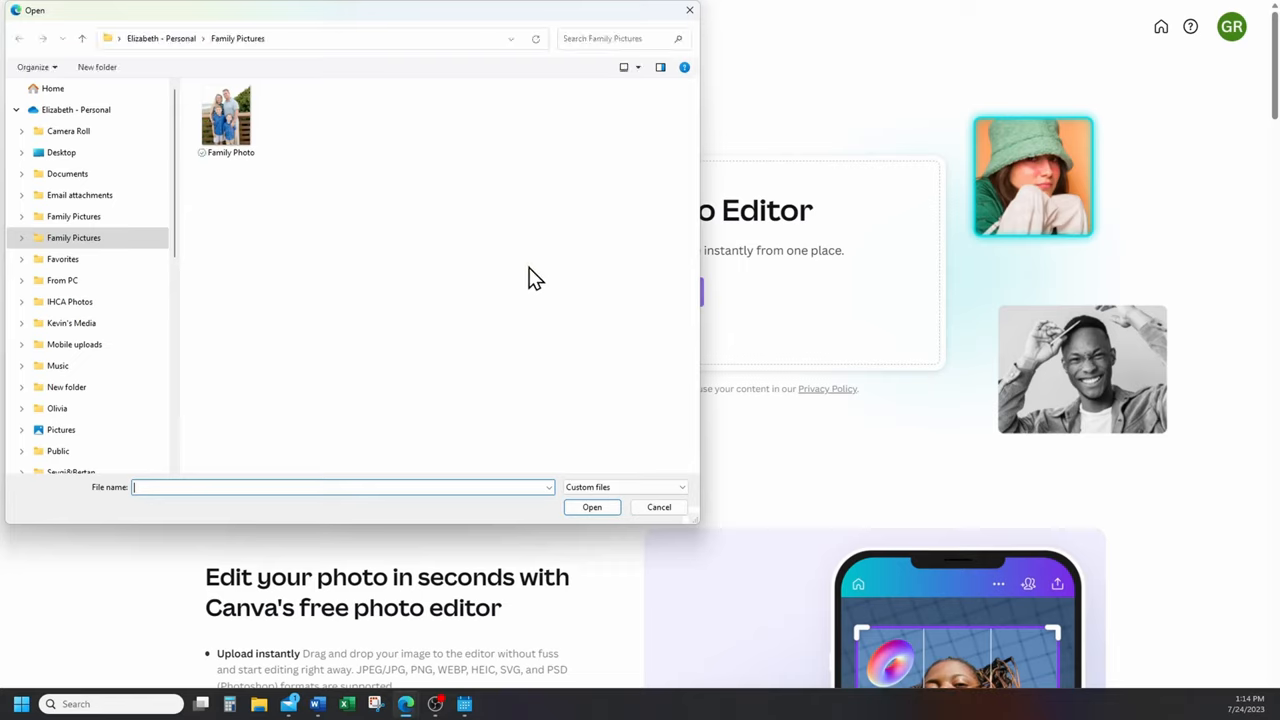
mouse_move(417, 222)
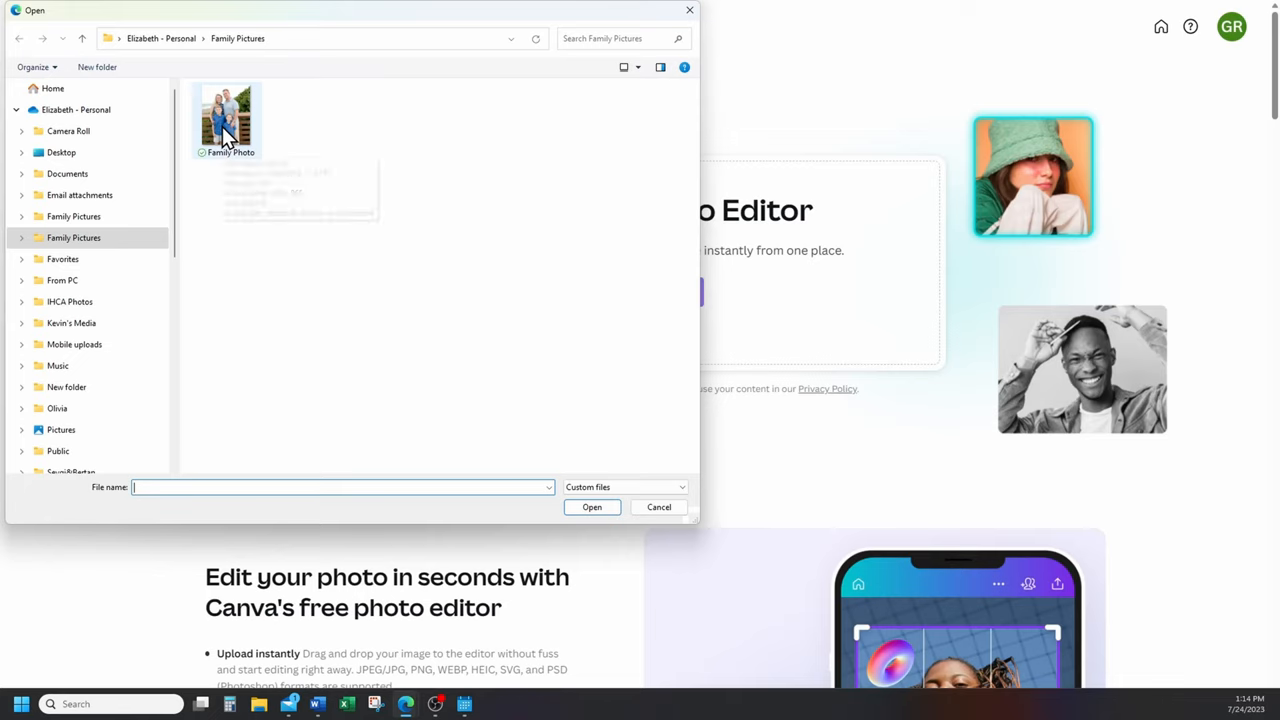
click(592, 507)
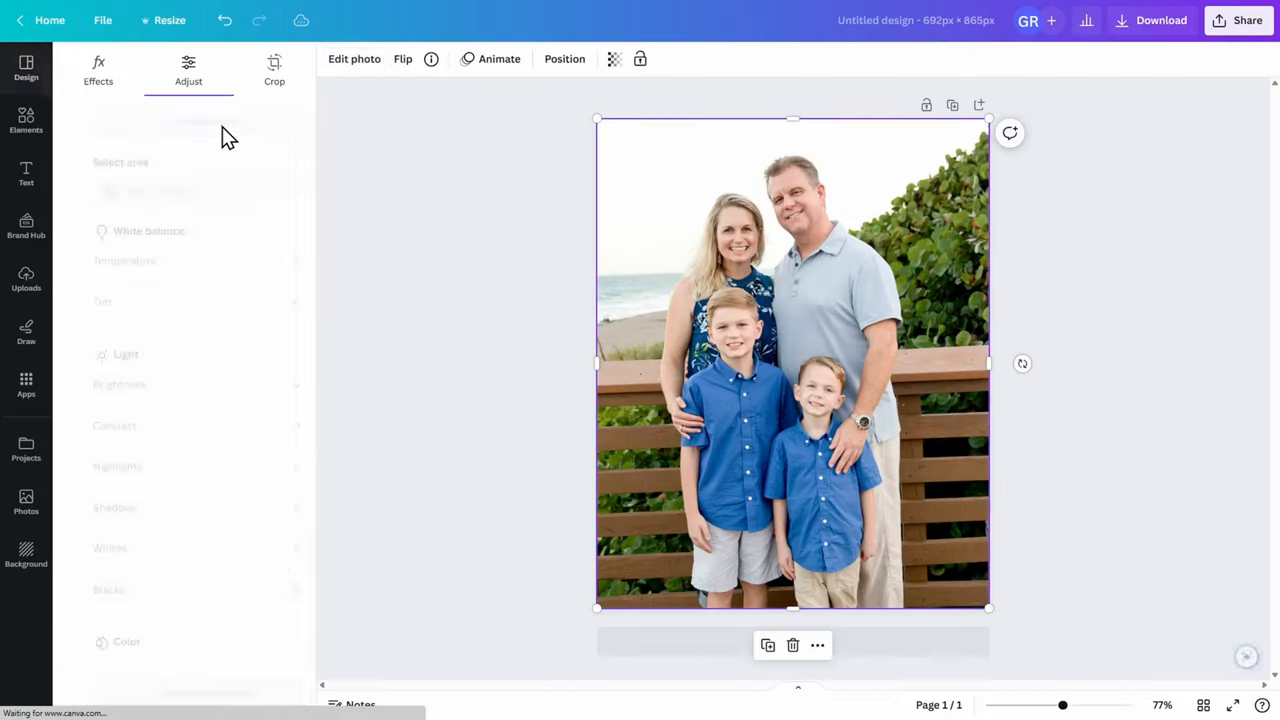
click(188, 70)
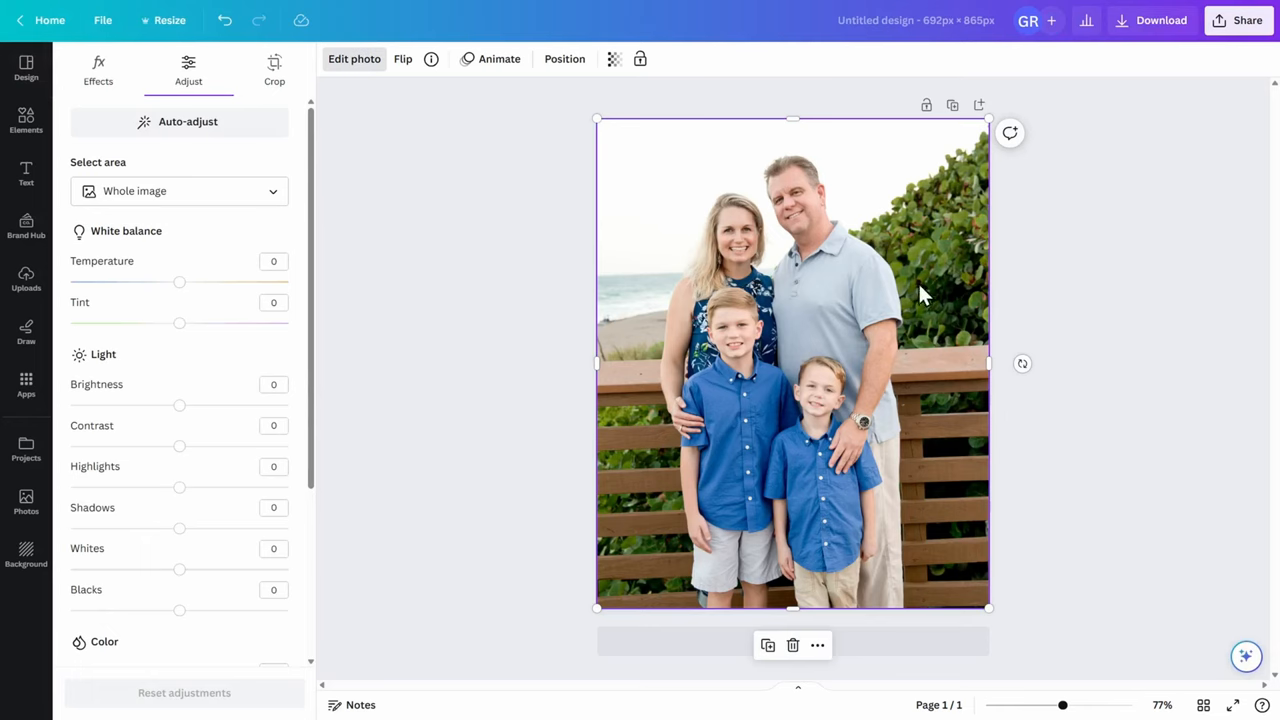
mouse_move(1063, 707)
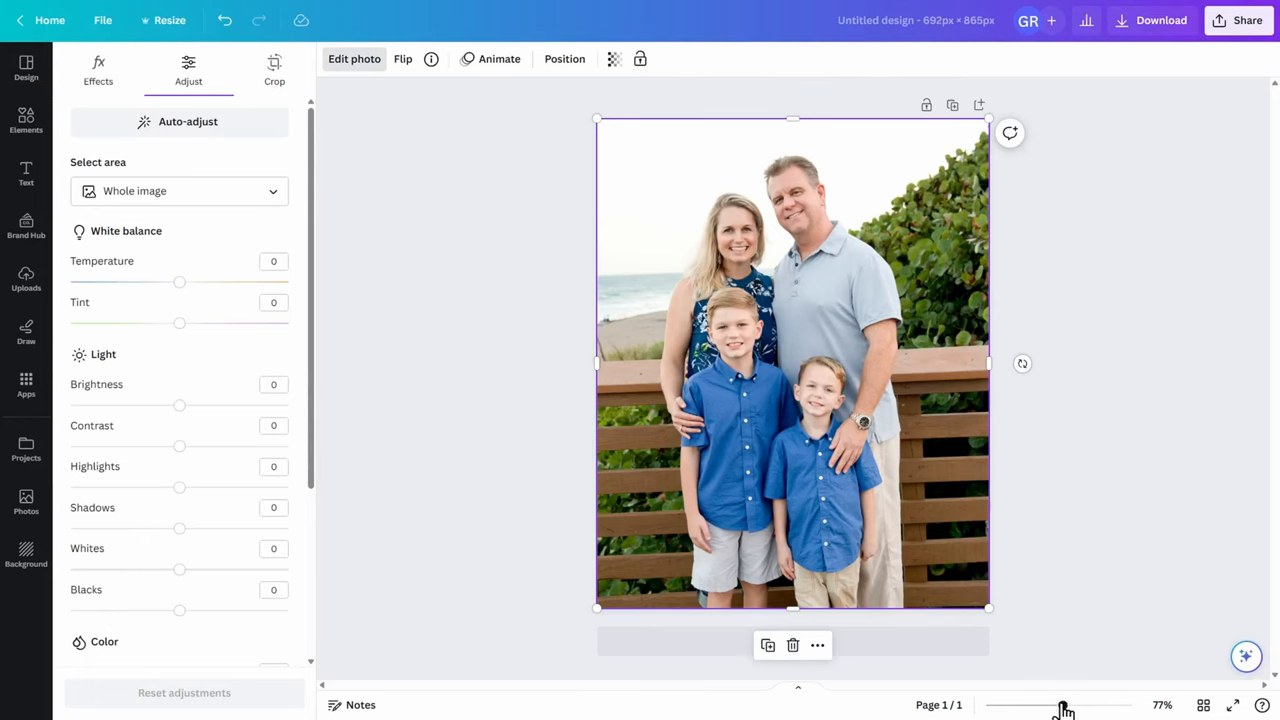
drag(1063, 705, 1077, 705)
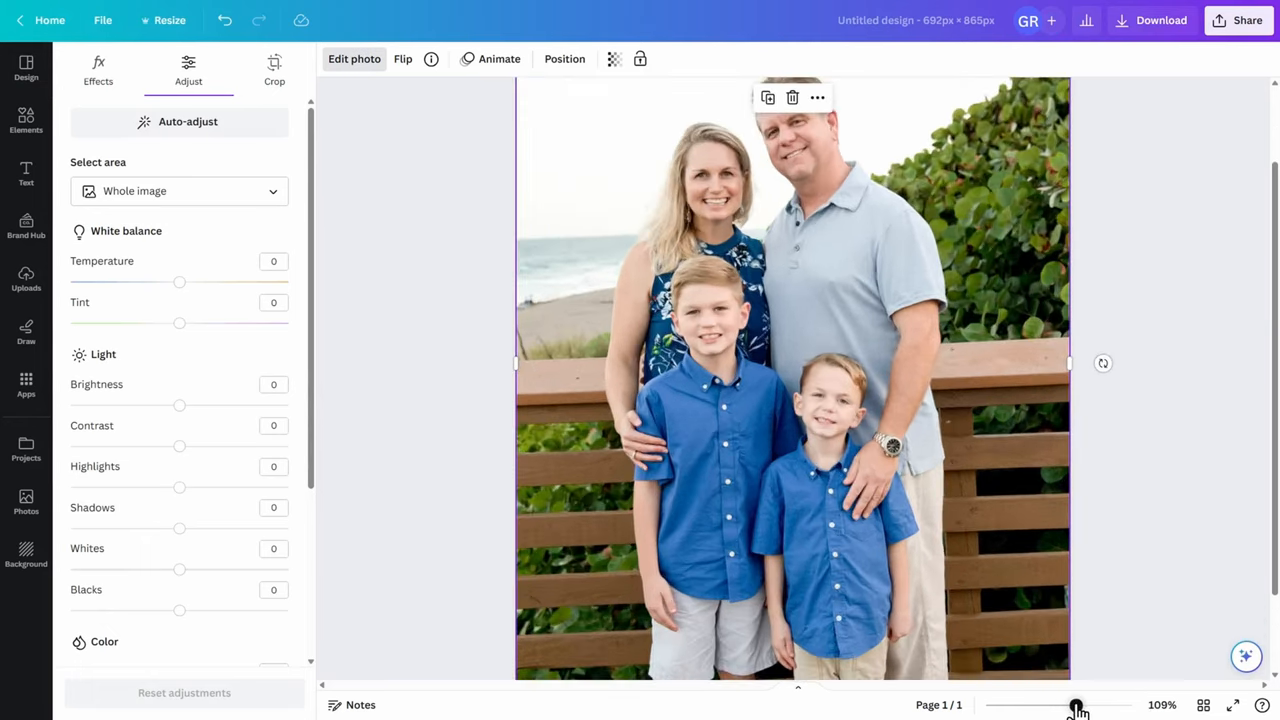
drag(1078, 705, 1065, 705)
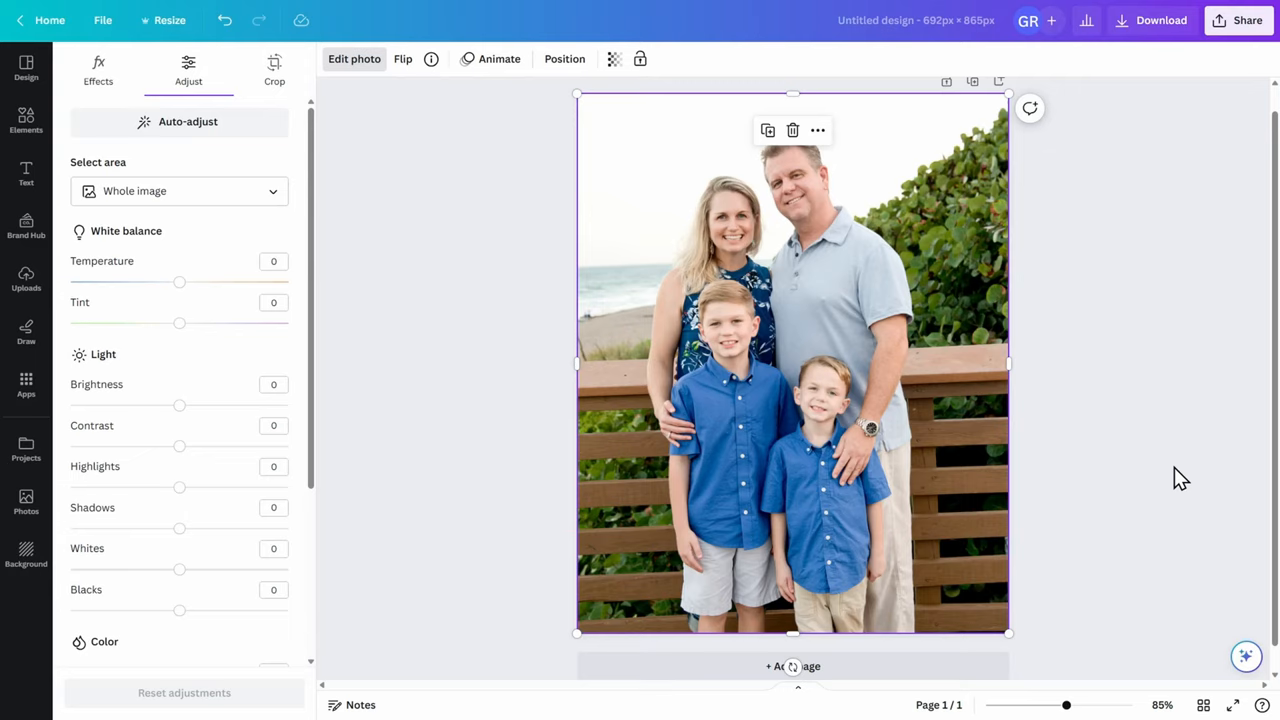
mouse_move(365, 95)
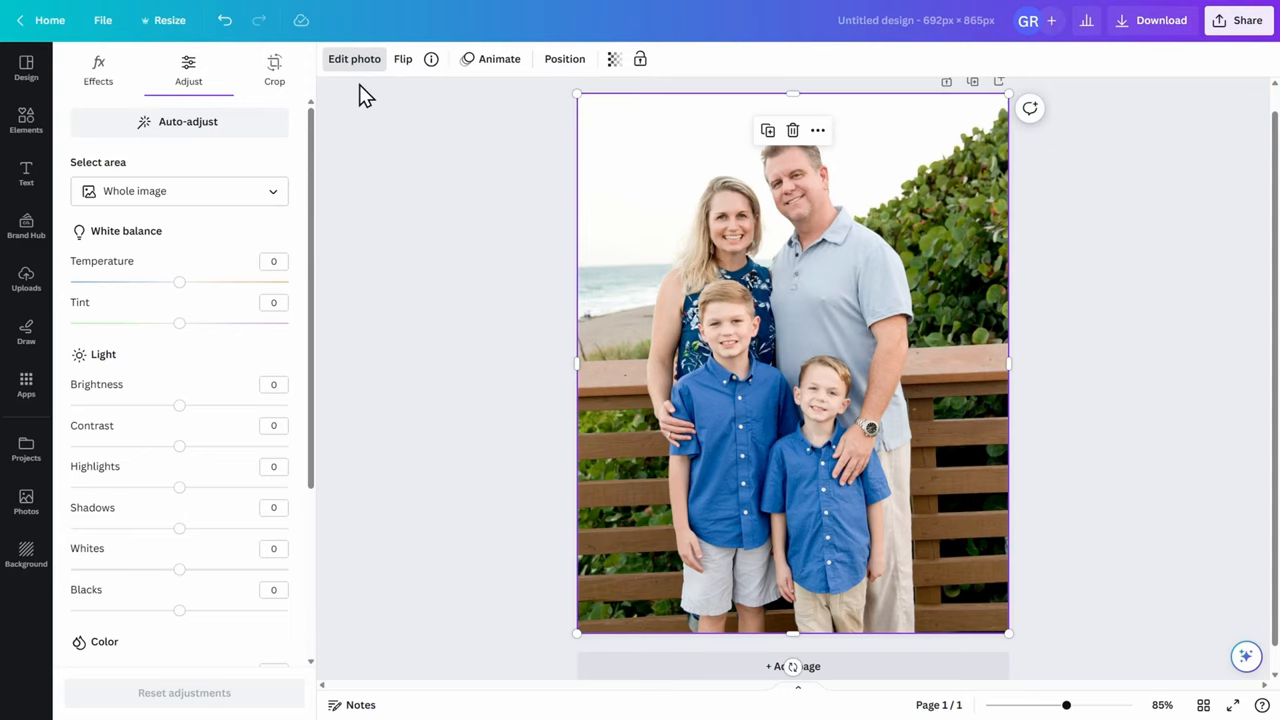
mouse_move(354, 75)
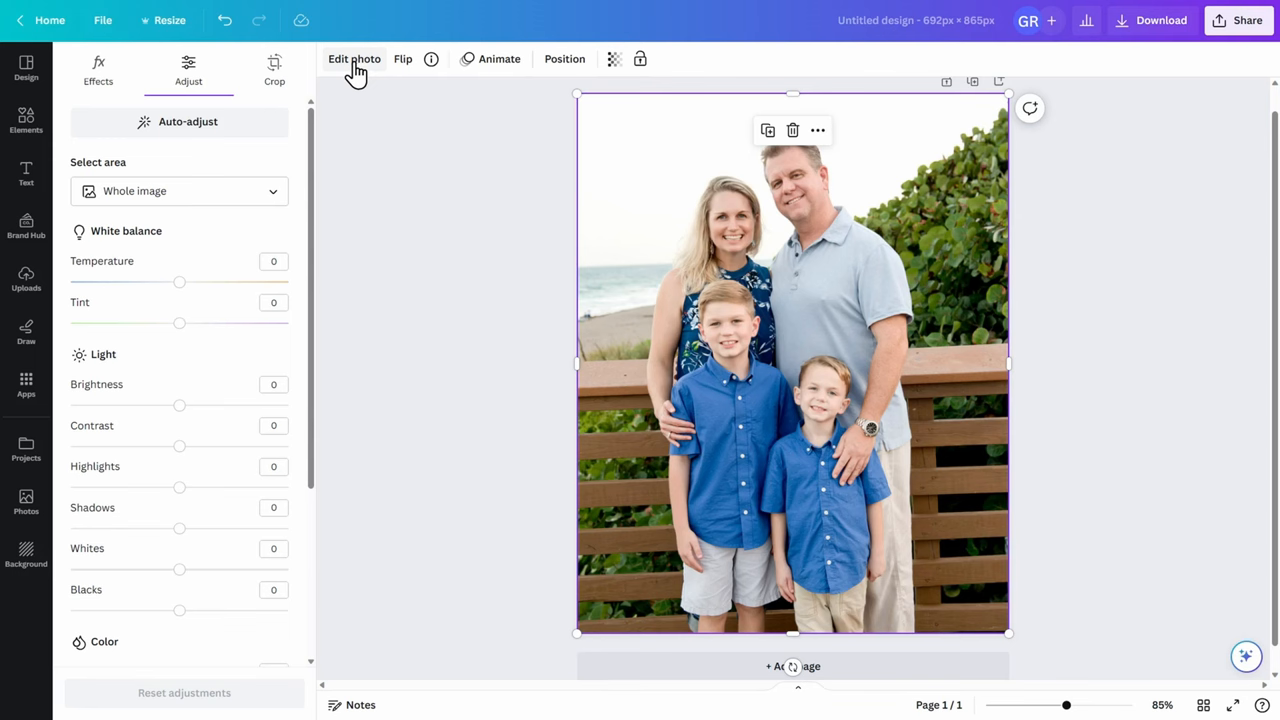
Step: Apply BG Remover to strip the beach-and-railing background from the family photo
click(98, 70)
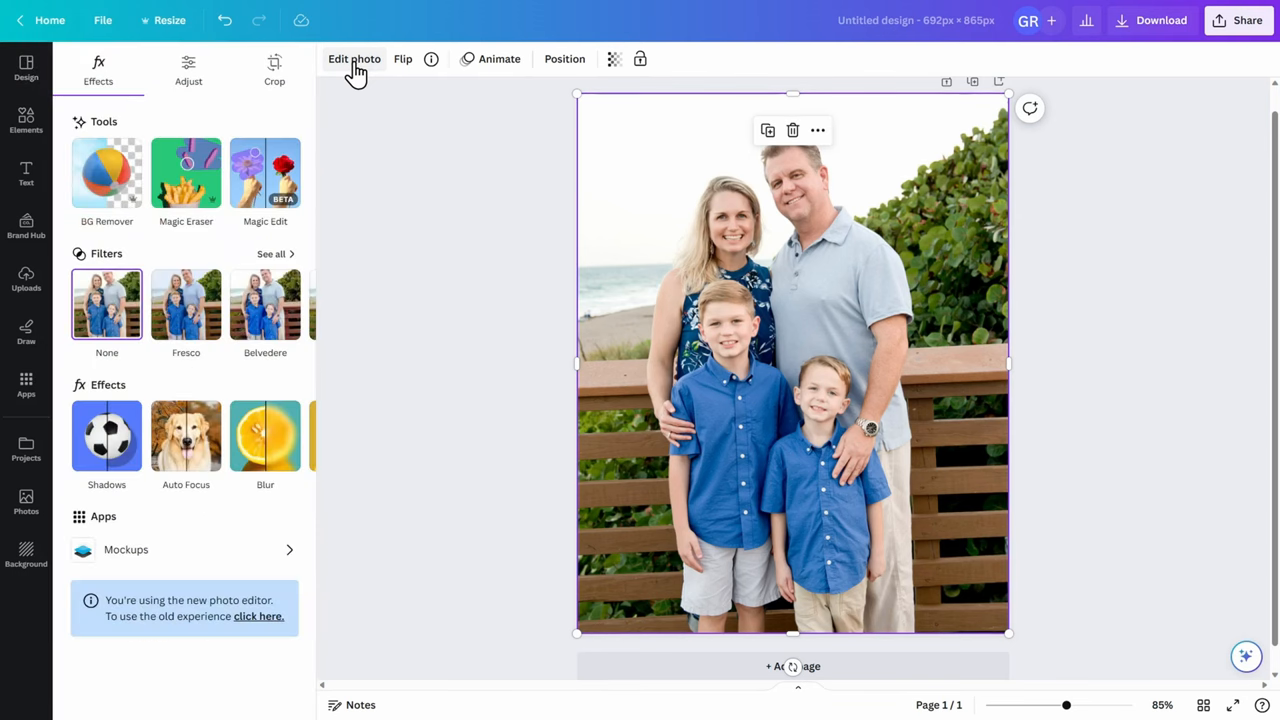
mouse_move(406, 120)
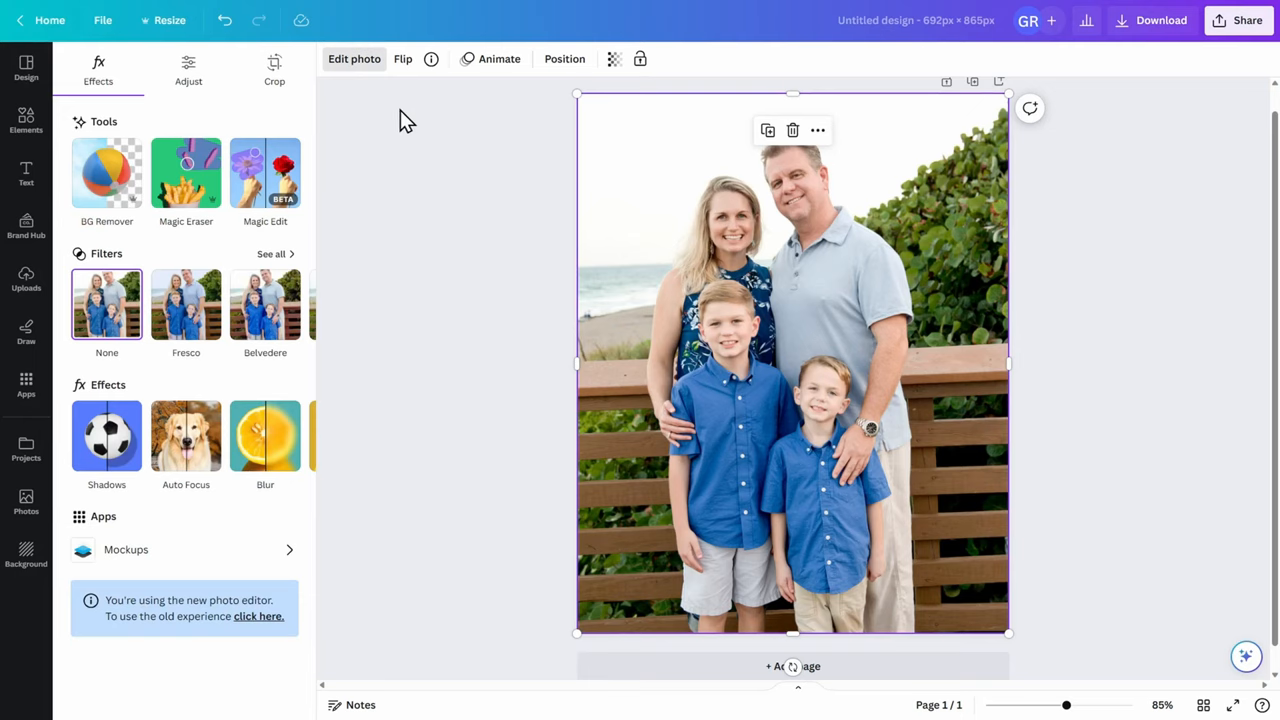
mouse_move(334, 115)
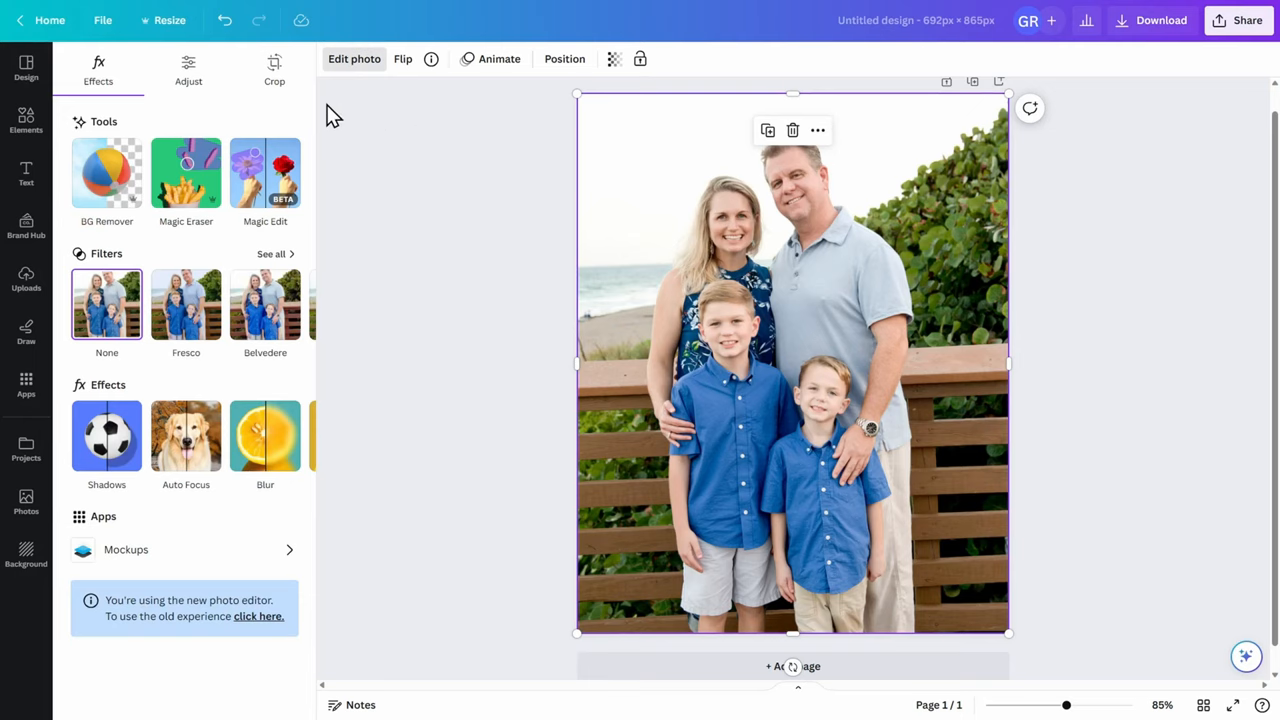
mouse_move(280, 115)
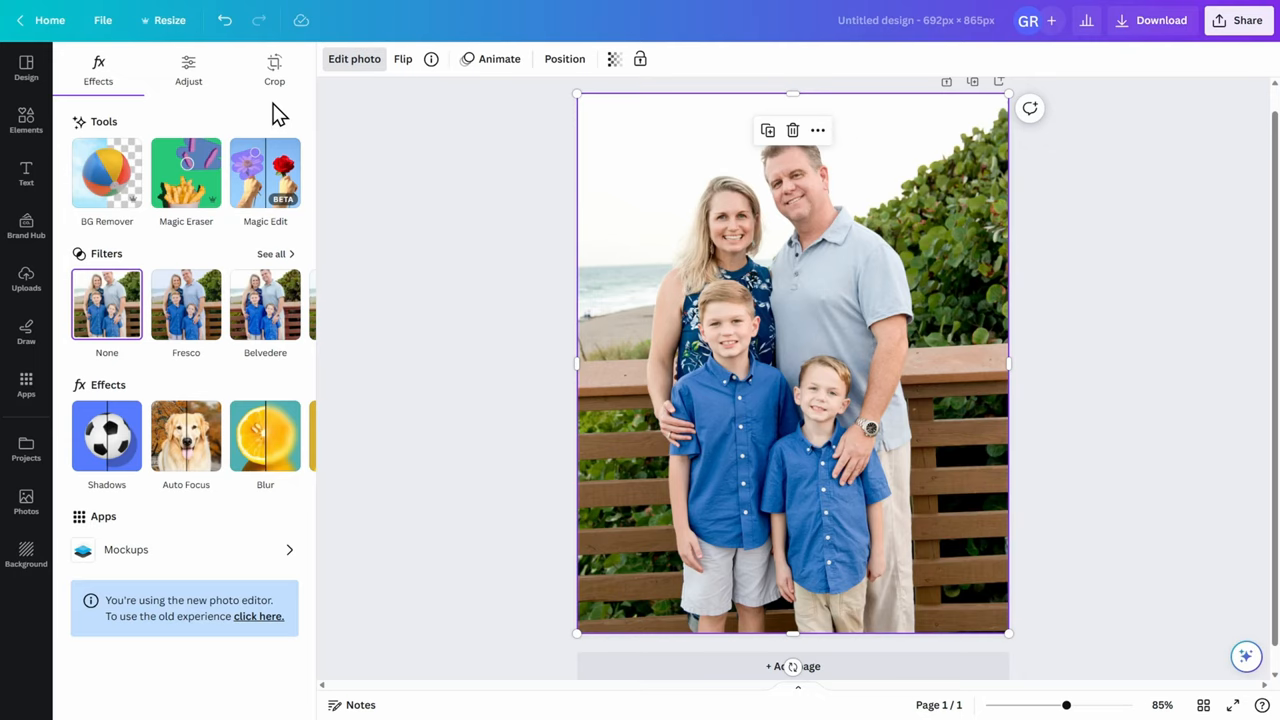
mouse_move(152, 150)
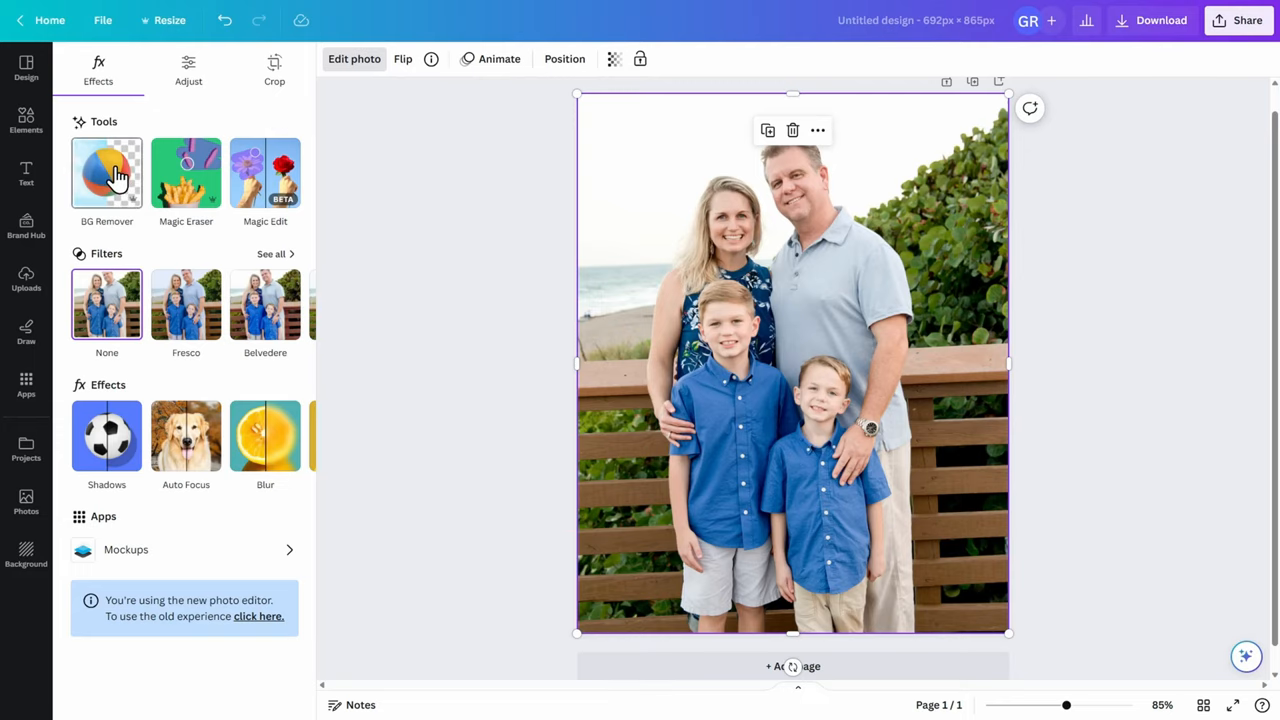
click(106, 173)
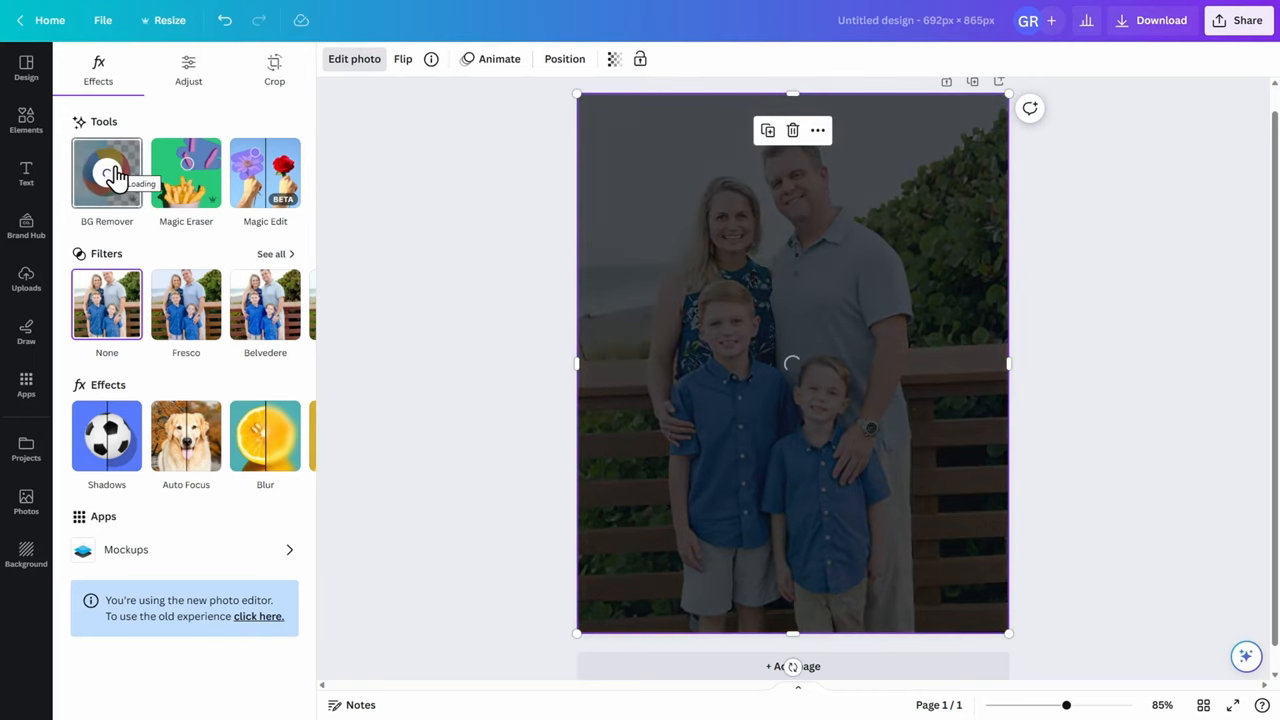
click(106, 174)
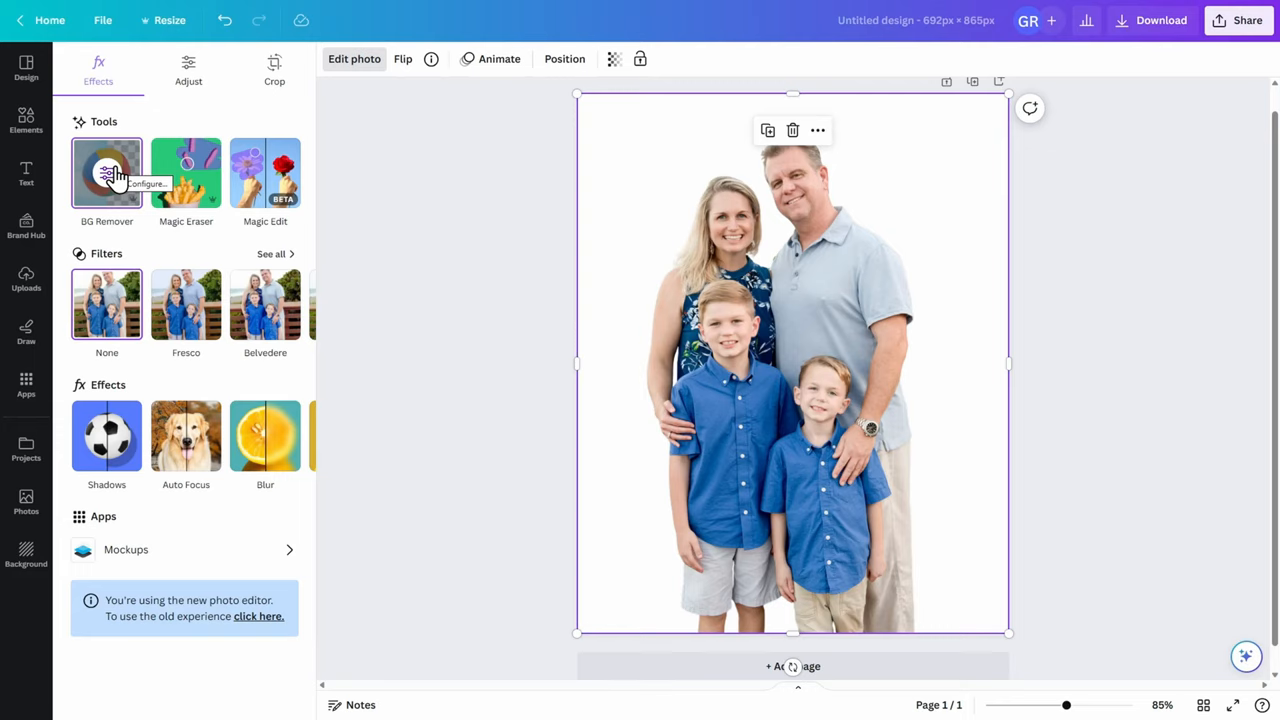
mouse_move(806, 290)
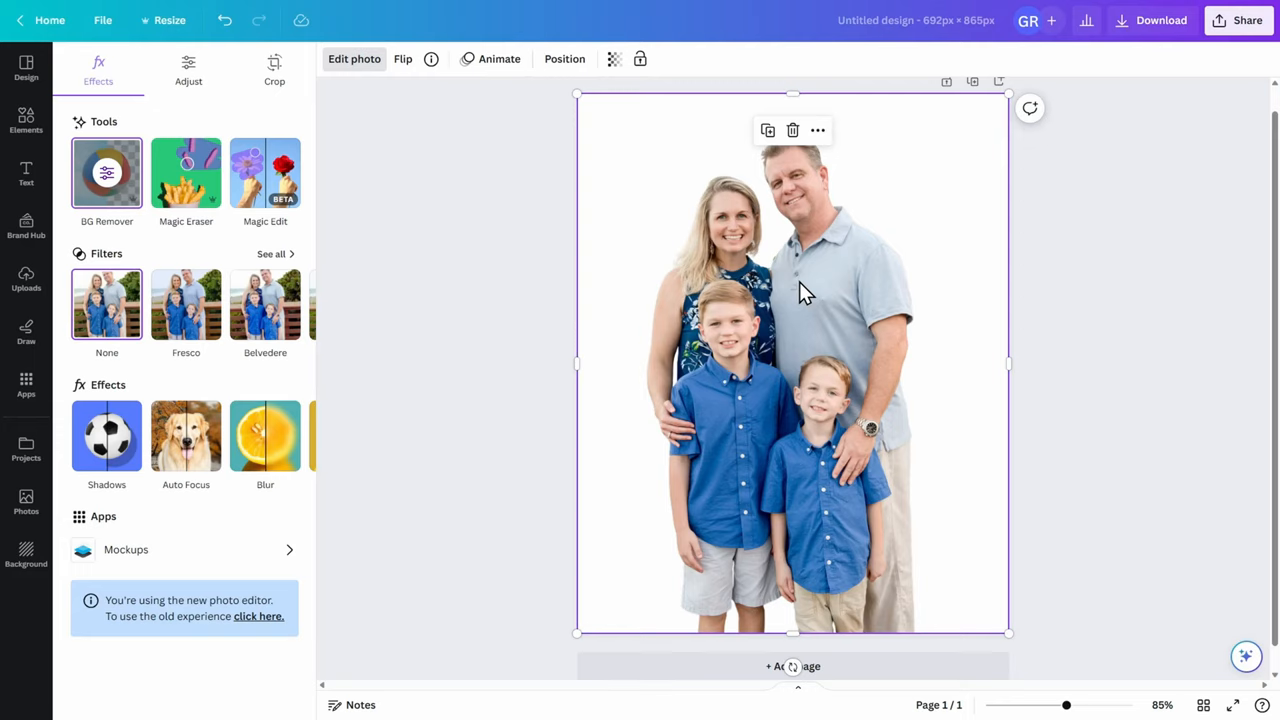
mouse_move(26, 120)
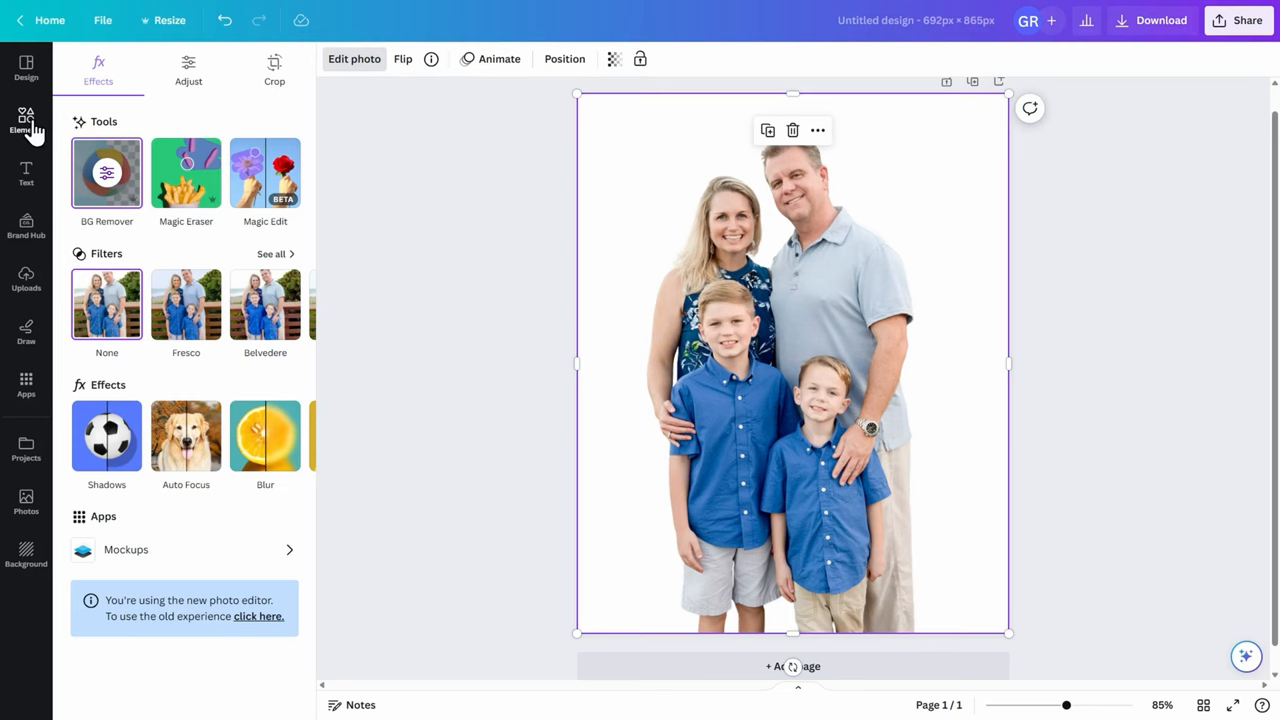
Step: Search Elements for 'Beach' and show all photo results
click(26, 120)
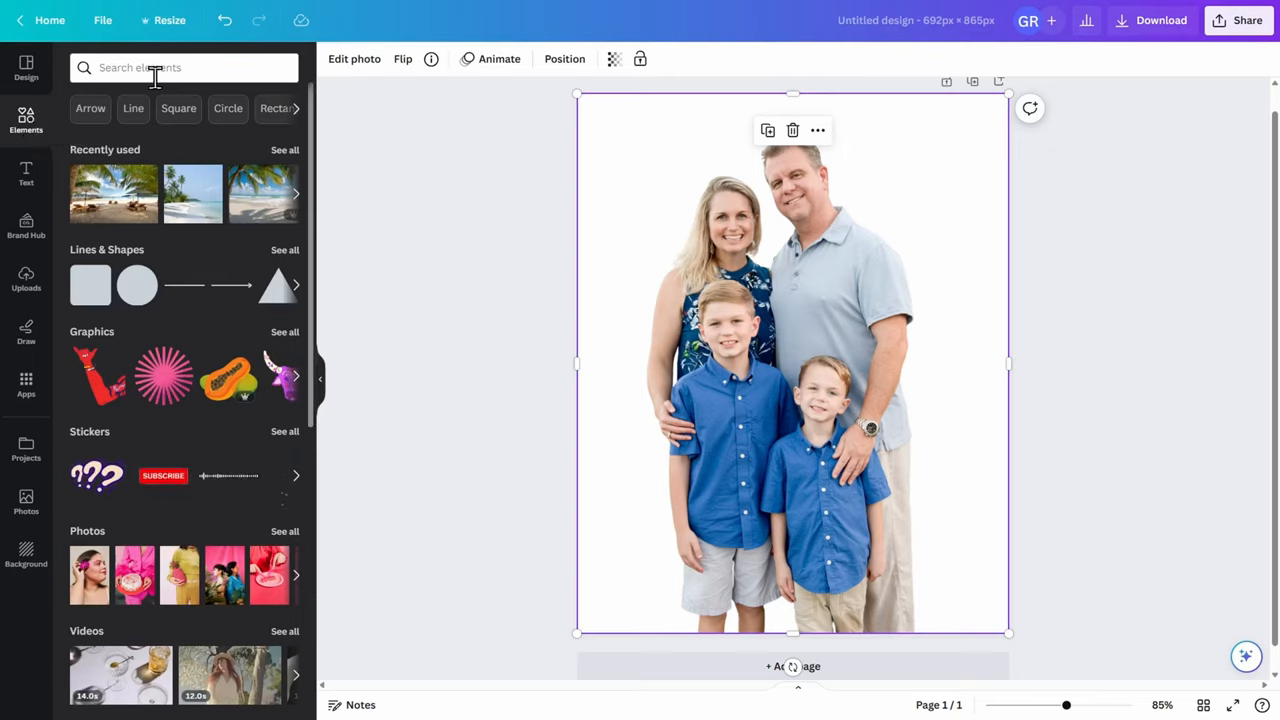
click(150, 67)
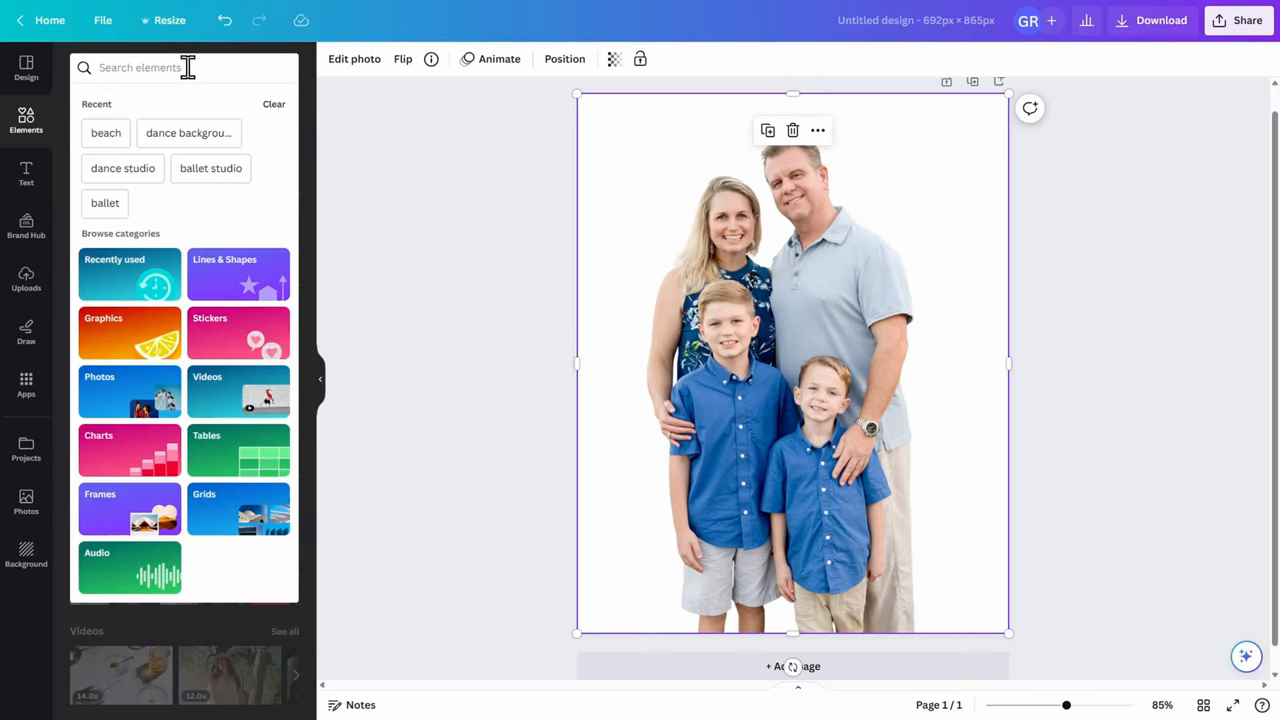
text(Beach)
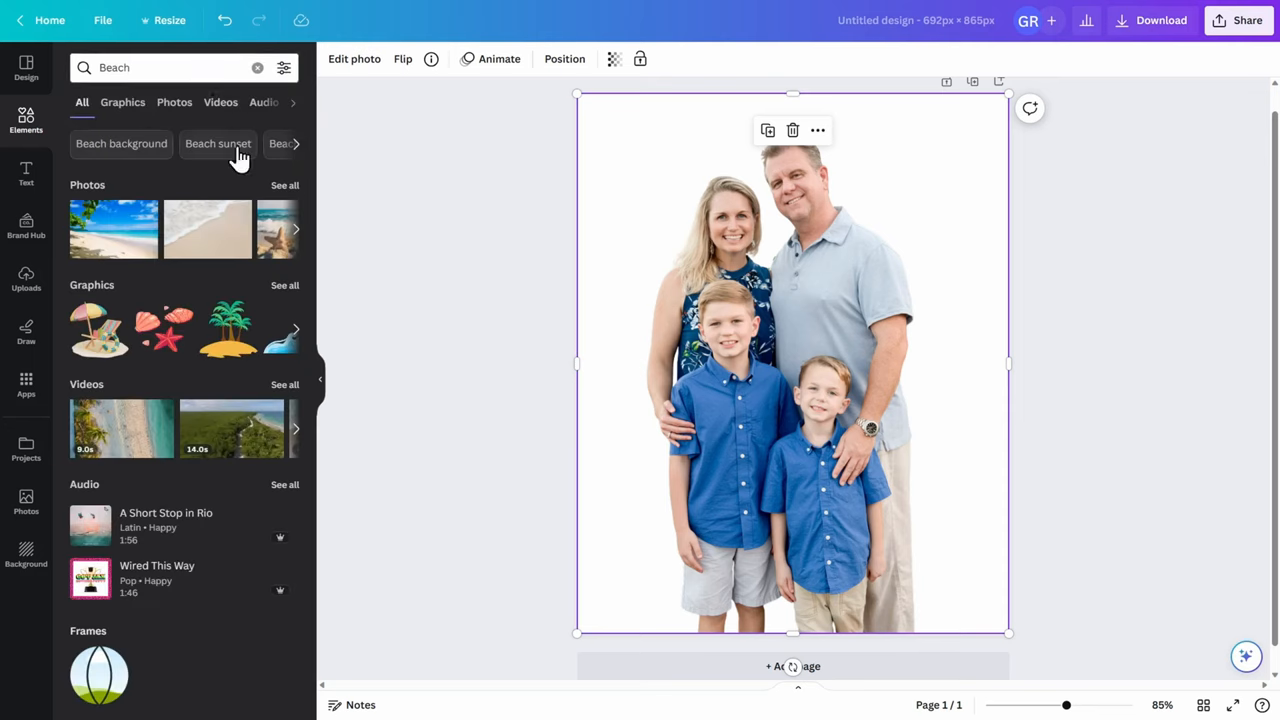
mouse_move(140, 190)
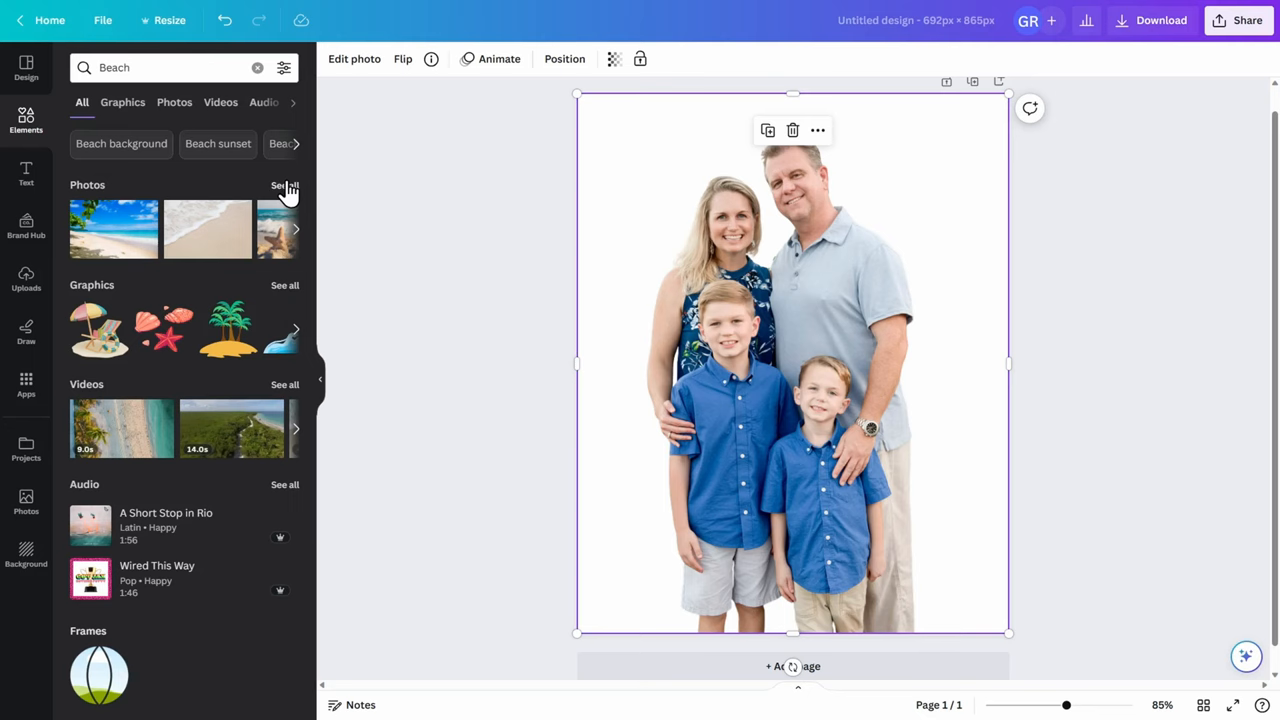
click(174, 102)
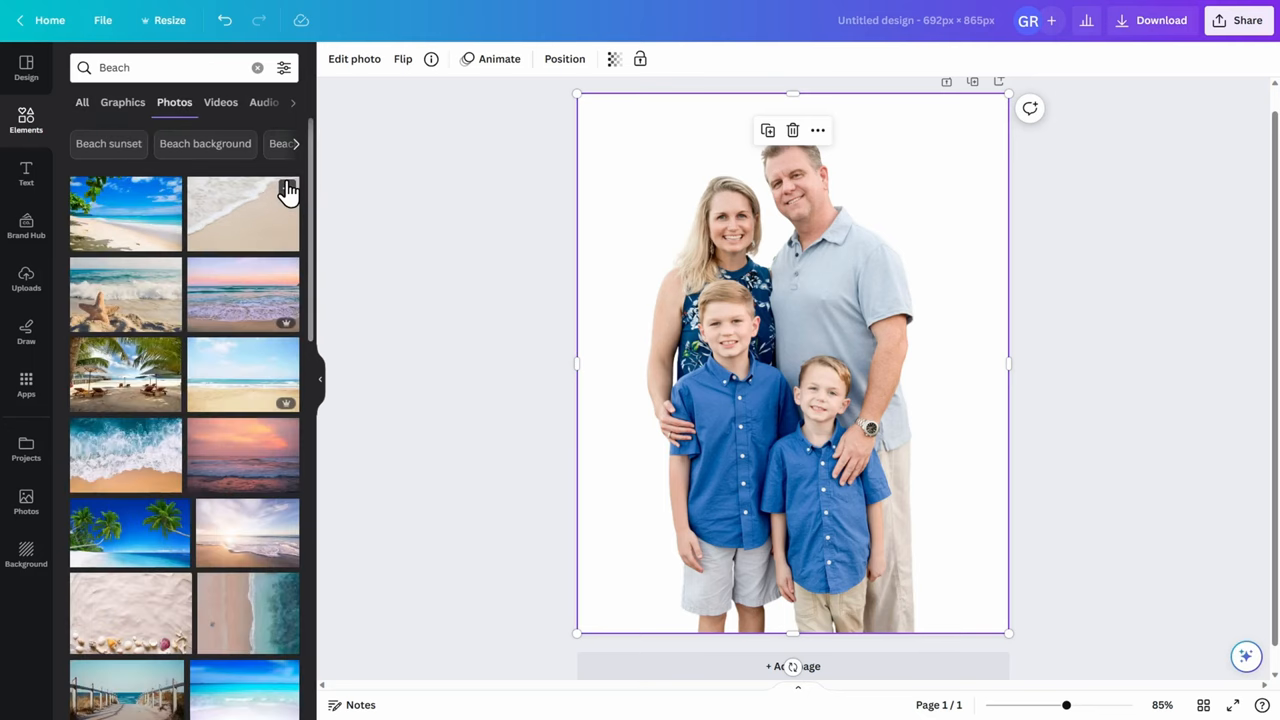
mouse_move(415, 240)
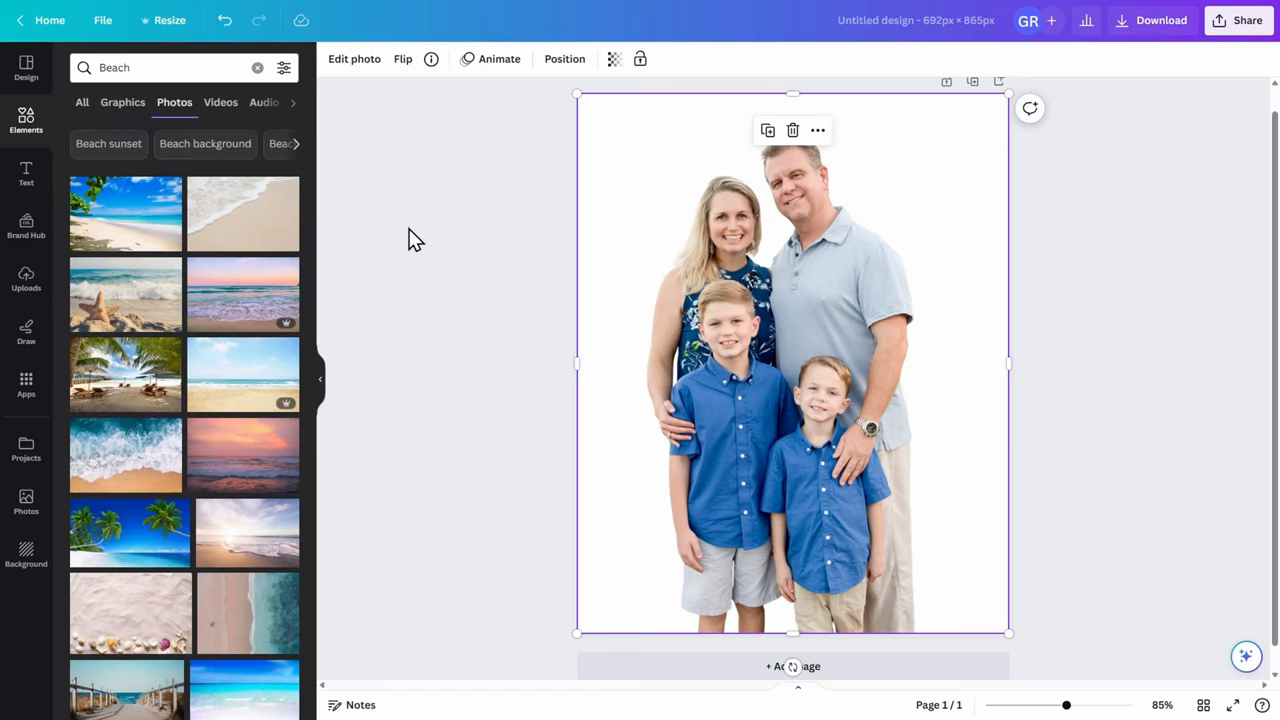
mouse_move(229, 213)
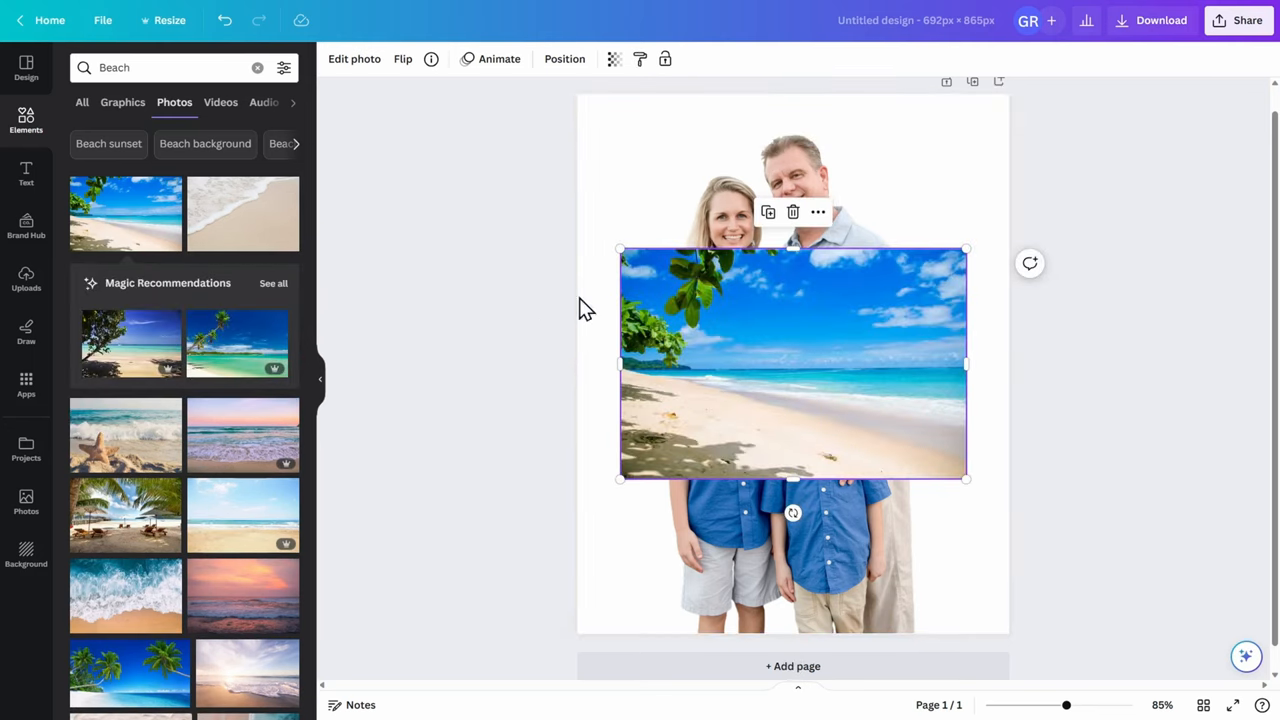
mouse_move(908, 380)
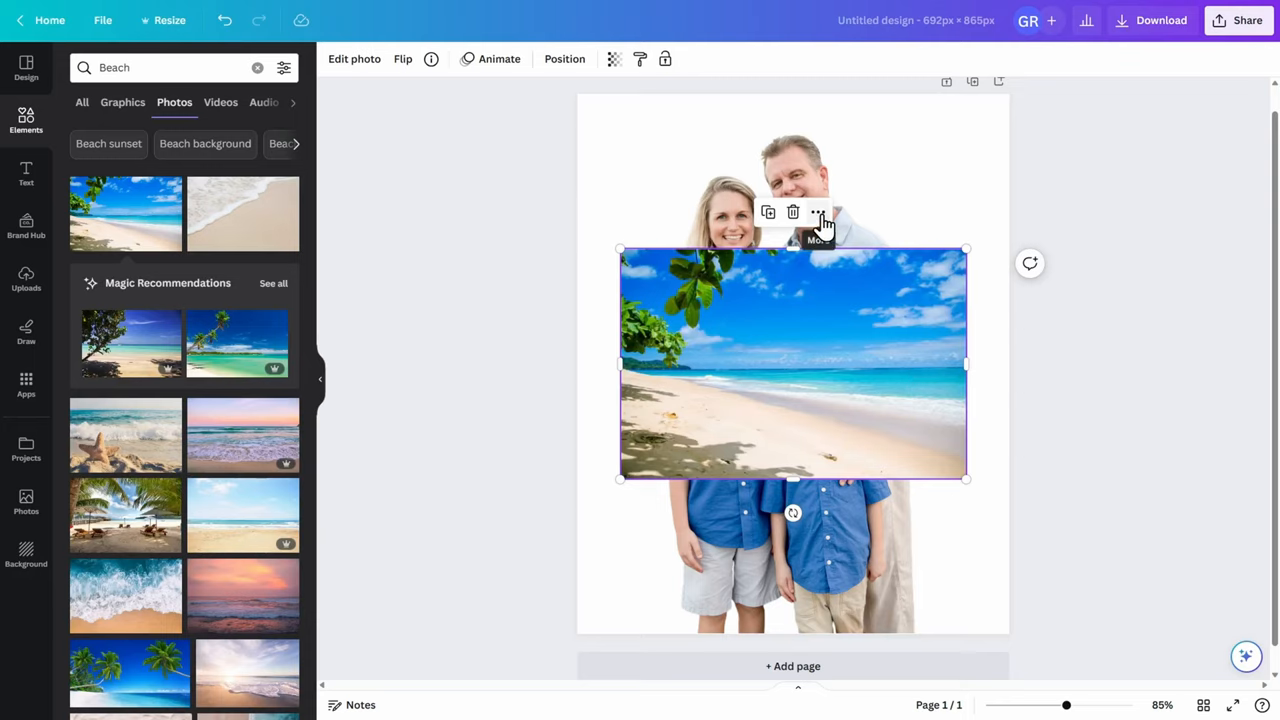
Step: Set the palm-leaf beach photo as page background and slightly enlarge the family cutout
click(816, 212)
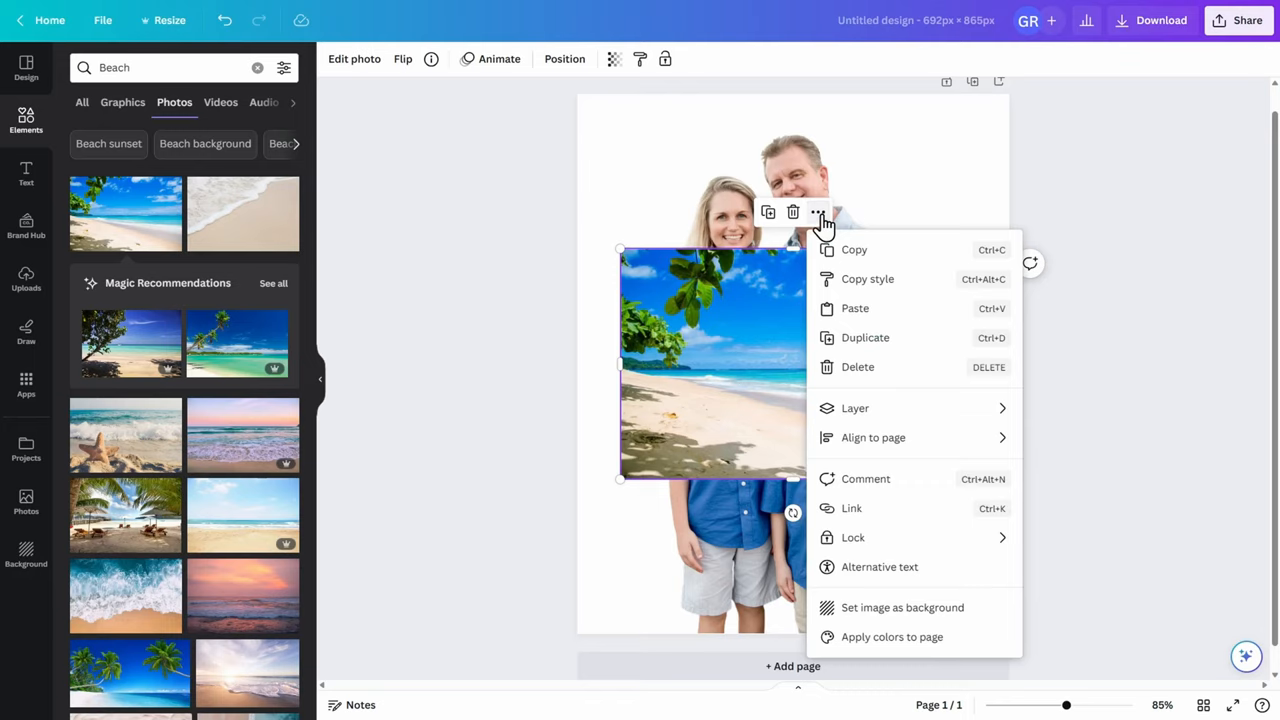
mouse_move(866, 366)
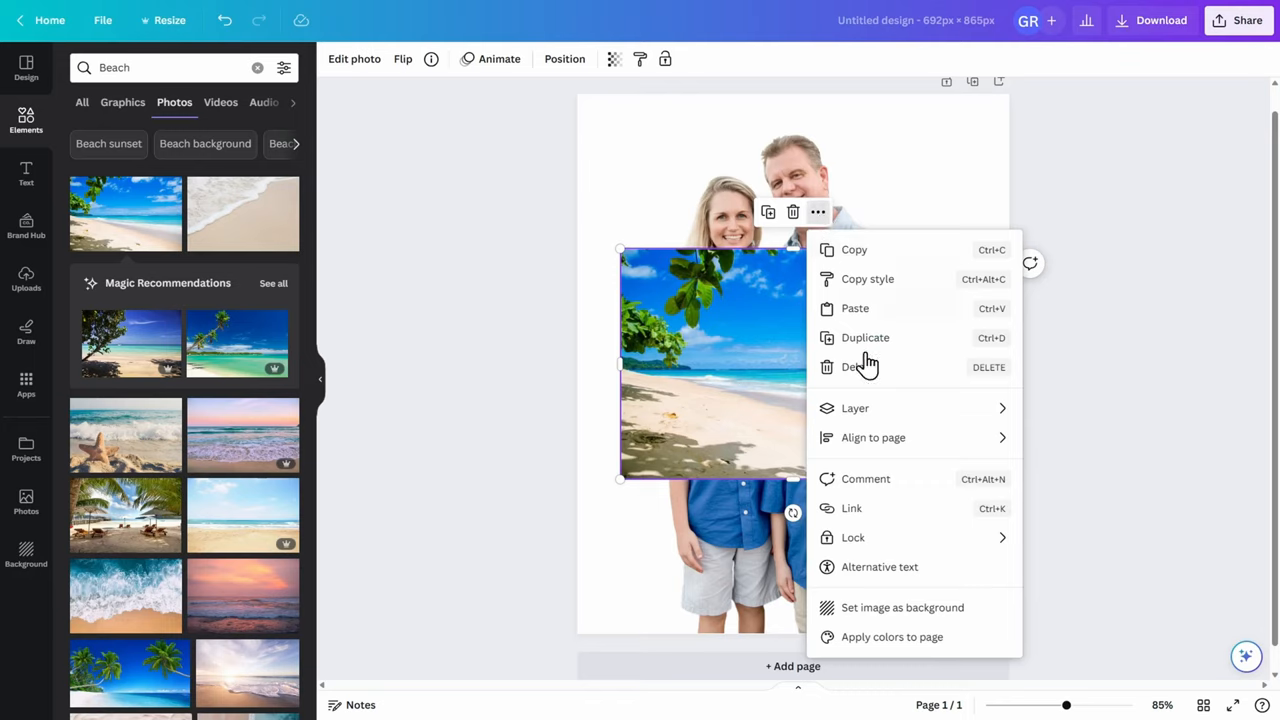
mouse_move(901, 607)
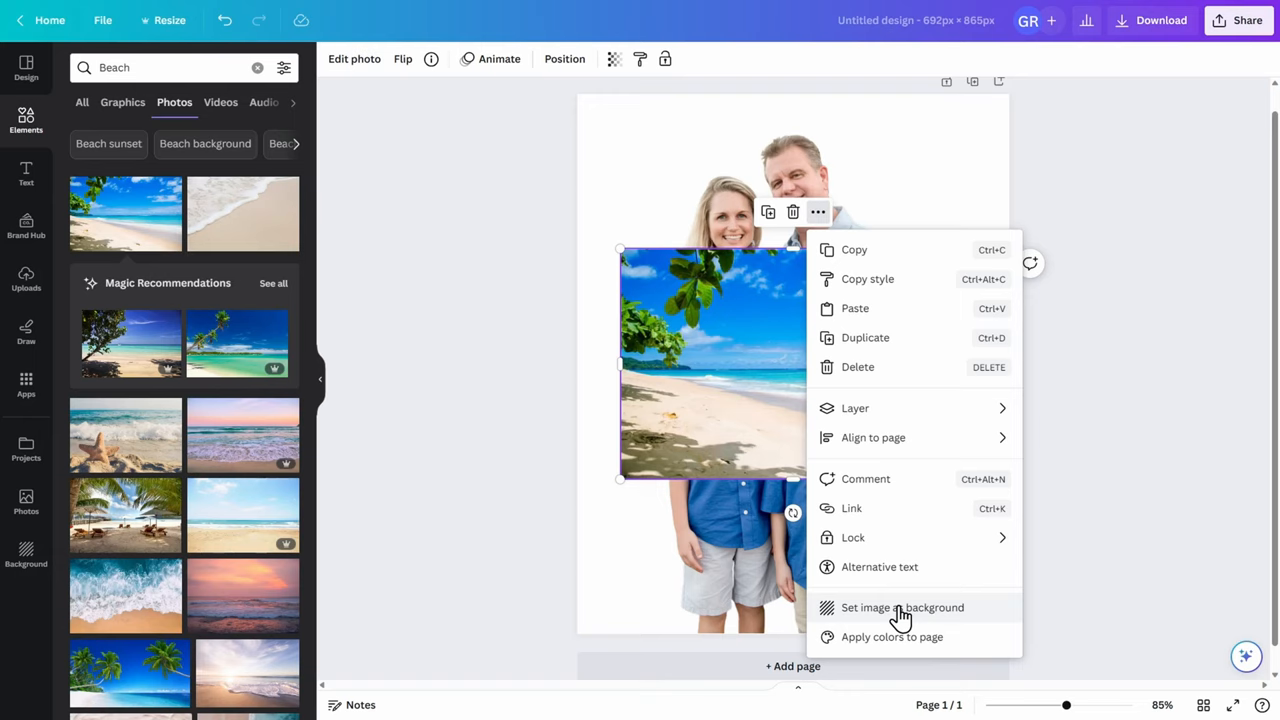
mouse_move(900, 615)
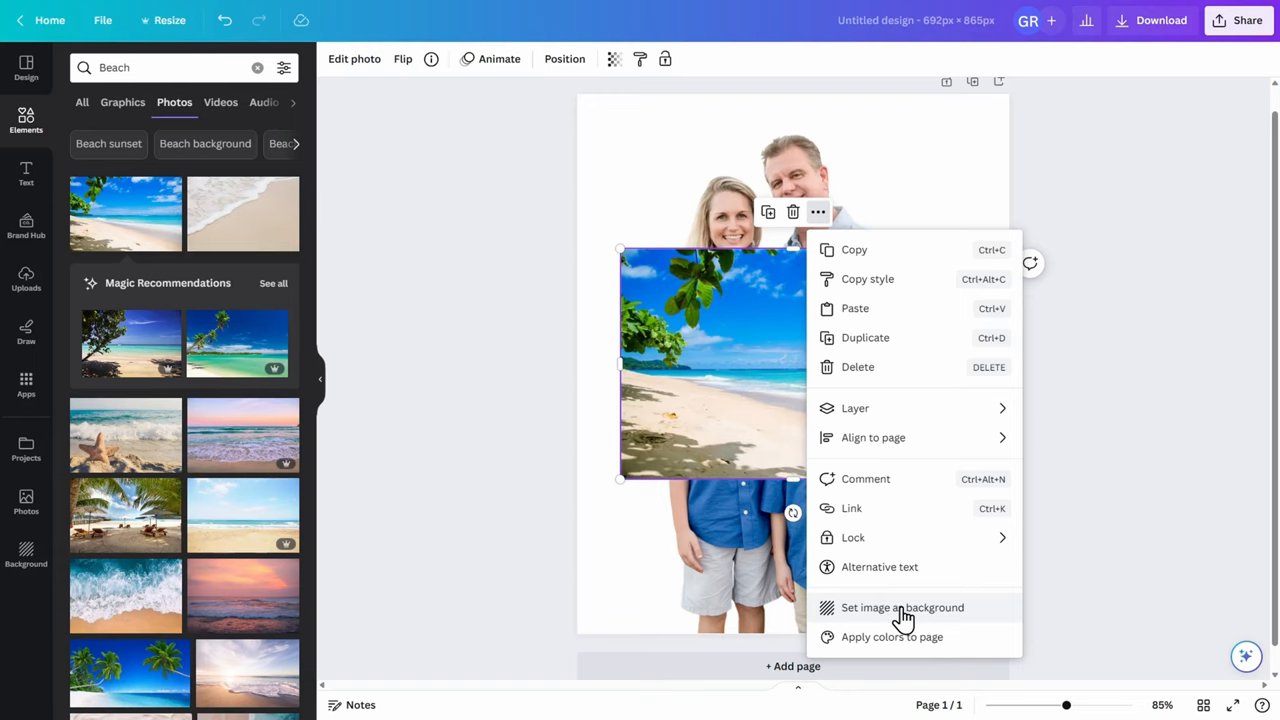
click(902, 607)
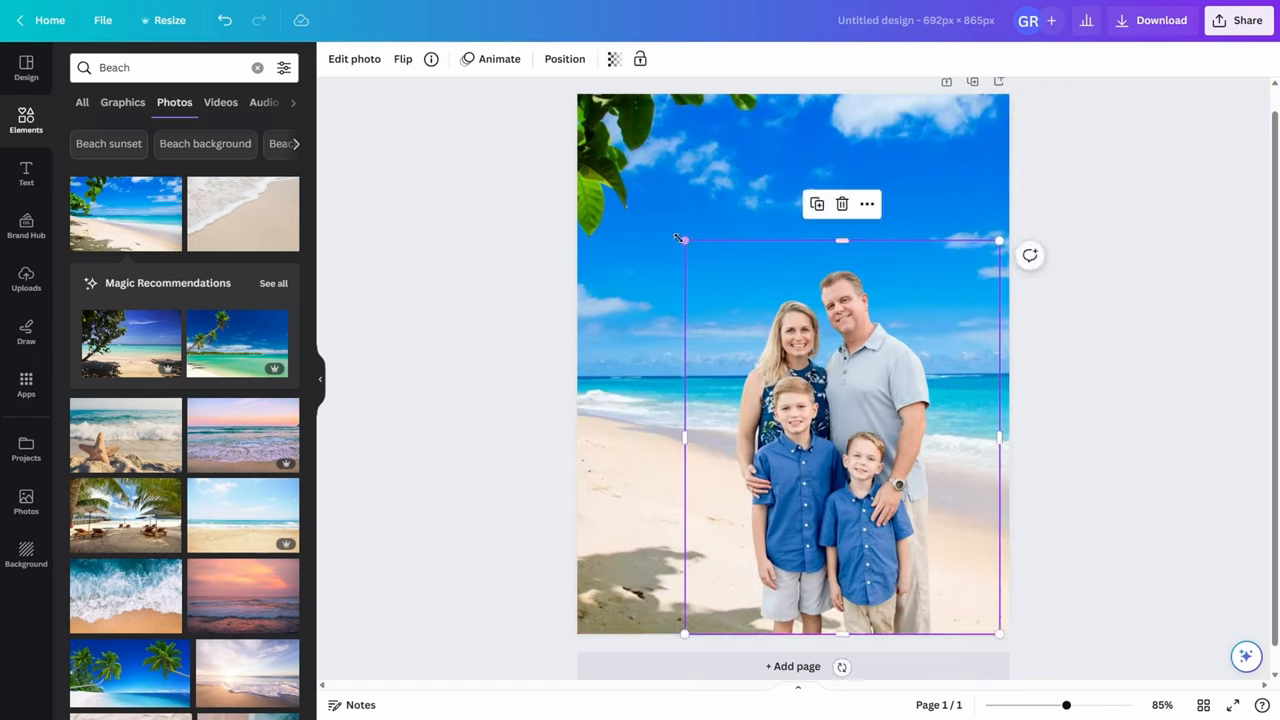
drag(685, 239, 640, 185)
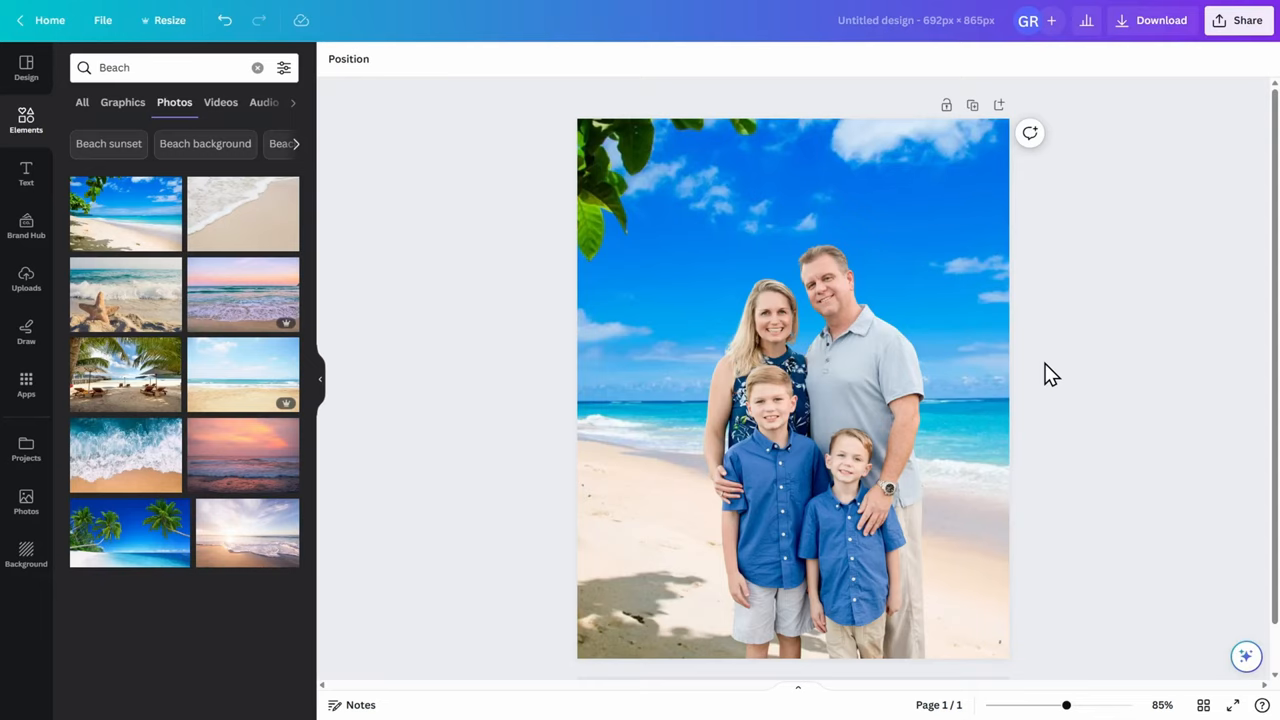
mouse_move(205, 30)
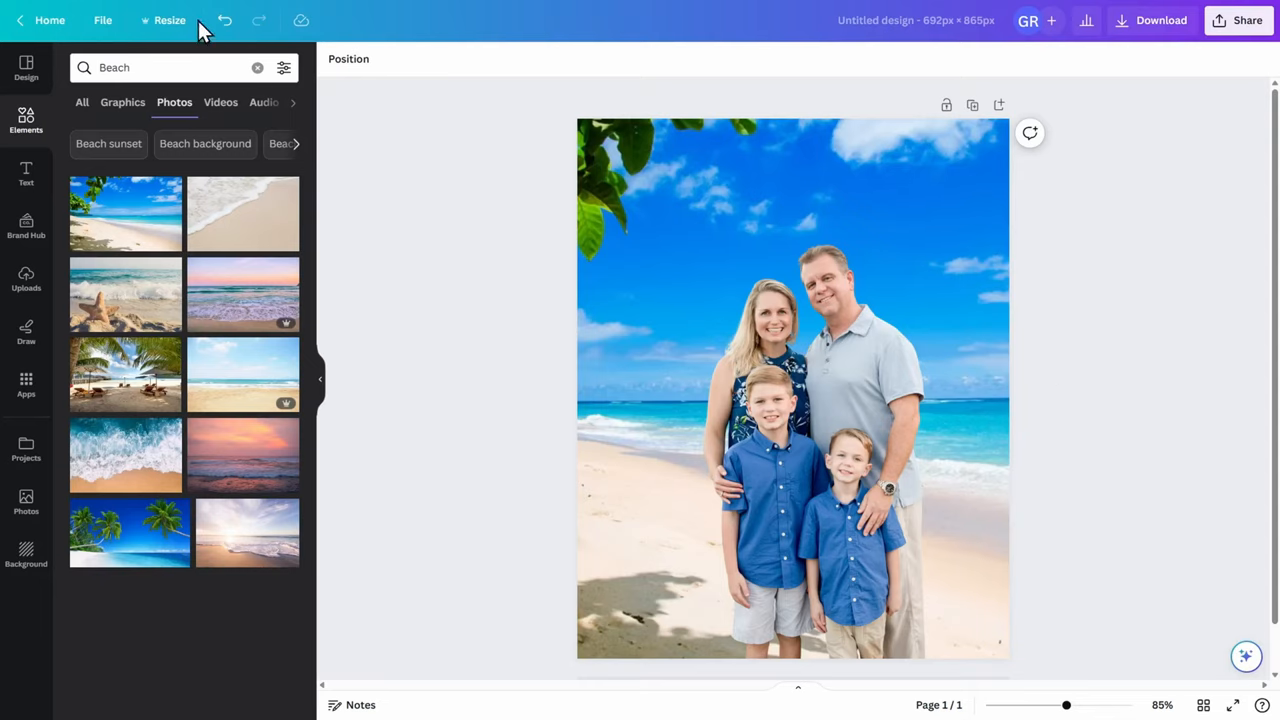
mouse_move(162, 20)
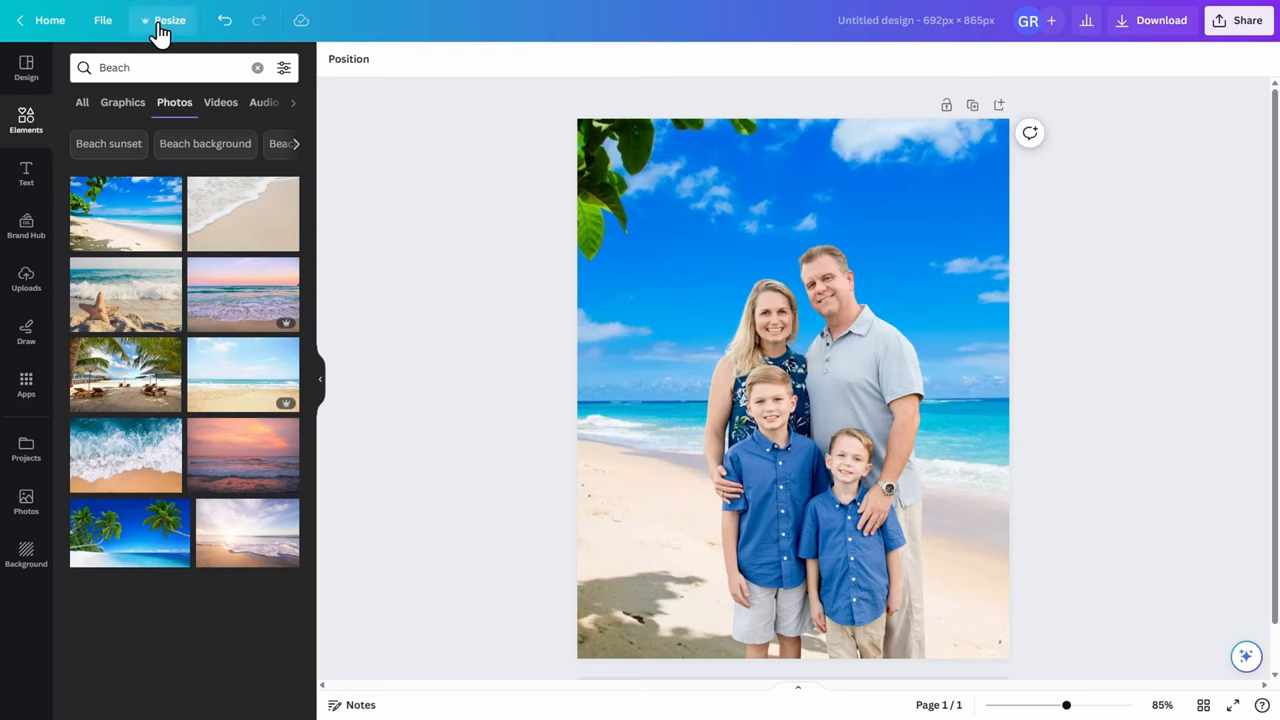
Step: Create a 7 × 5 in custom-size copy of the design
click(168, 20)
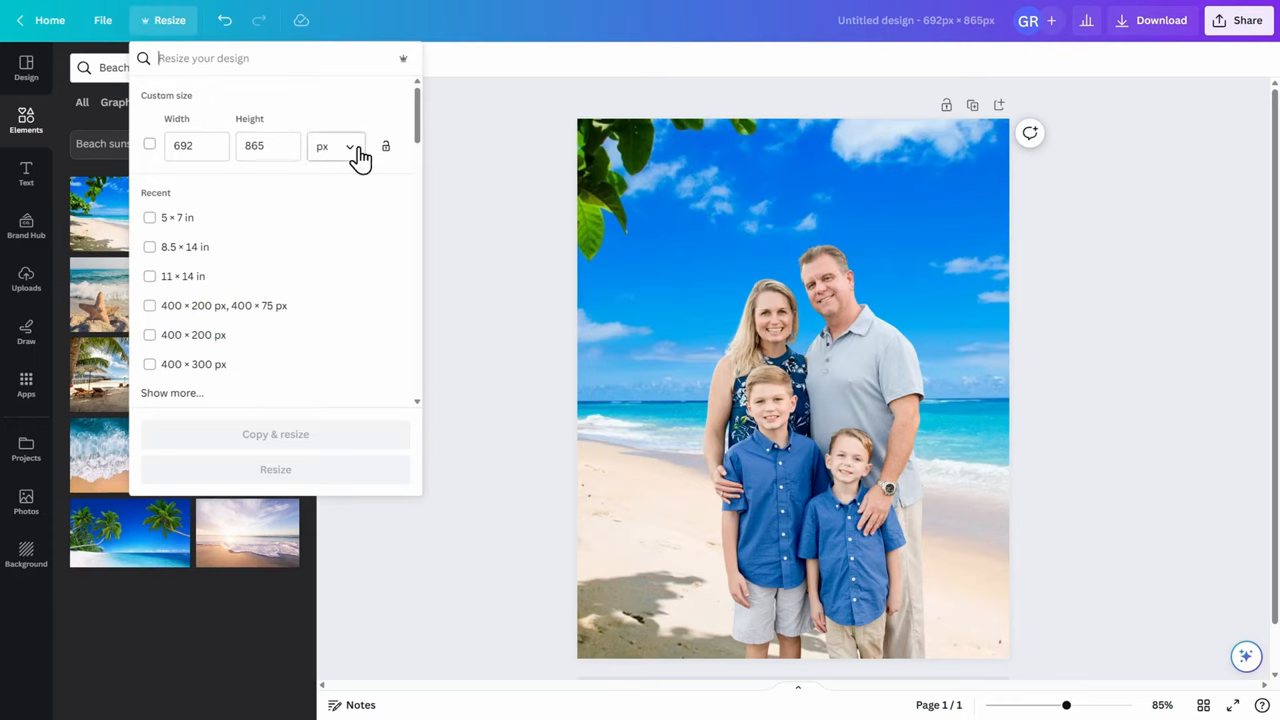
click(335, 146)
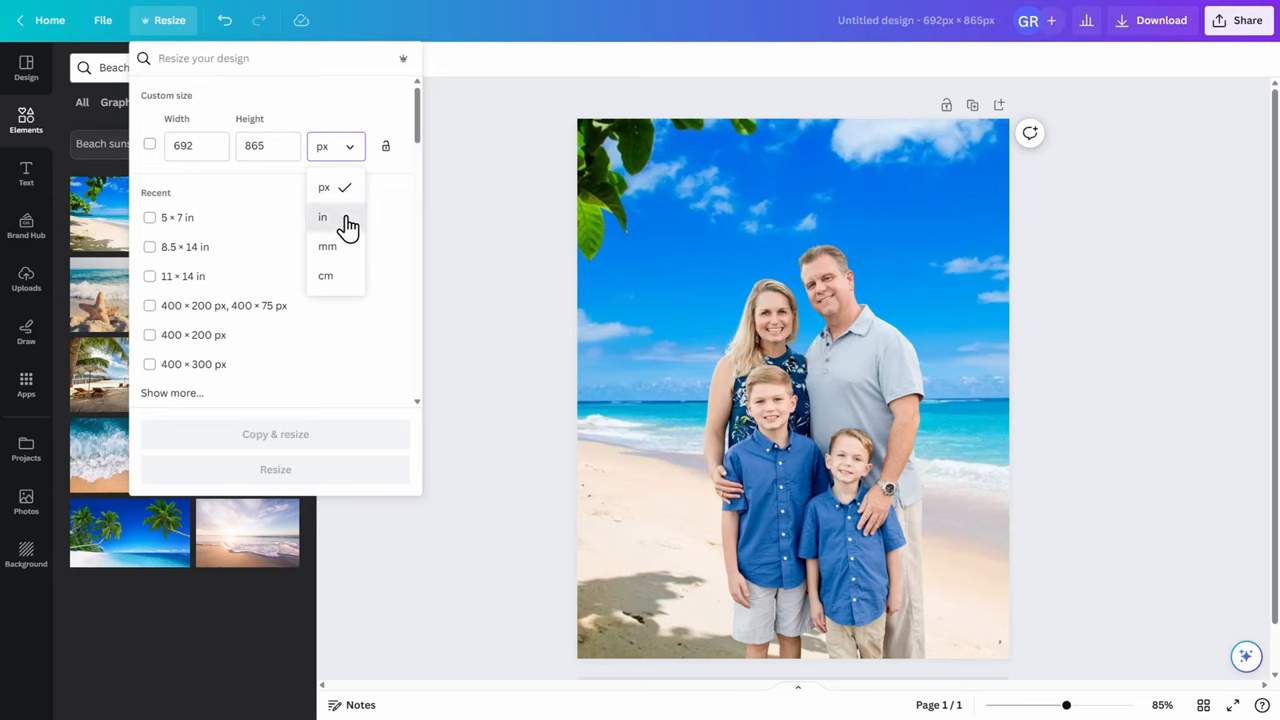
click(322, 217)
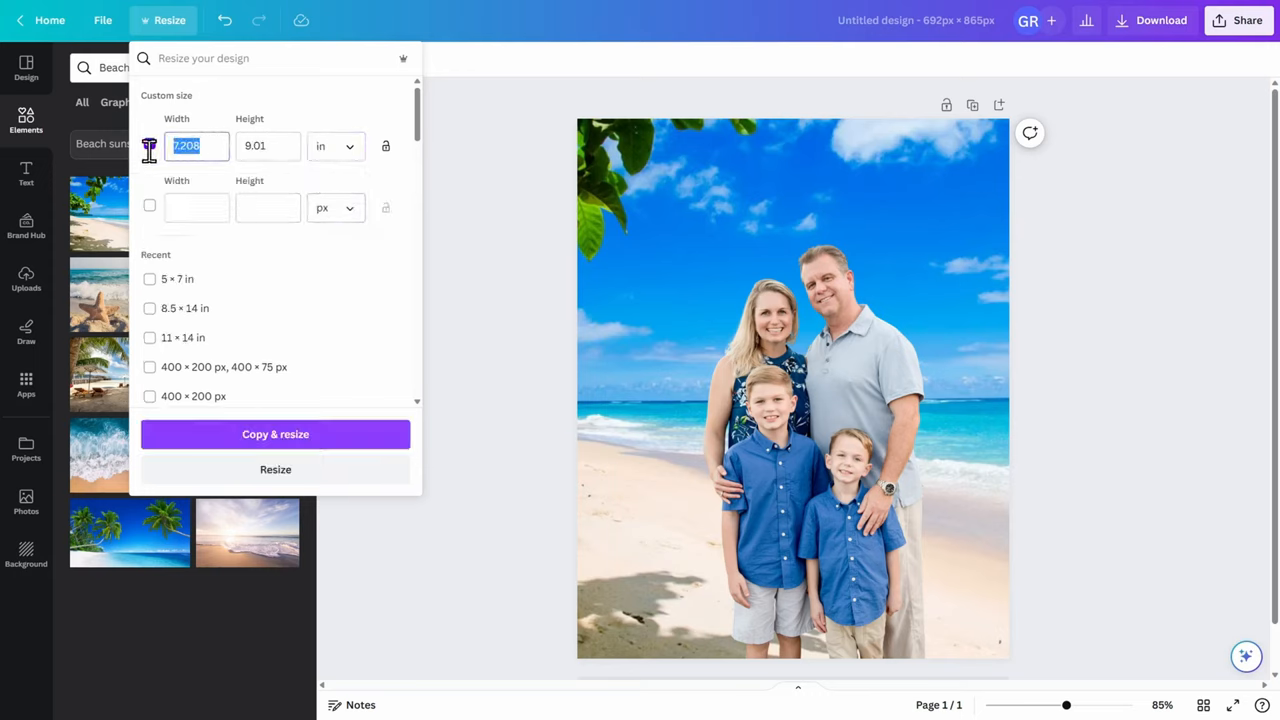
click(149, 145)
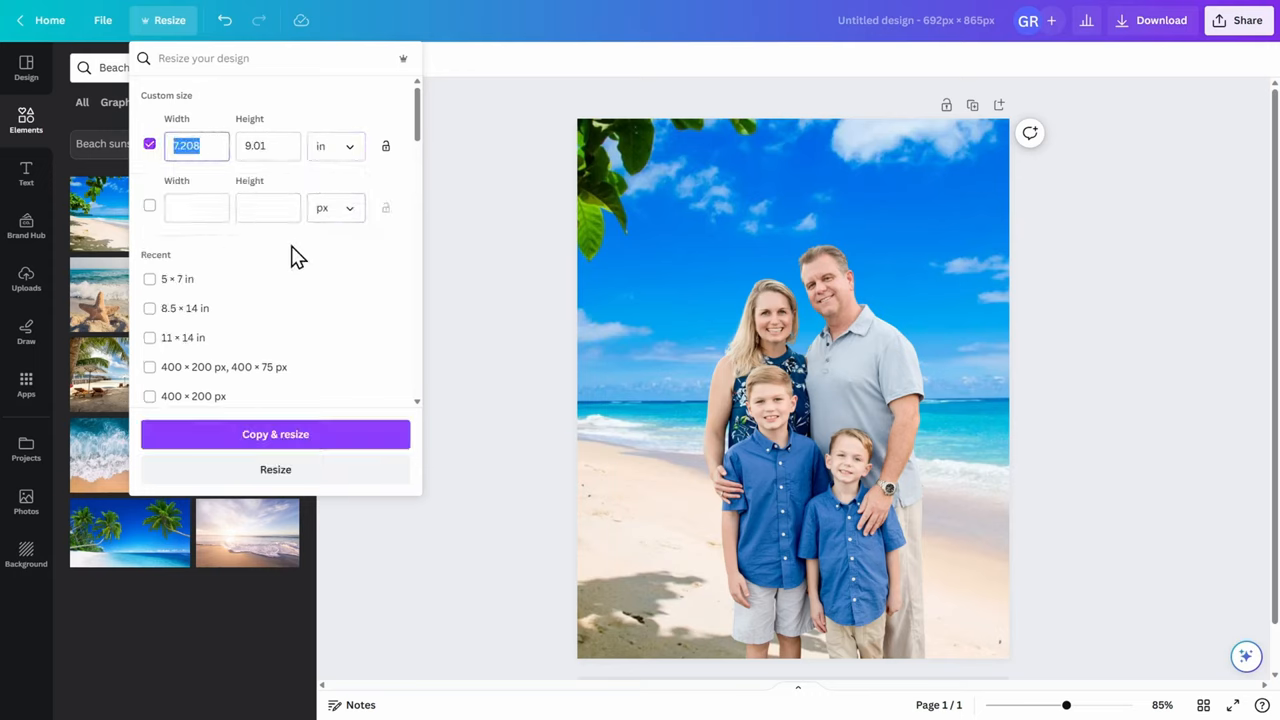
text(7)
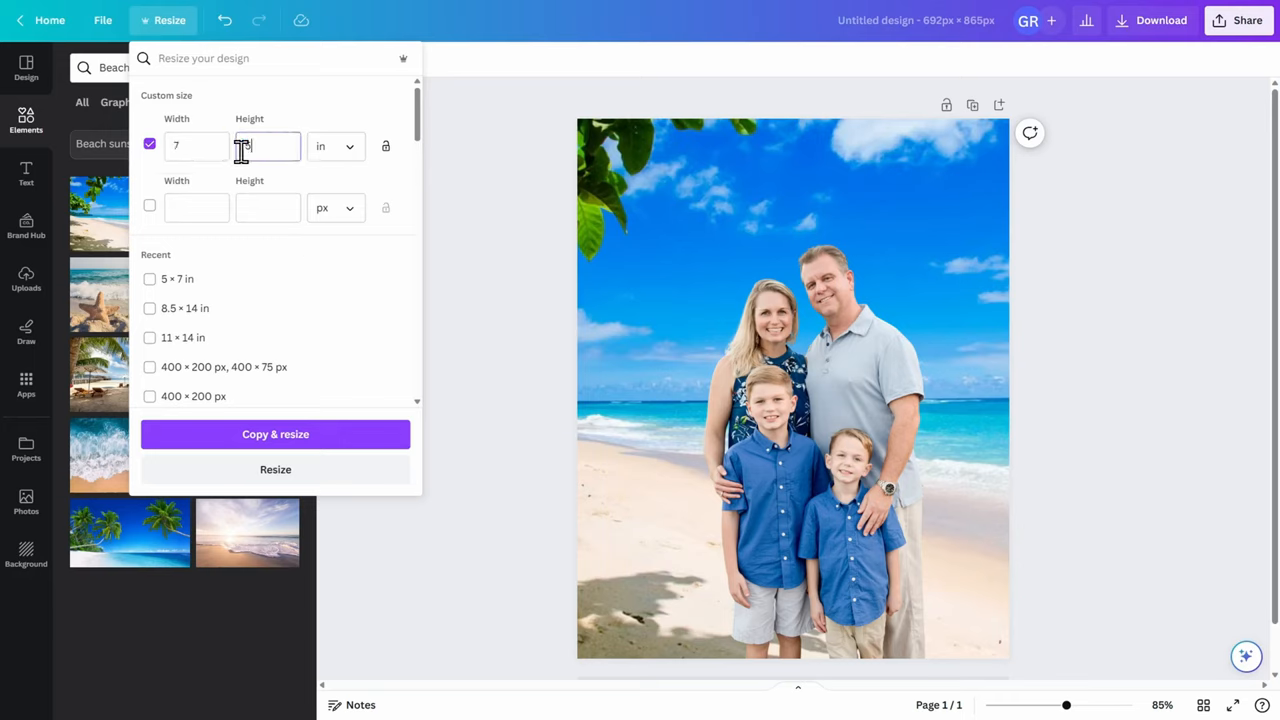
text(5)
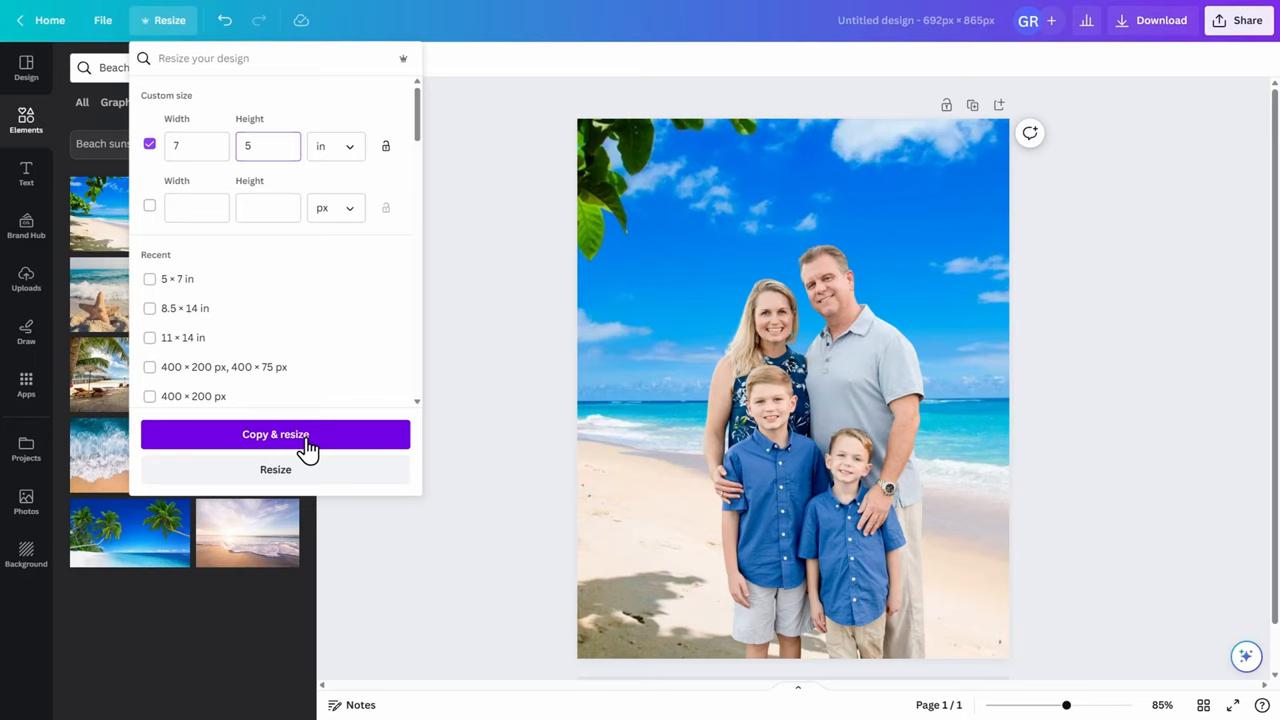
click(268, 146)
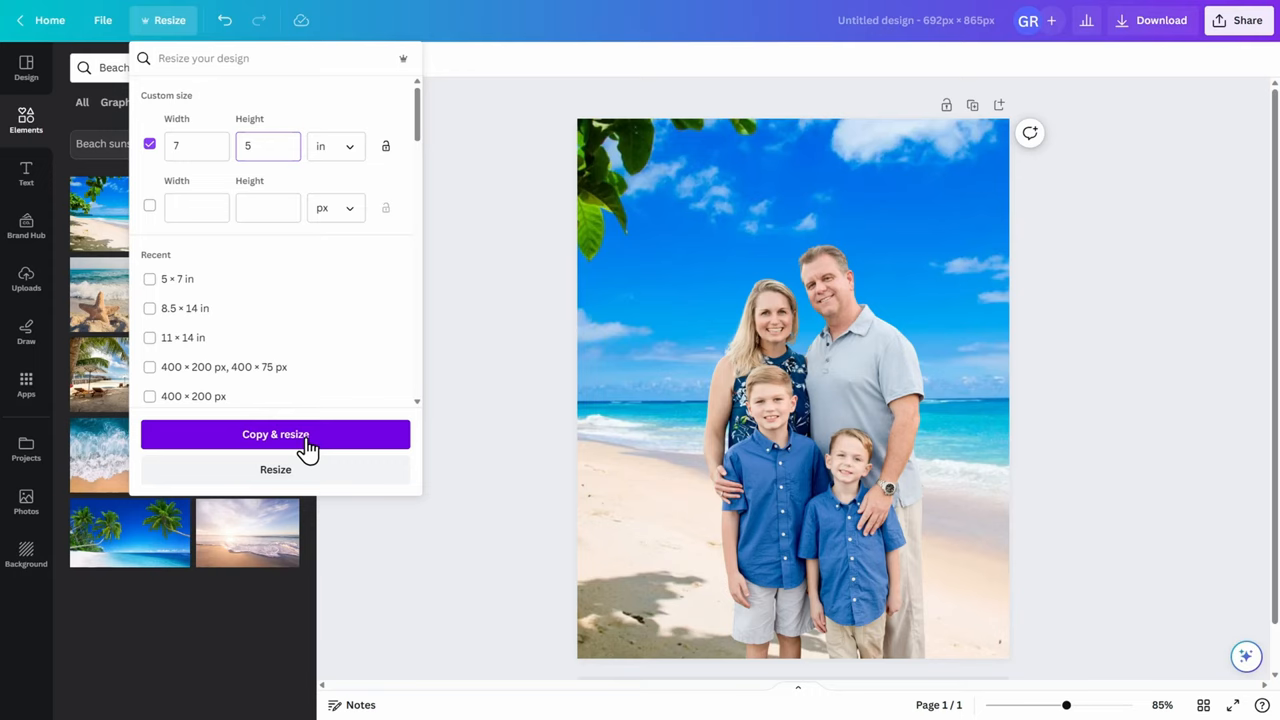
click(275, 469)
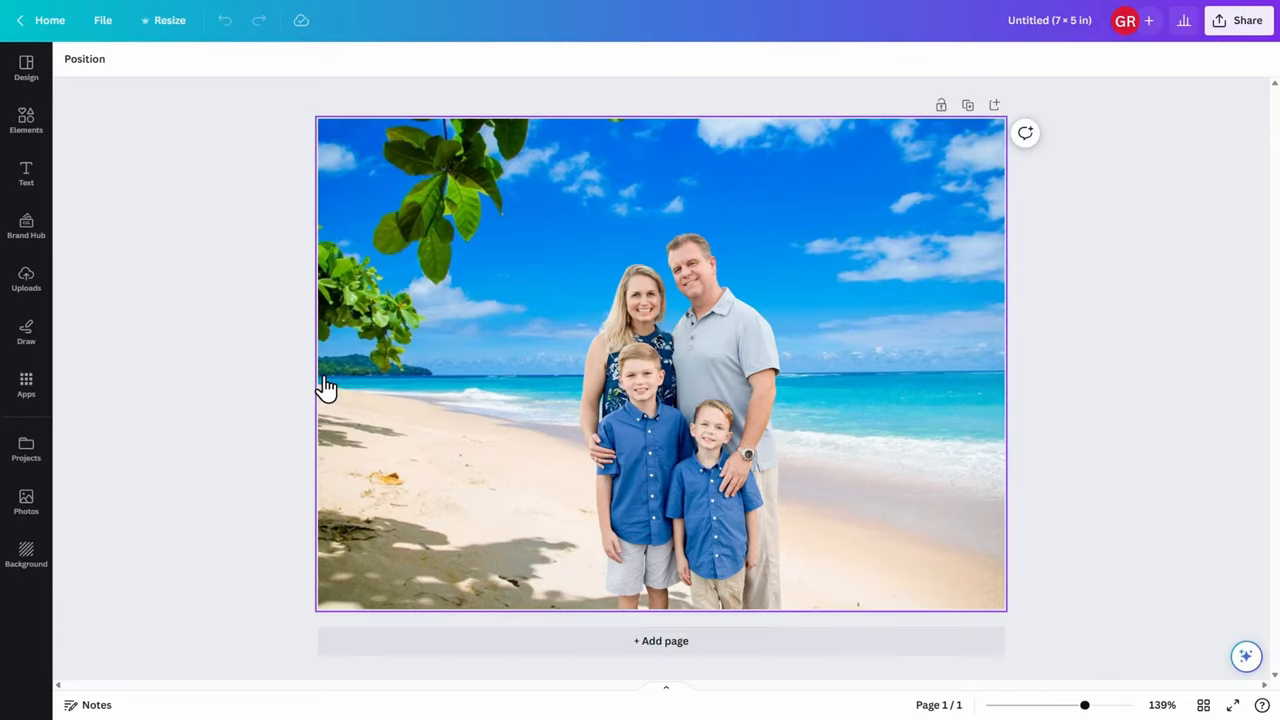
mouse_move(390, 148)
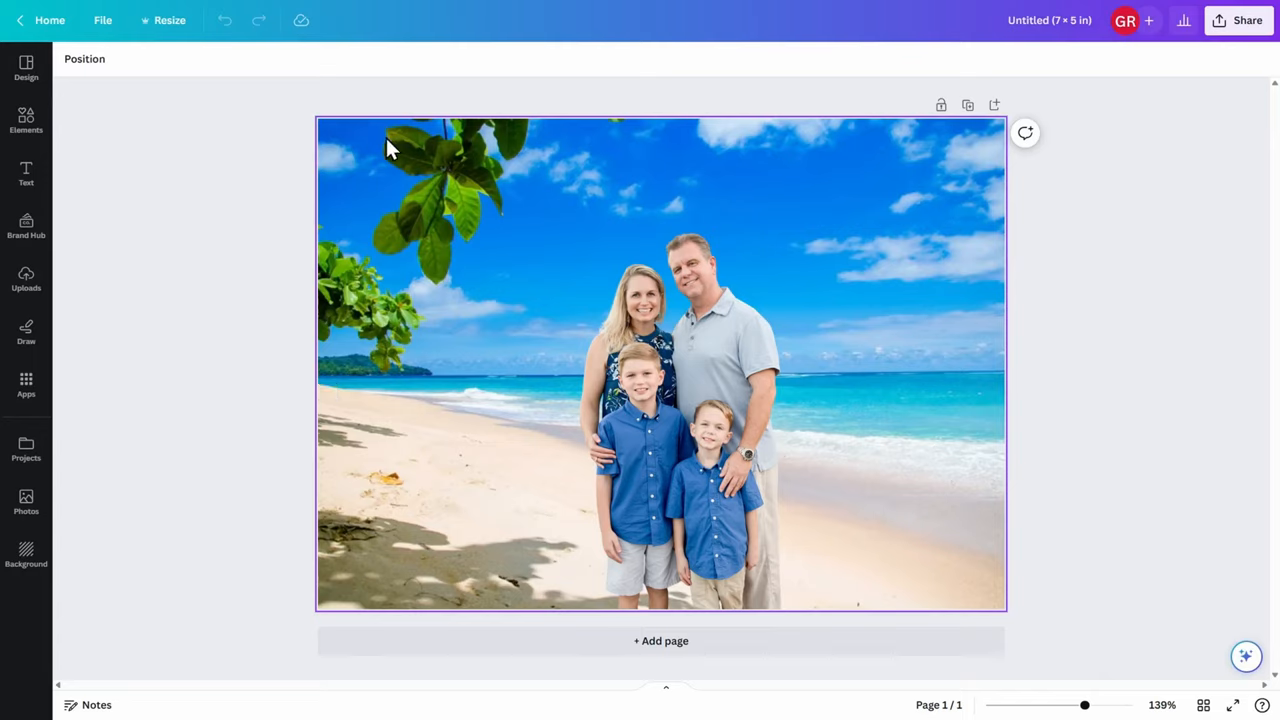
mouse_move(975, 448)
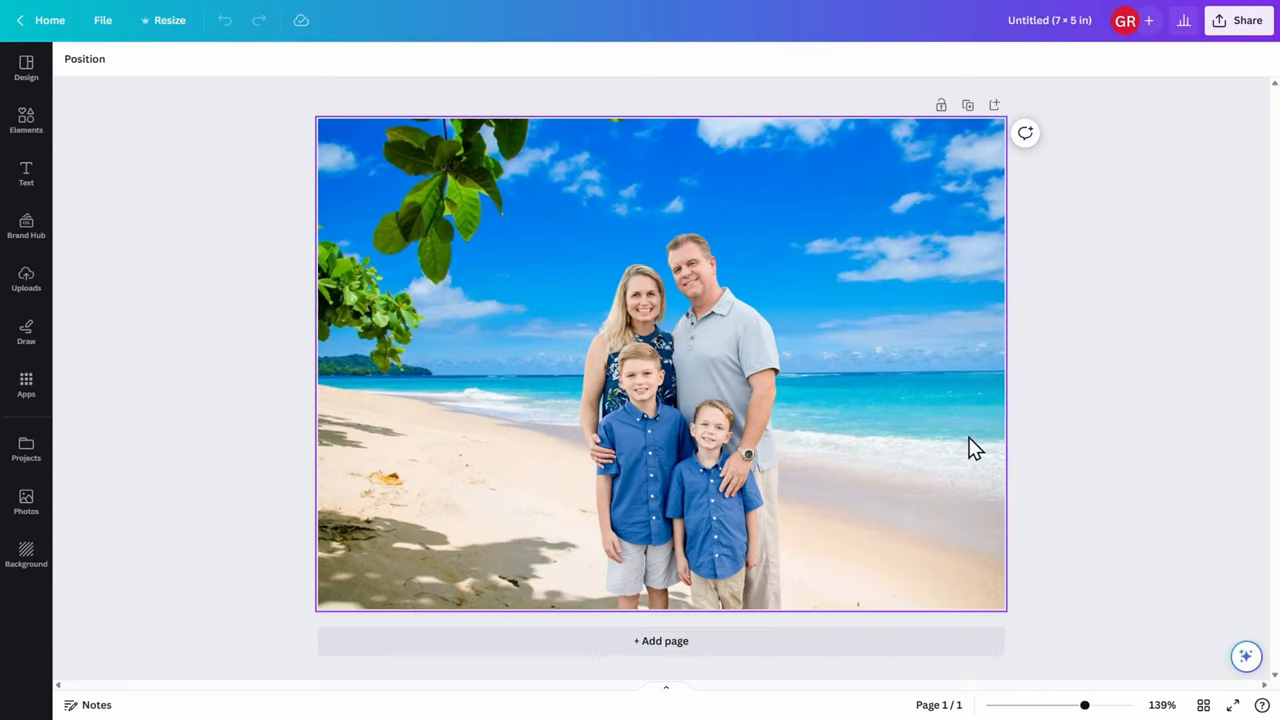
mouse_move(863, 421)
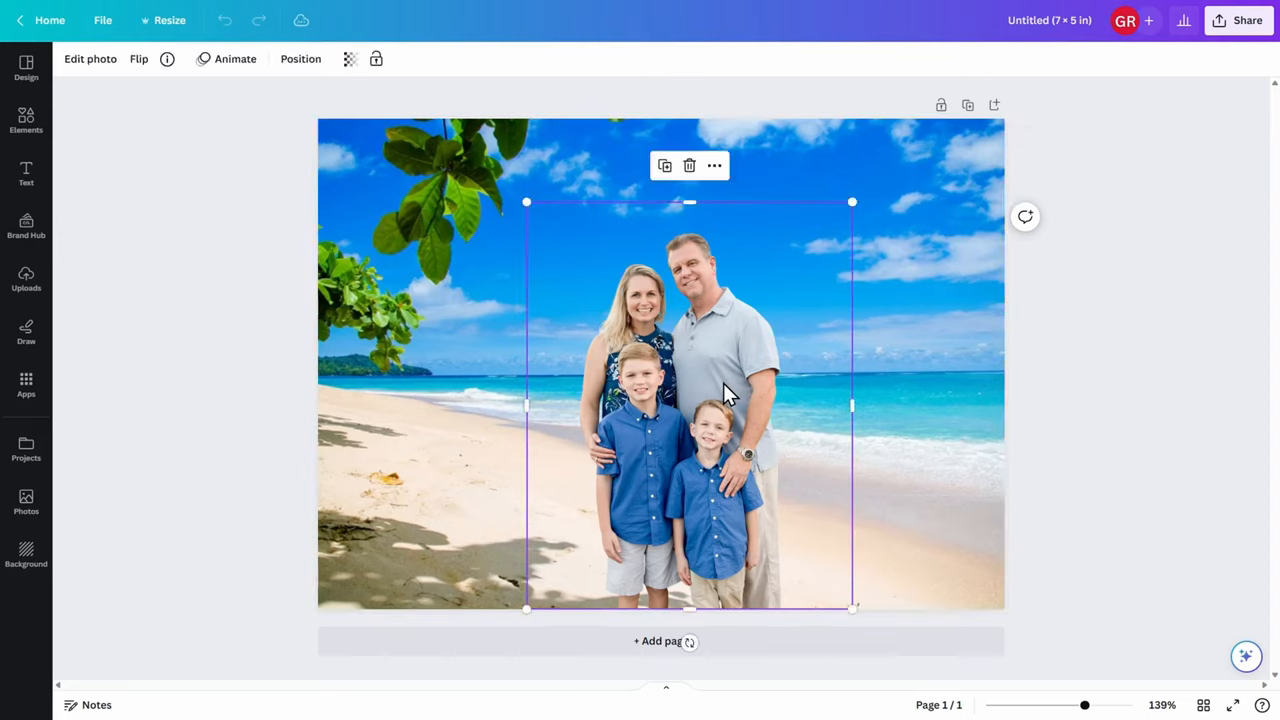
mouse_move(851, 202)
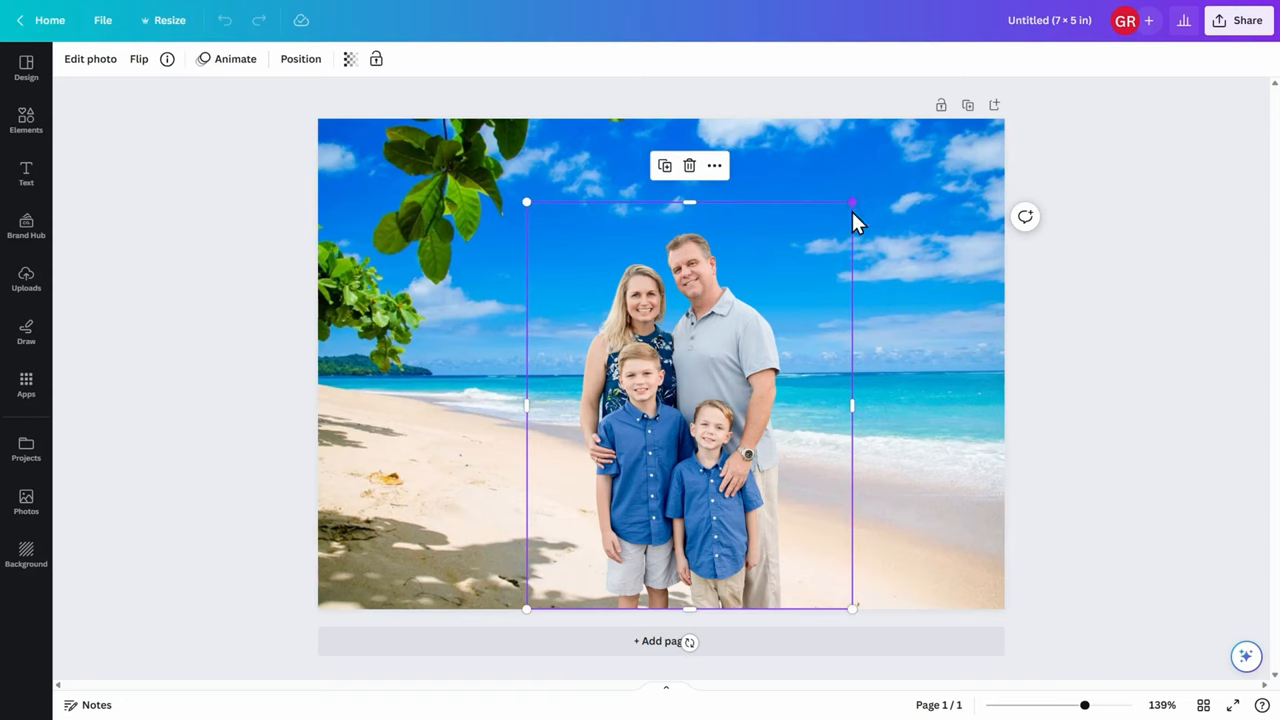
Step: Shrink the family cutout and move it left of centre, then deselect it
drag(851, 202, 794, 272)
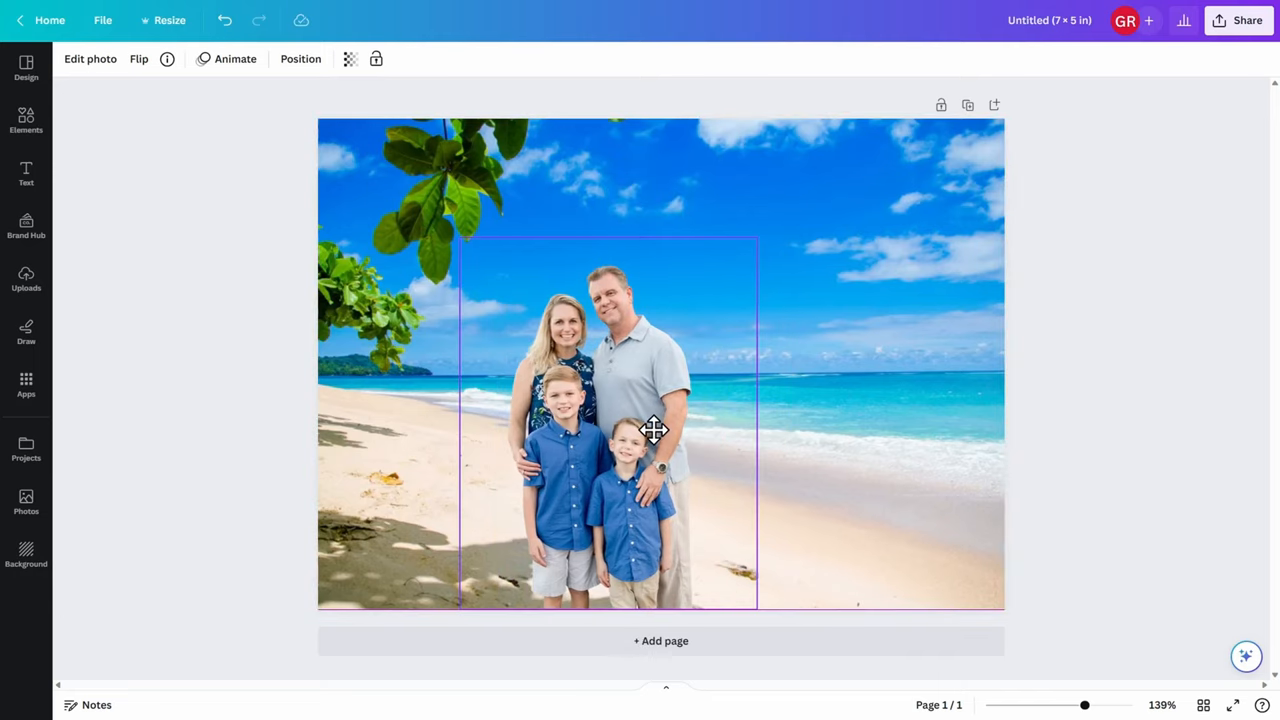
click(1180, 430)
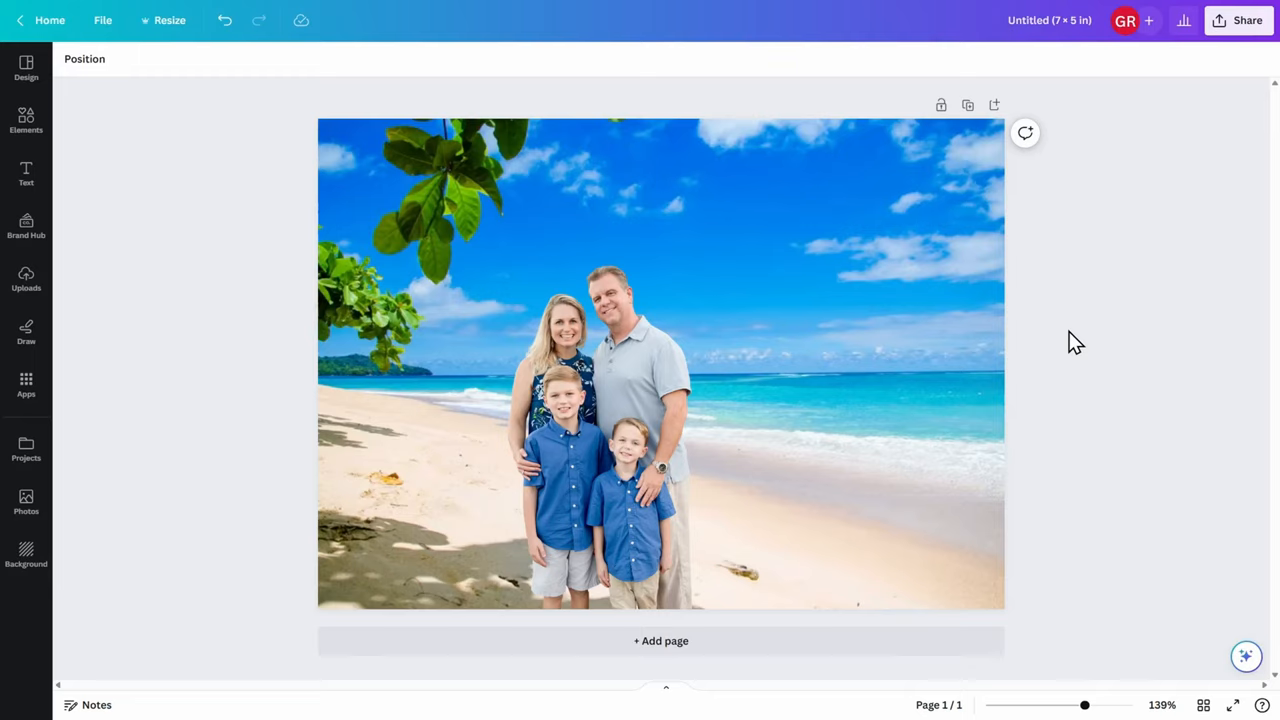
mouse_move(1072, 334)
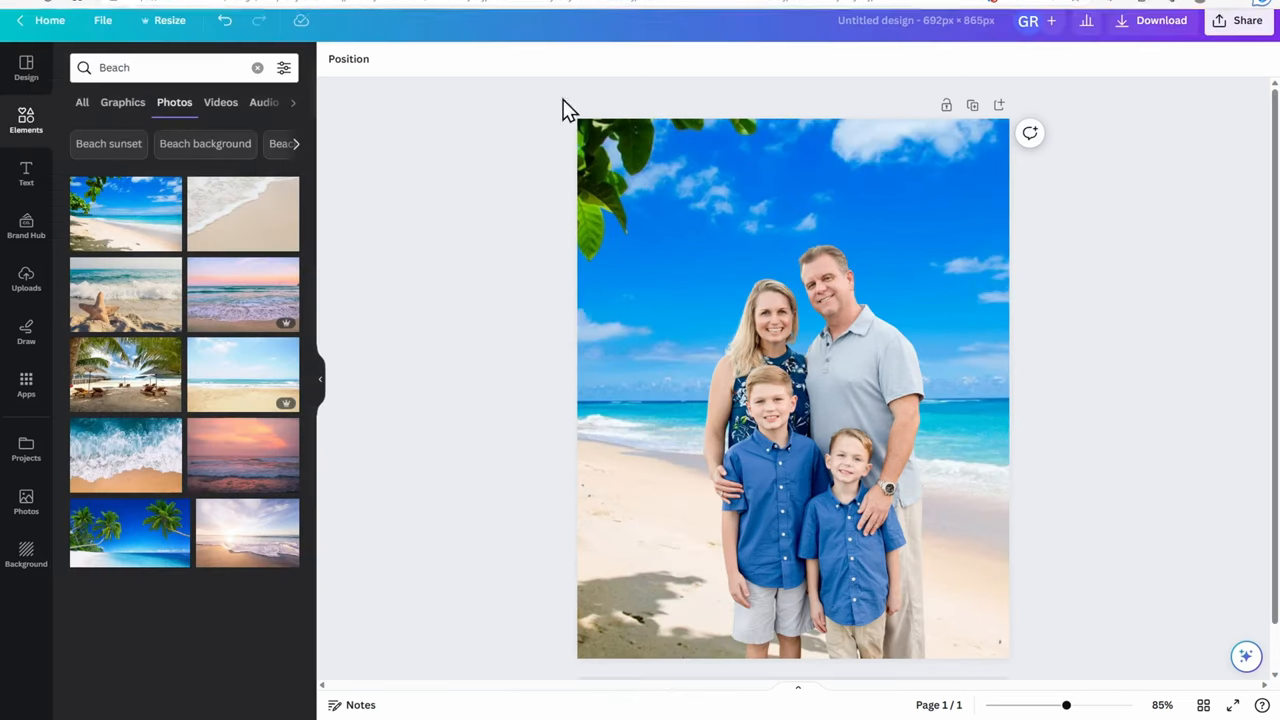
mouse_move(545, 230)
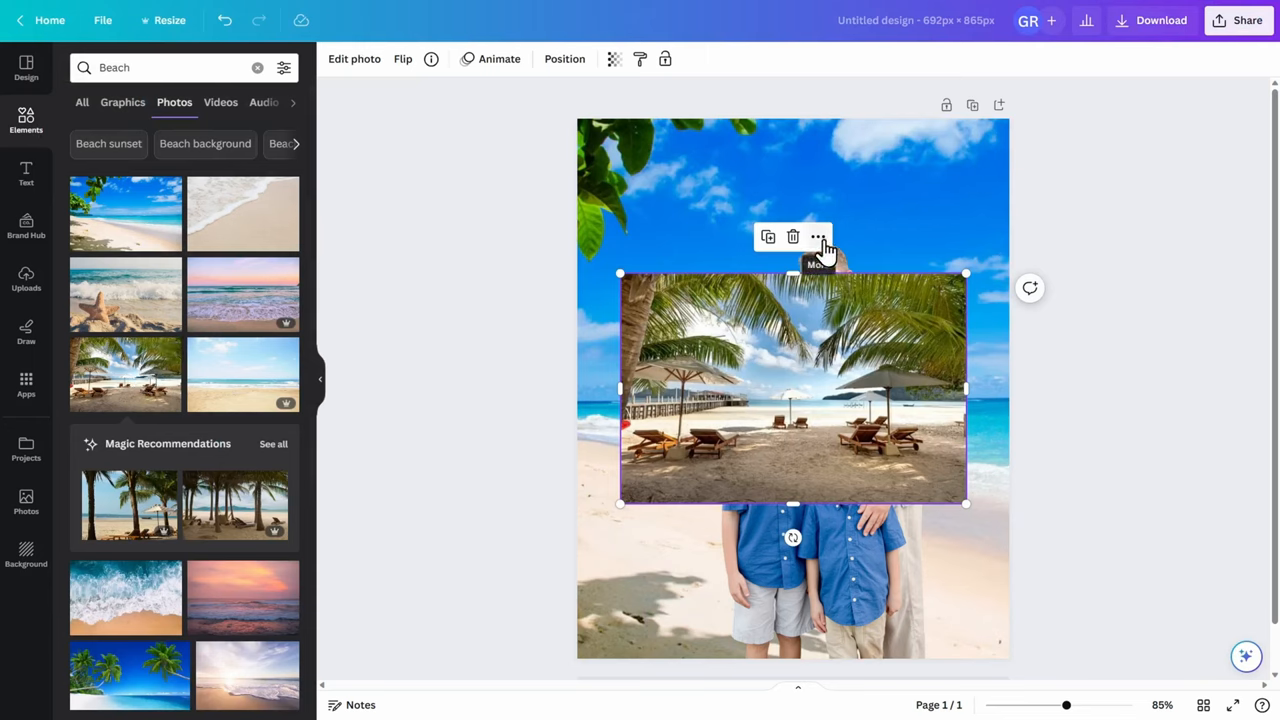
Step: Replace the background with the lounge-chair palm beach photo and resize the family
click(819, 237)
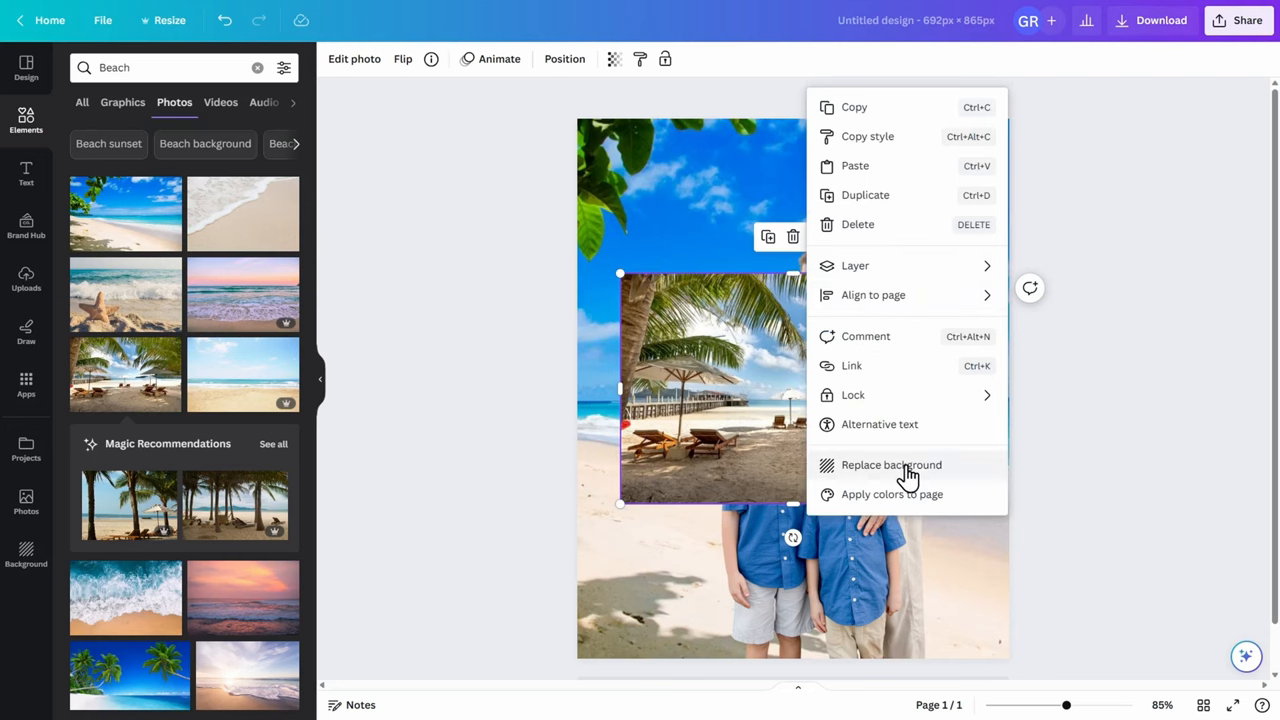
click(891, 464)
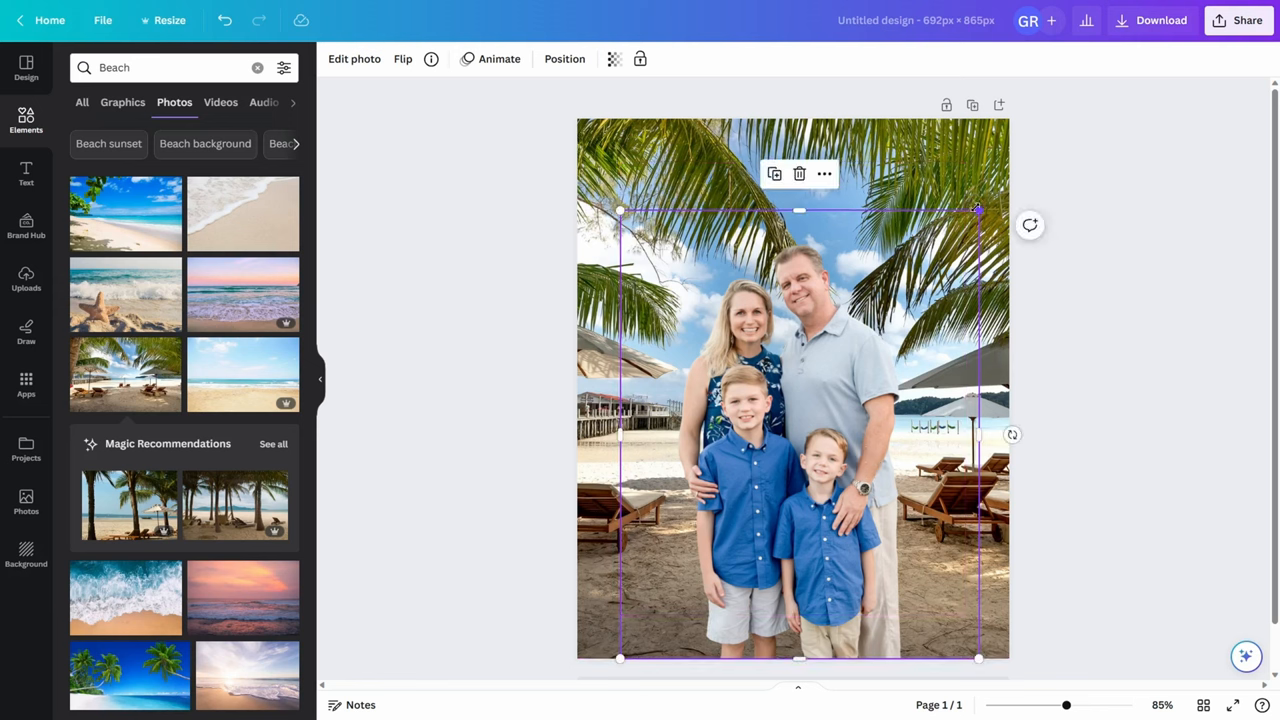
drag(798, 400, 798, 440)
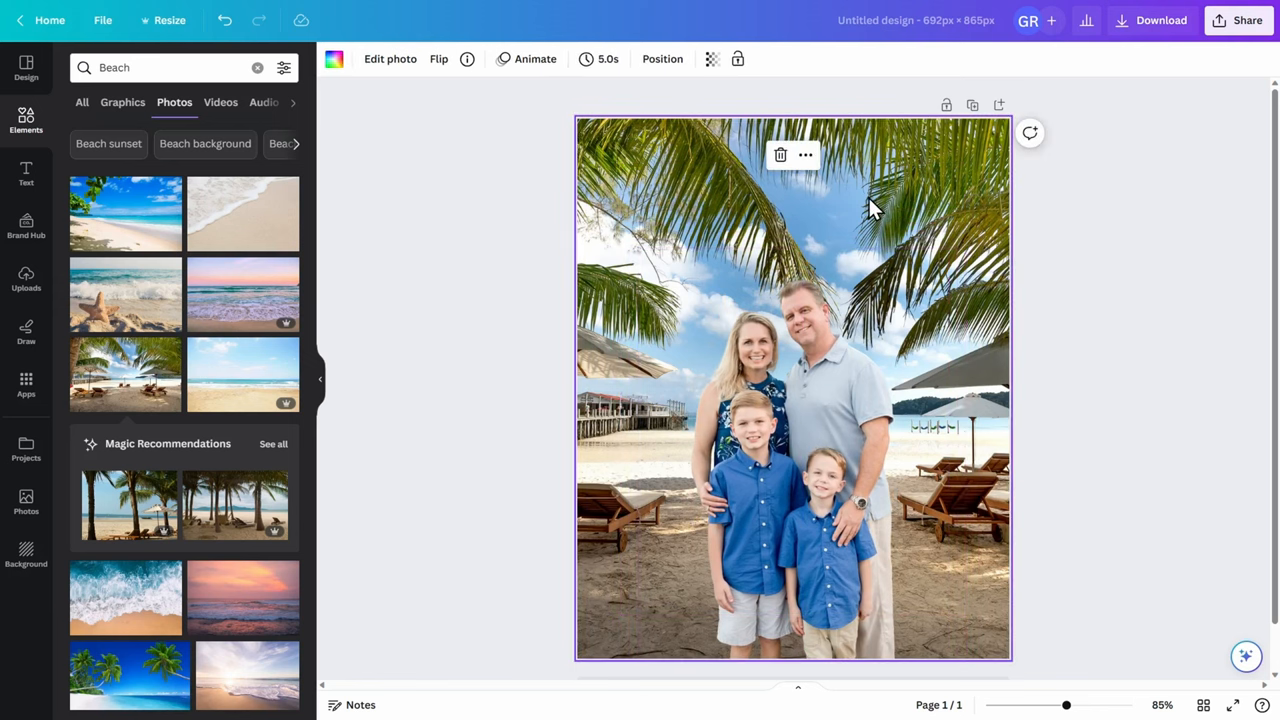
mouse_move(805, 158)
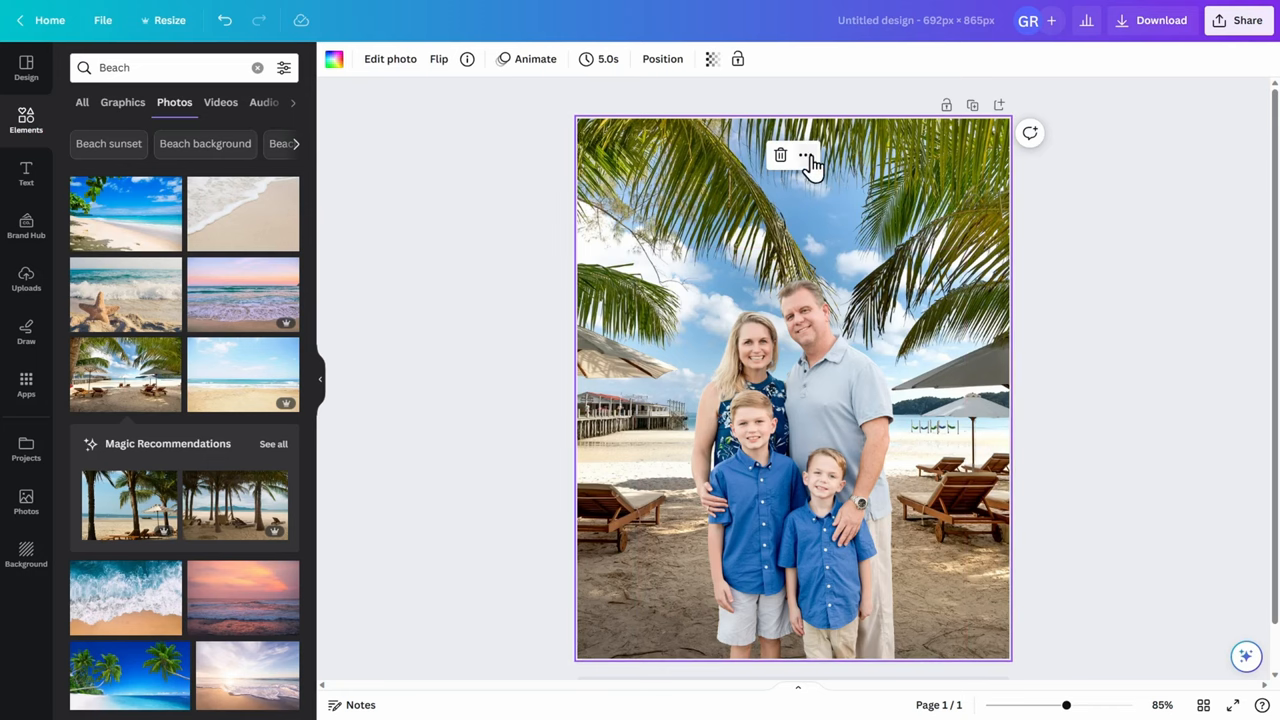
Step: Detach the palm beach photo from the page background as a standalone image
click(806, 155)
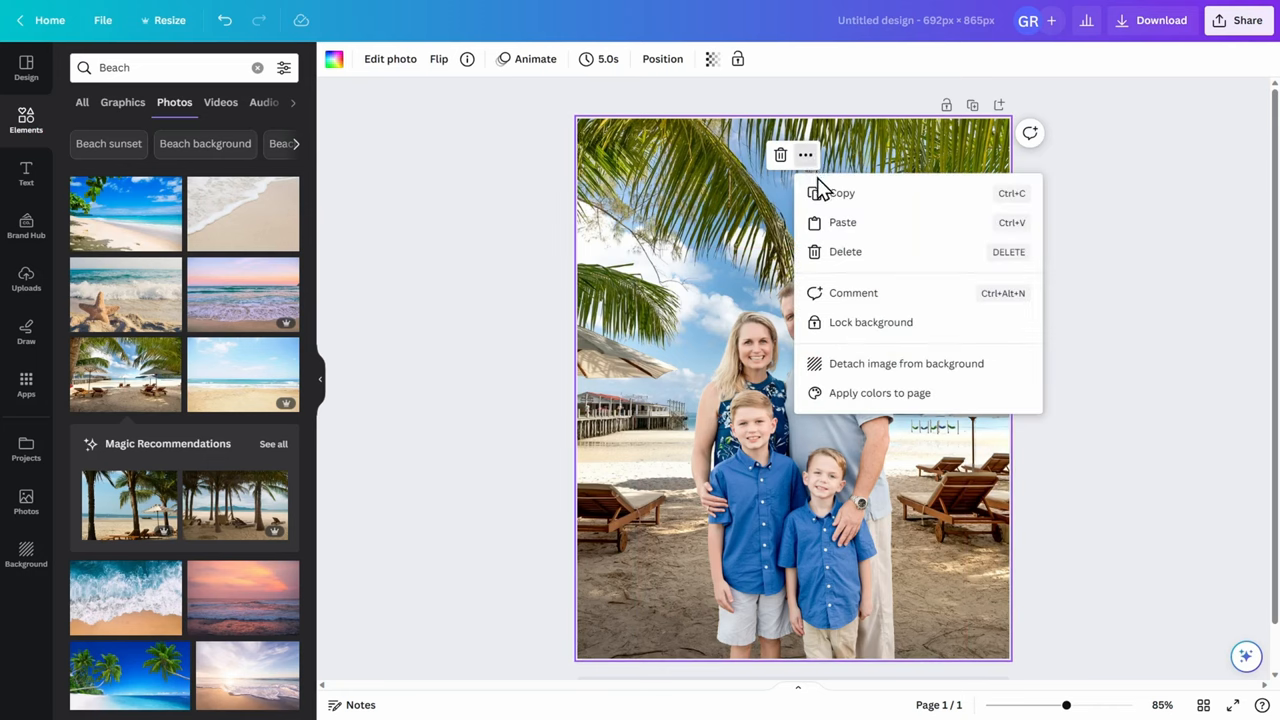
mouse_move(893, 363)
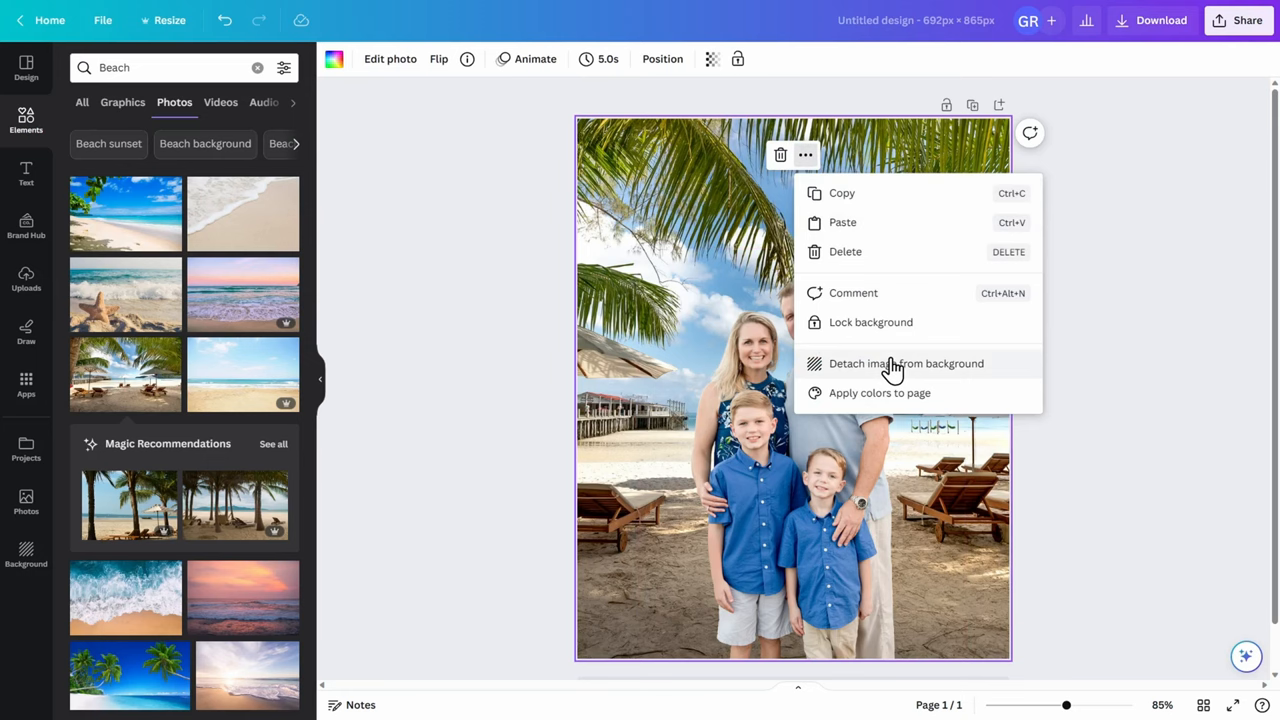
mouse_move(889, 375)
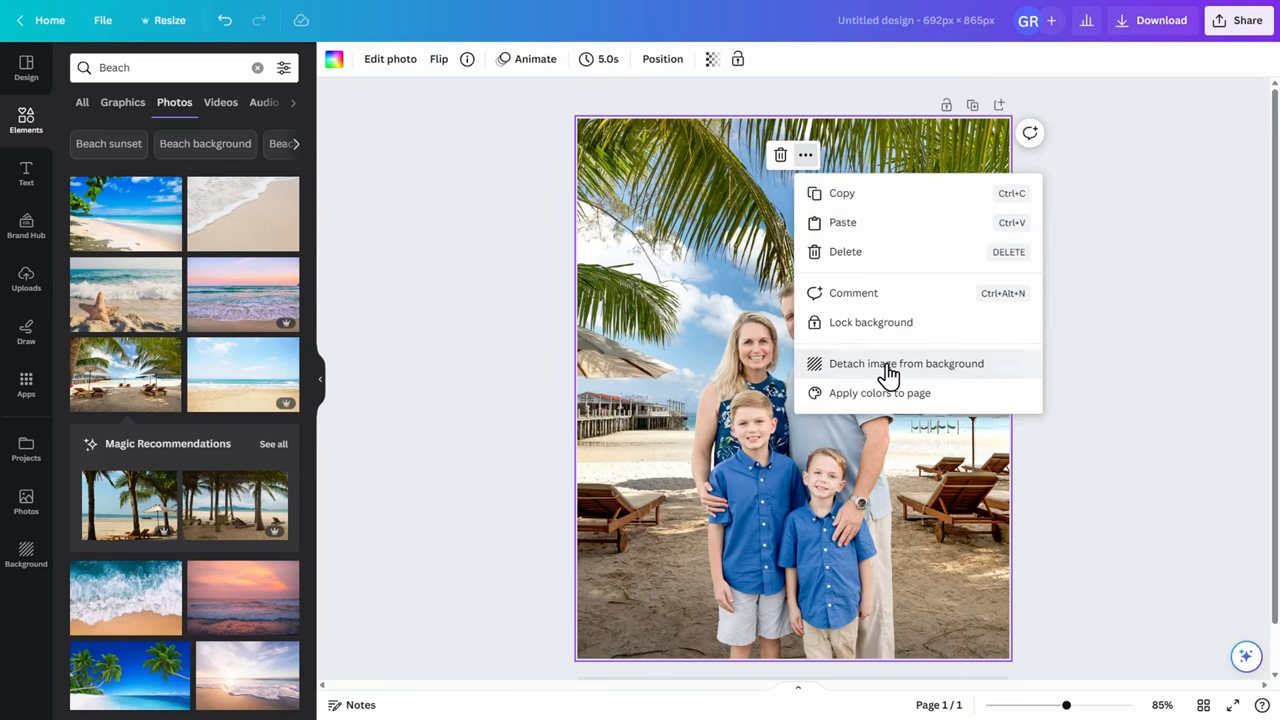
click(905, 363)
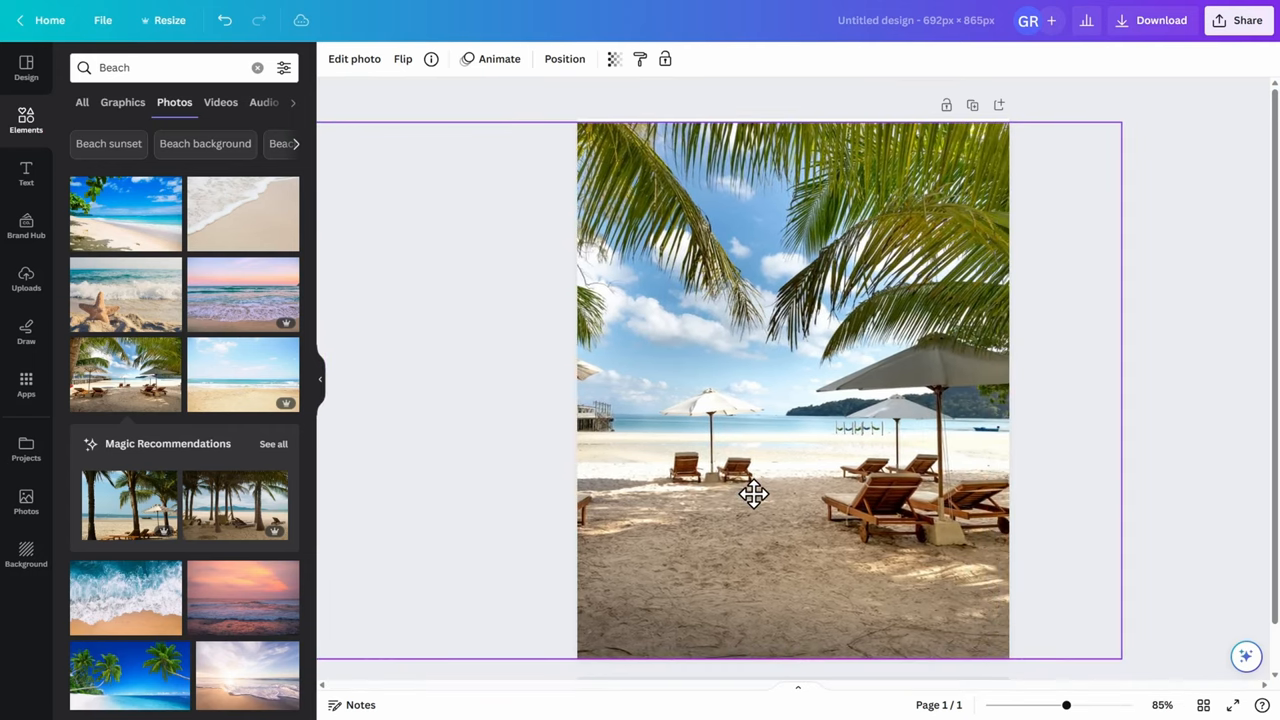
Step: Send the beach photo backward so the family cutout sits in front of it
click(753, 494)
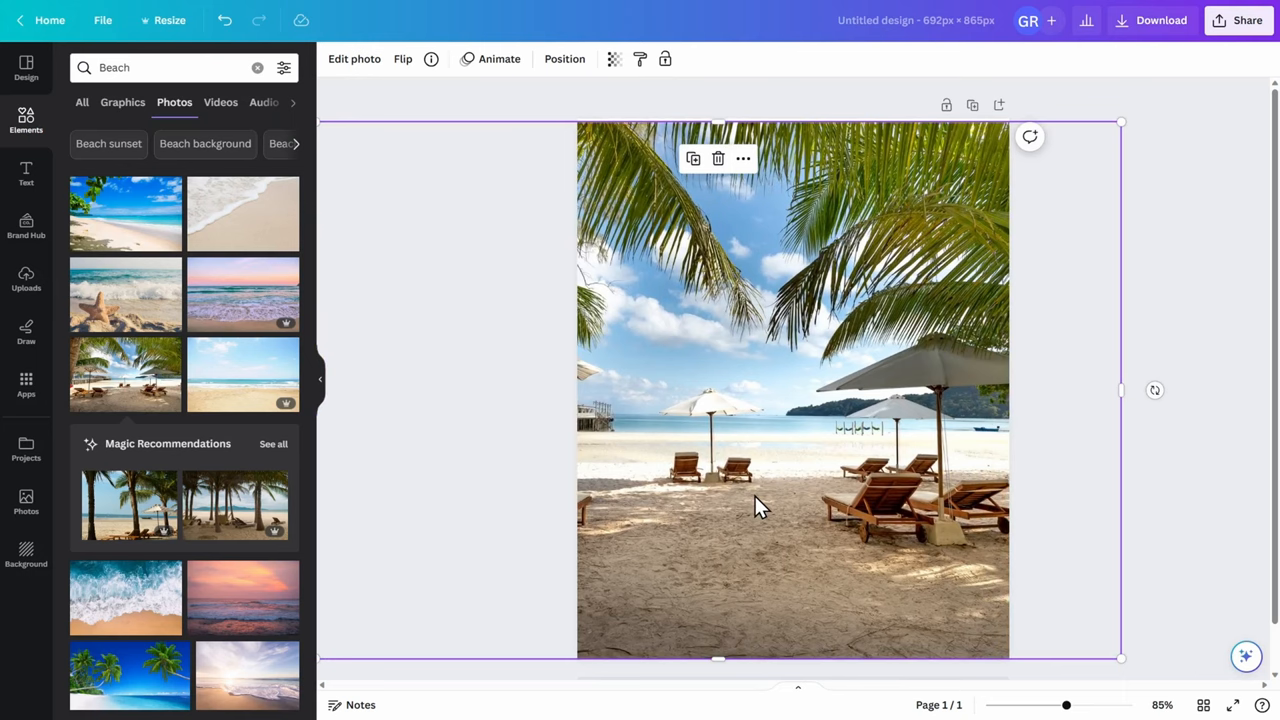
mouse_move(750, 267)
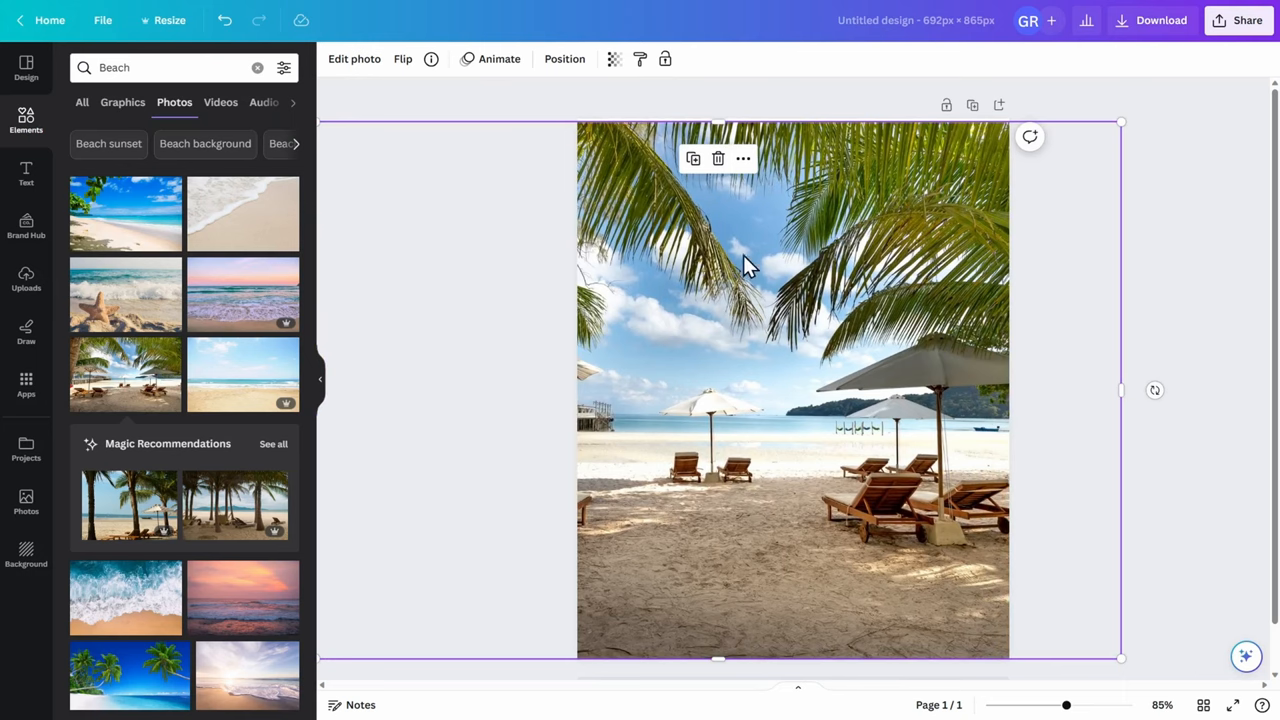
click(743, 158)
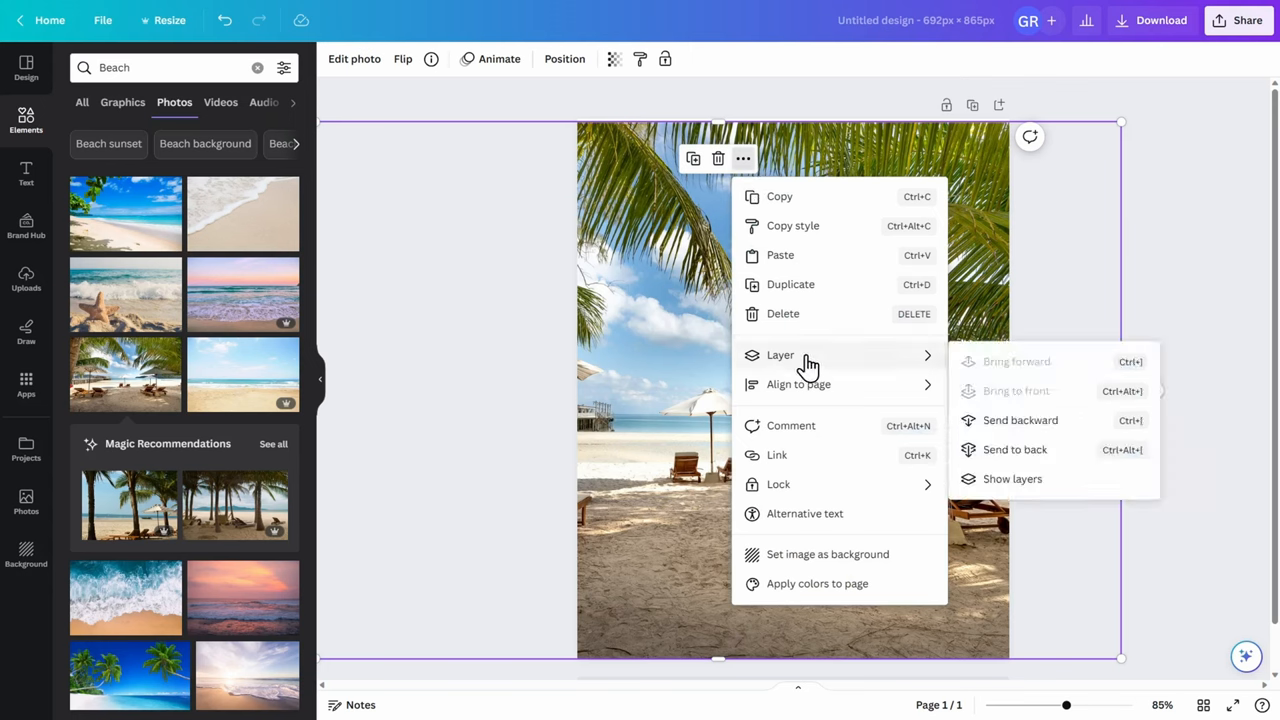
mouse_move(1016, 420)
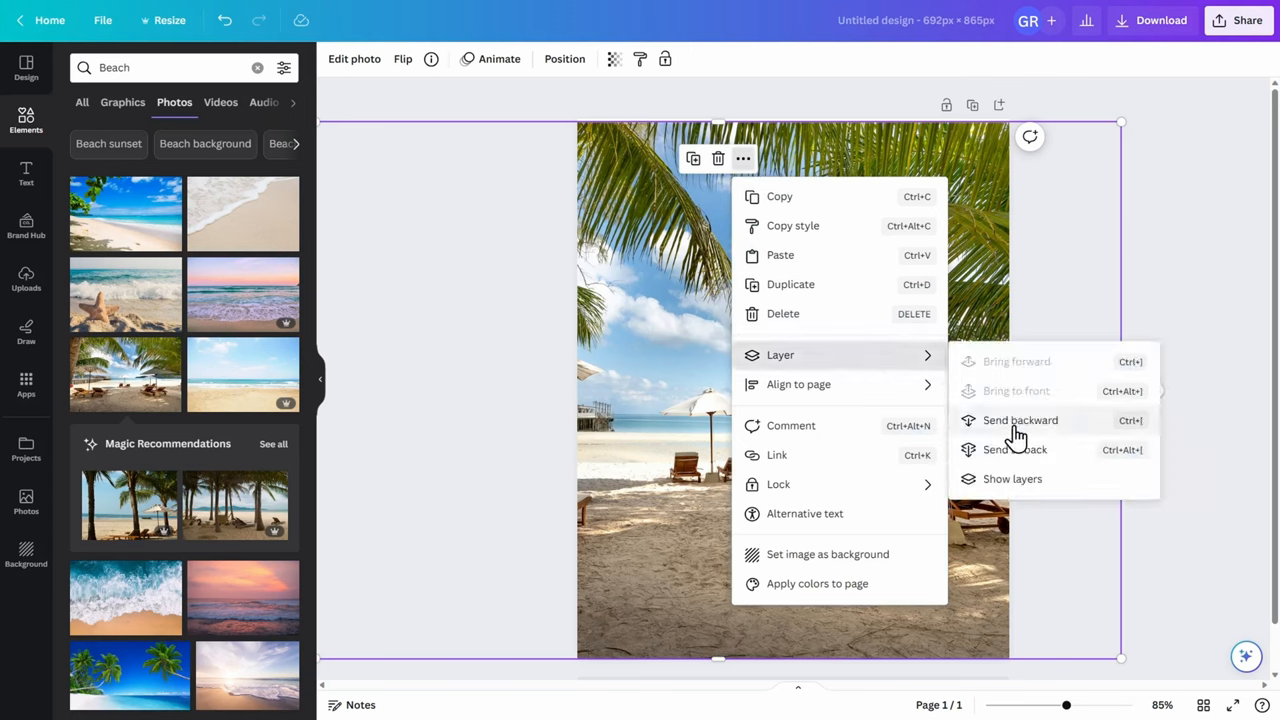
click(1020, 420)
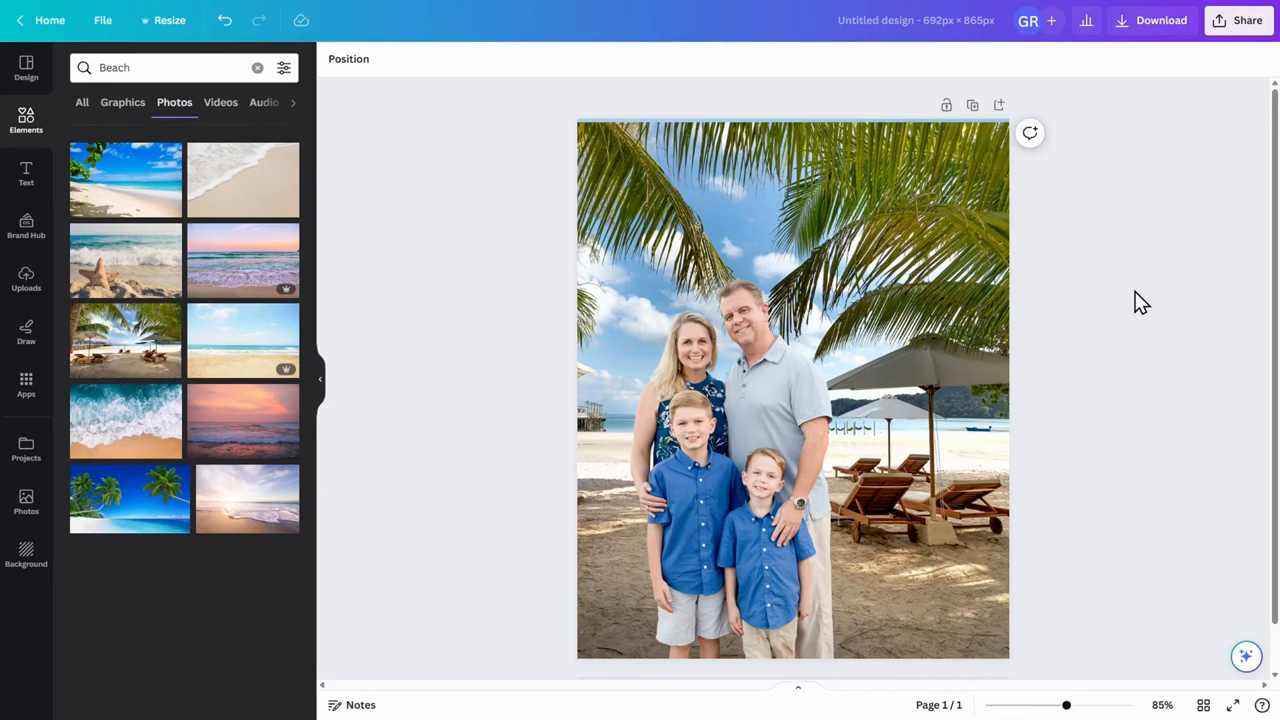
mouse_move(370, 272)
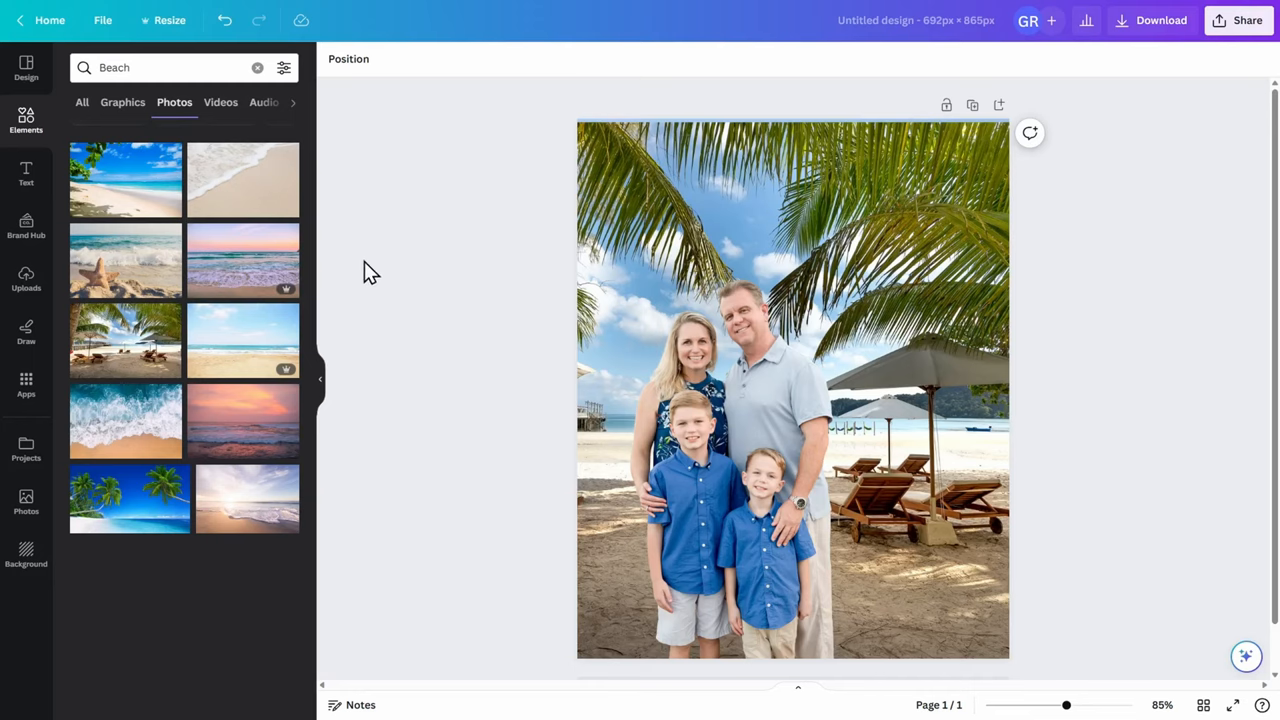
Step: Scroll the Beach photo results and add the palm-tree white-sand shoreline photo
scroll(down, 3)
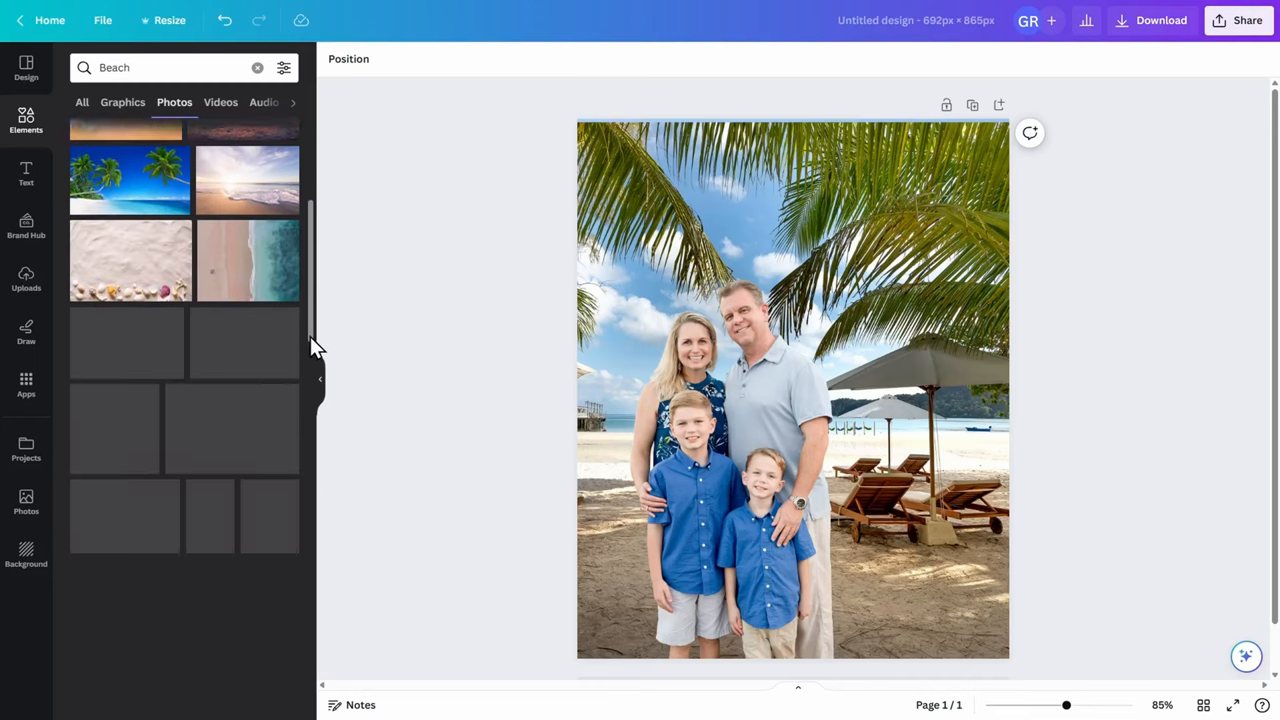
scroll(down, 3)
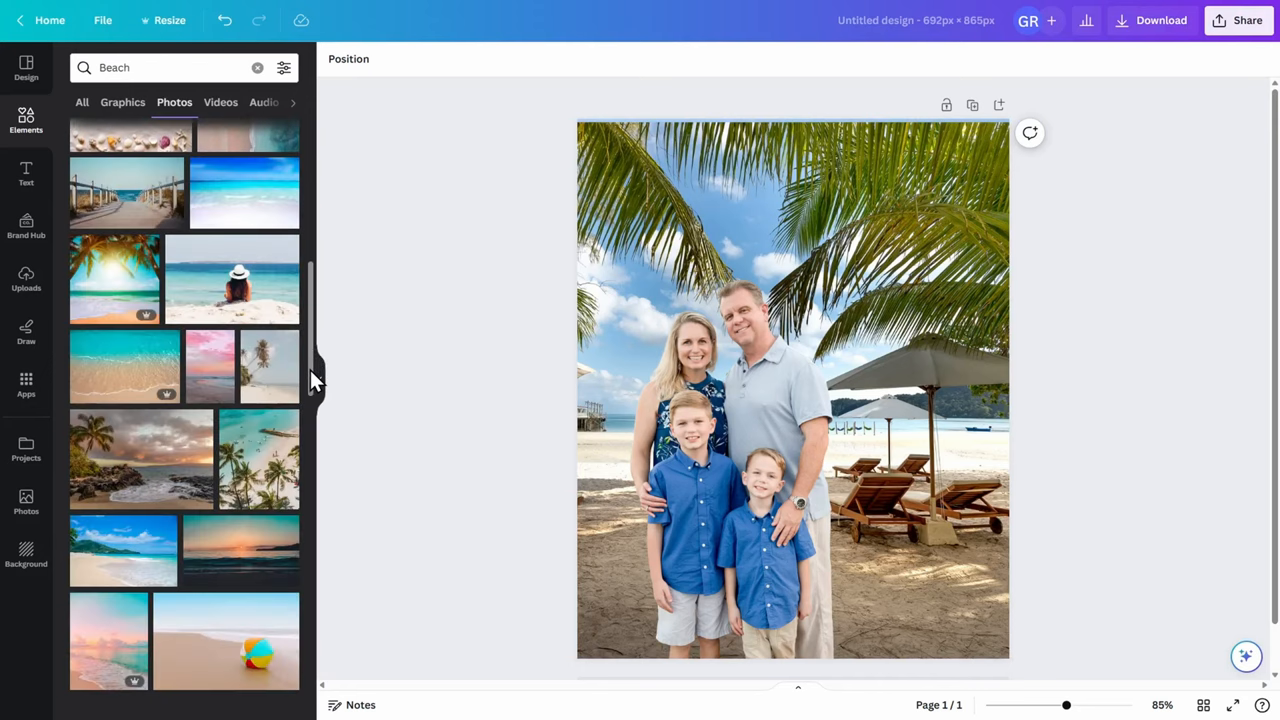
scroll(down, 3)
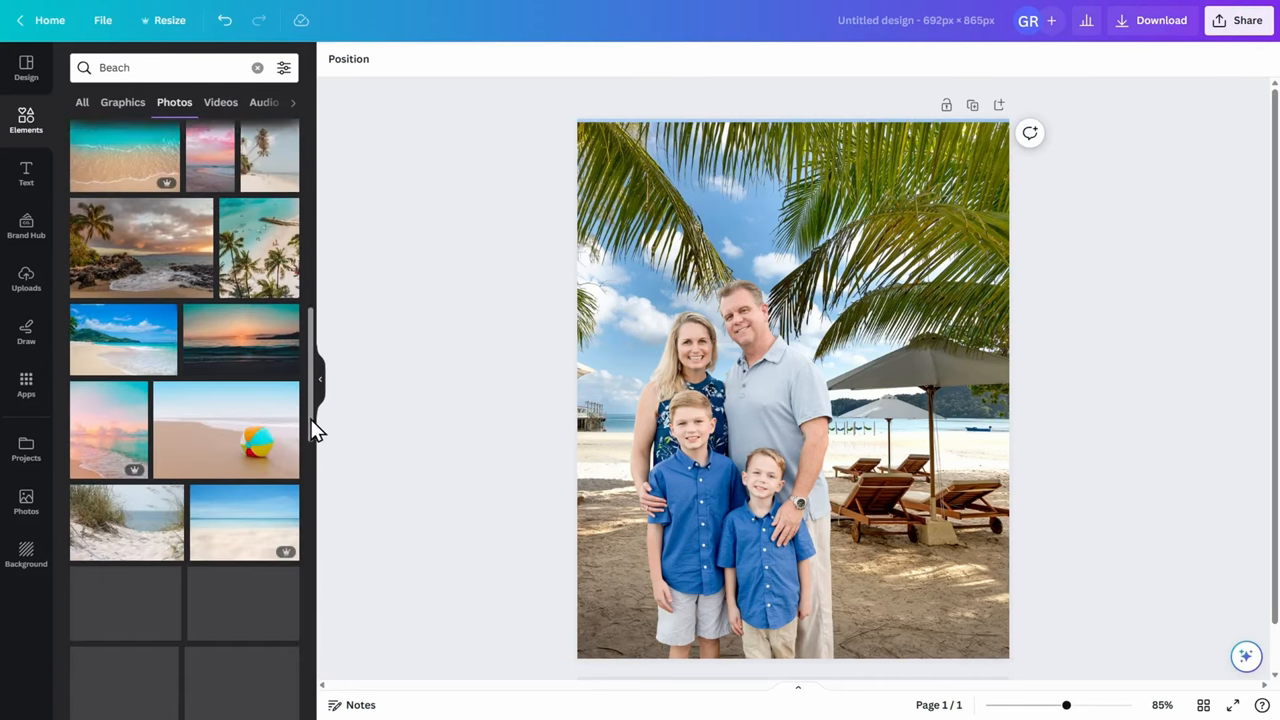
scroll(down, 3)
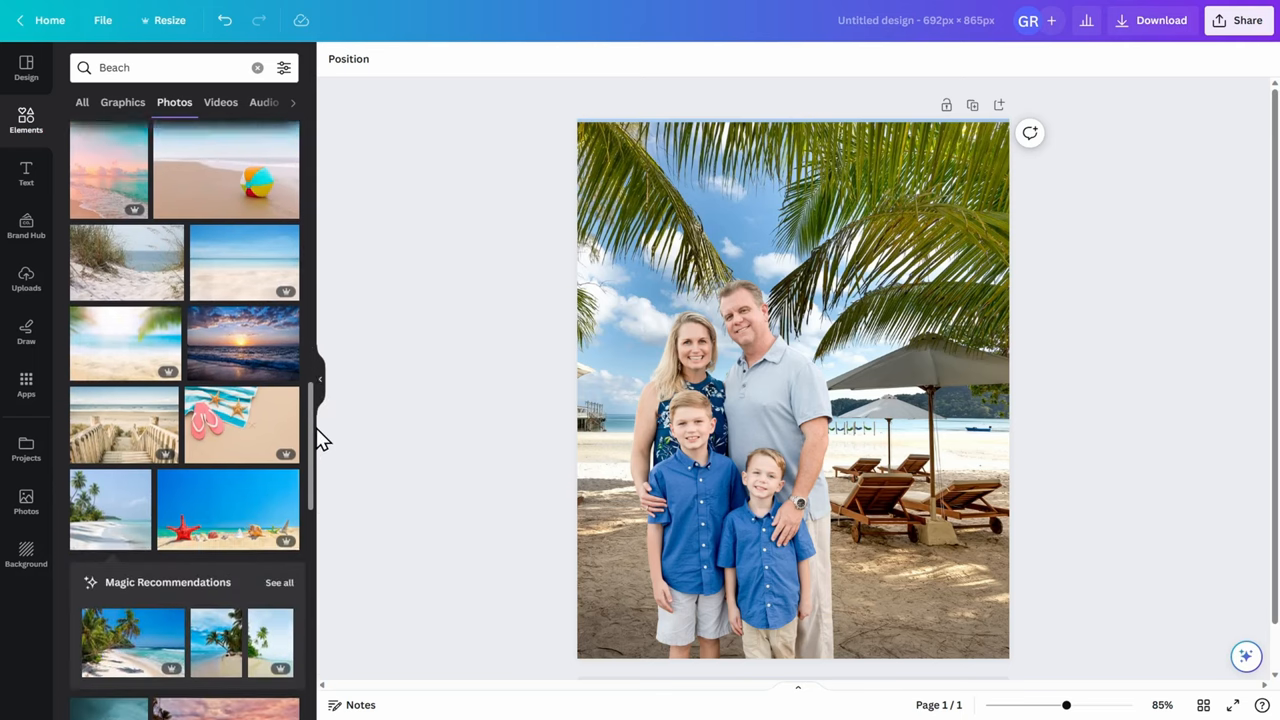
scroll(down, 3)
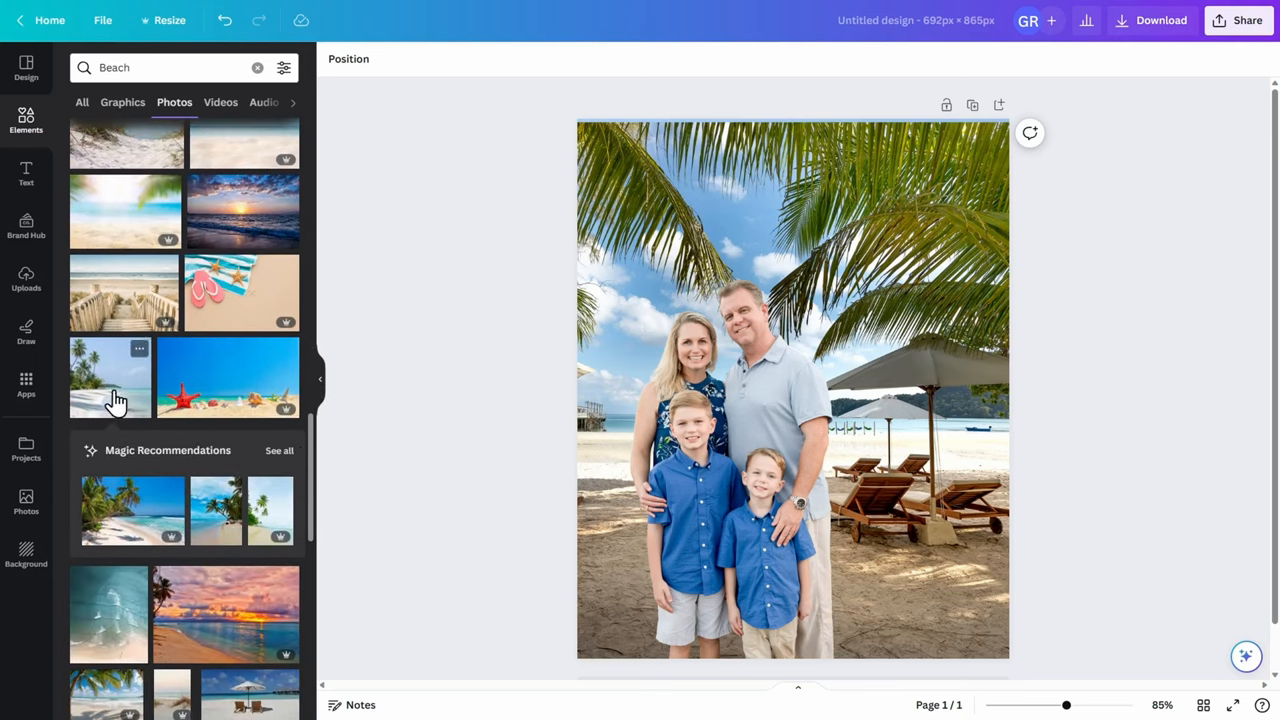
click(110, 378)
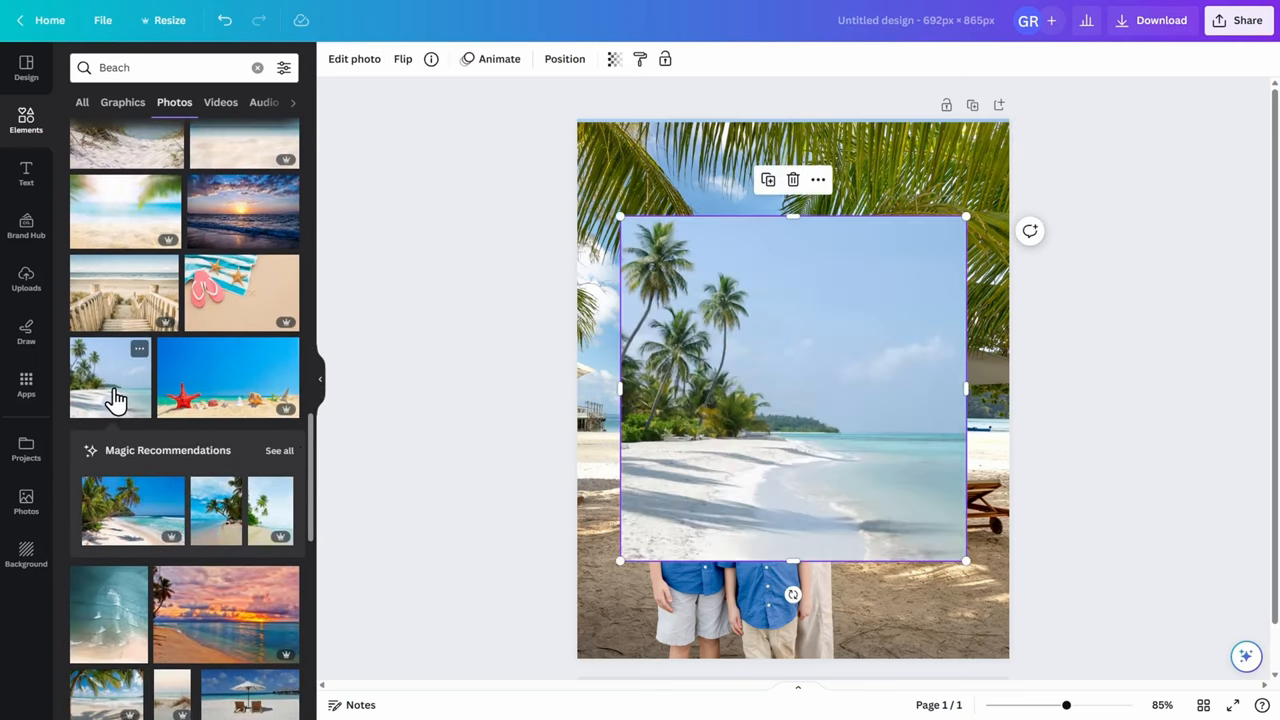
Step: Make the palm shoreline photo the page background and reposition the family cutout in front
click(818, 180)
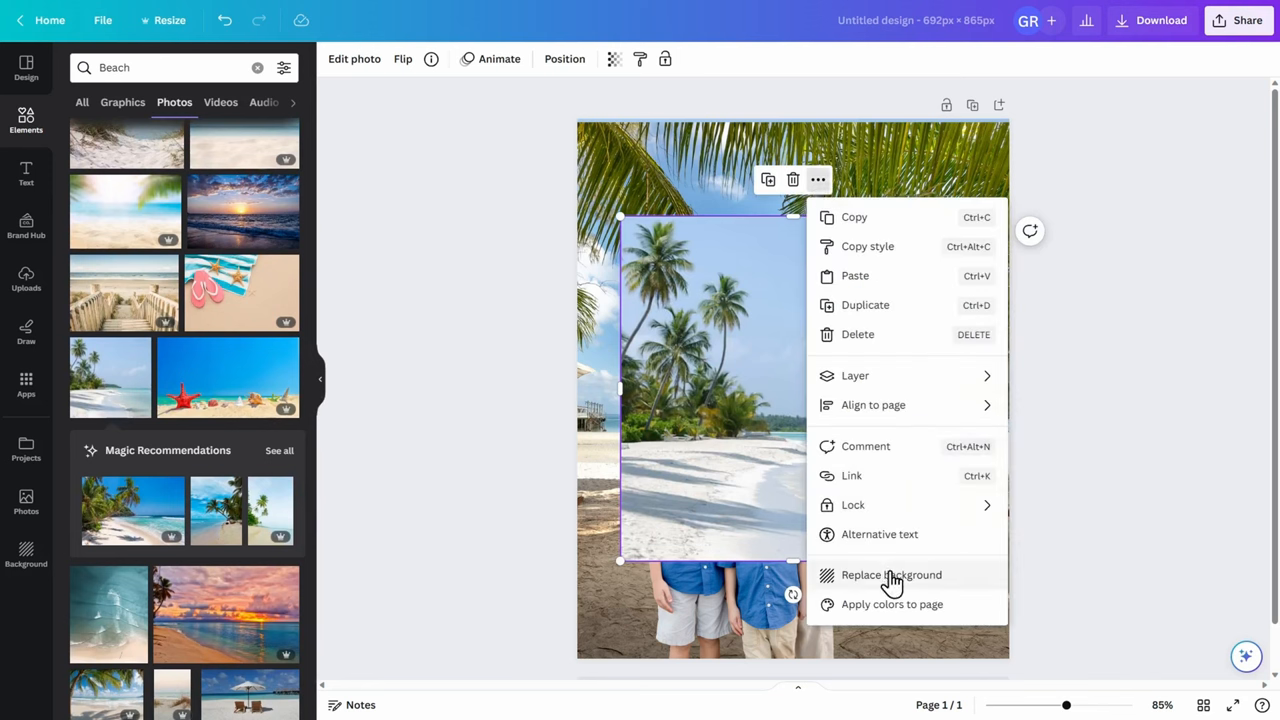
click(890, 574)
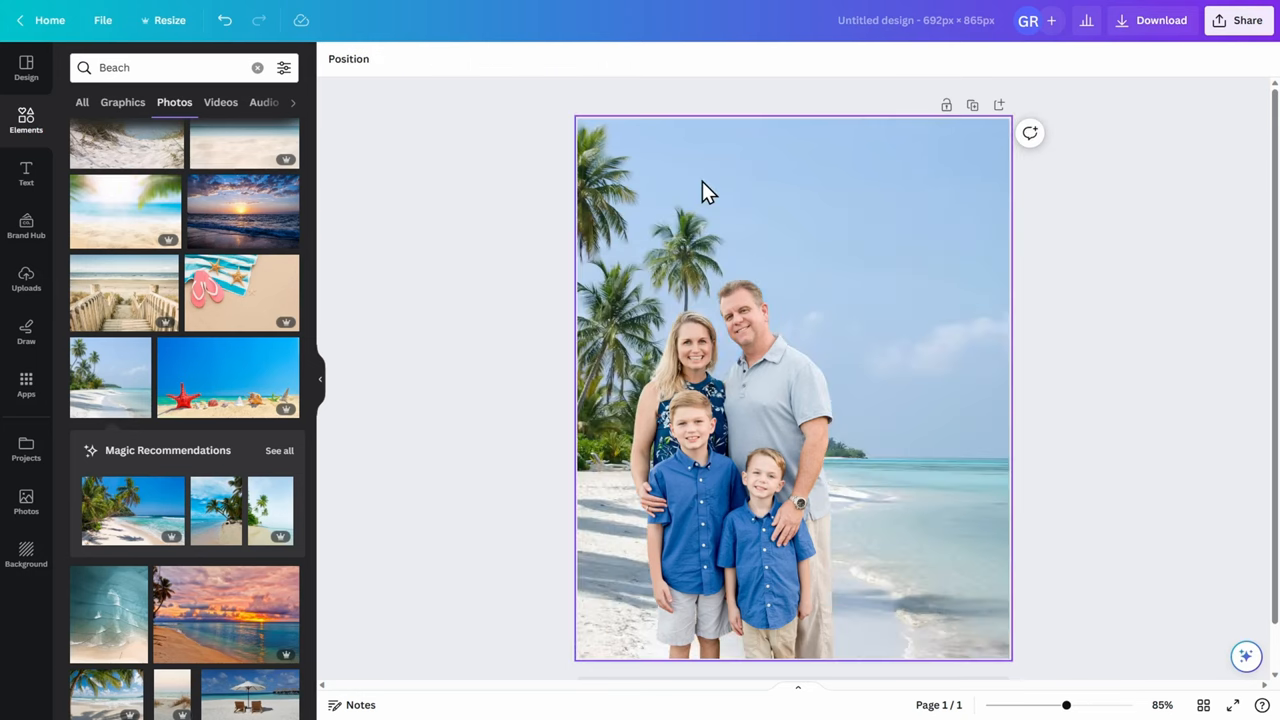
mouse_move(960, 366)
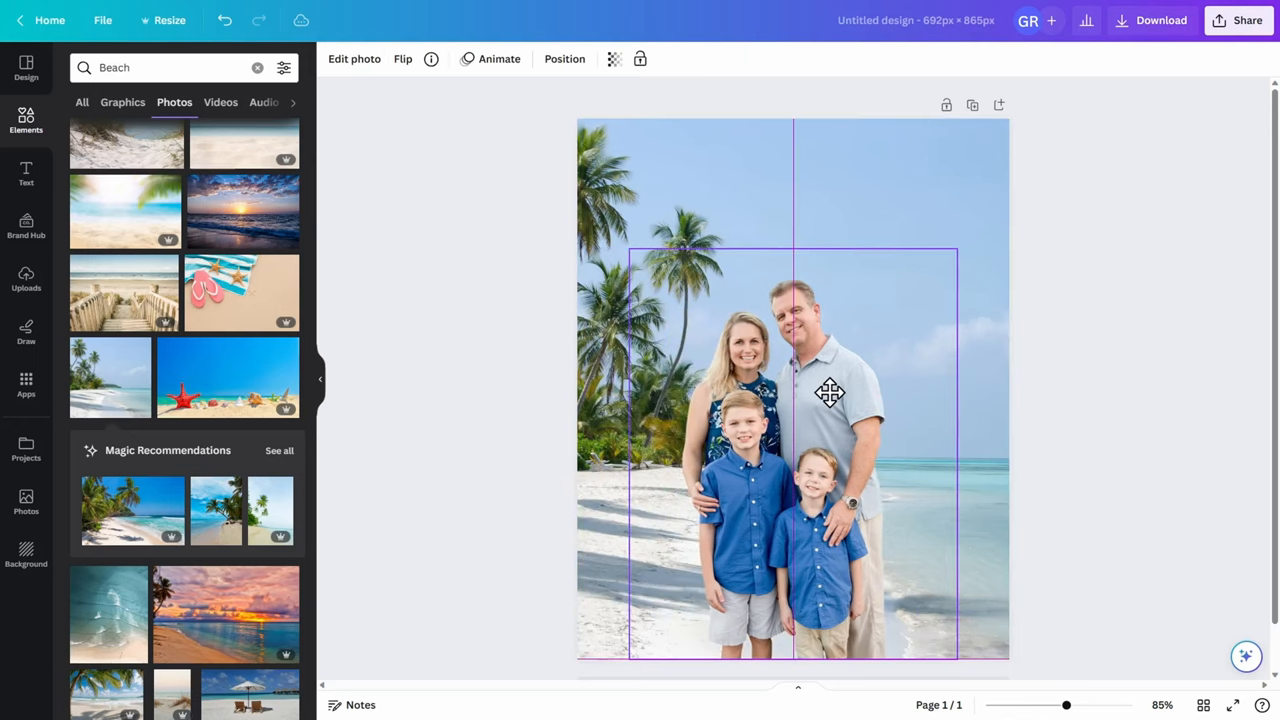
click(830, 392)
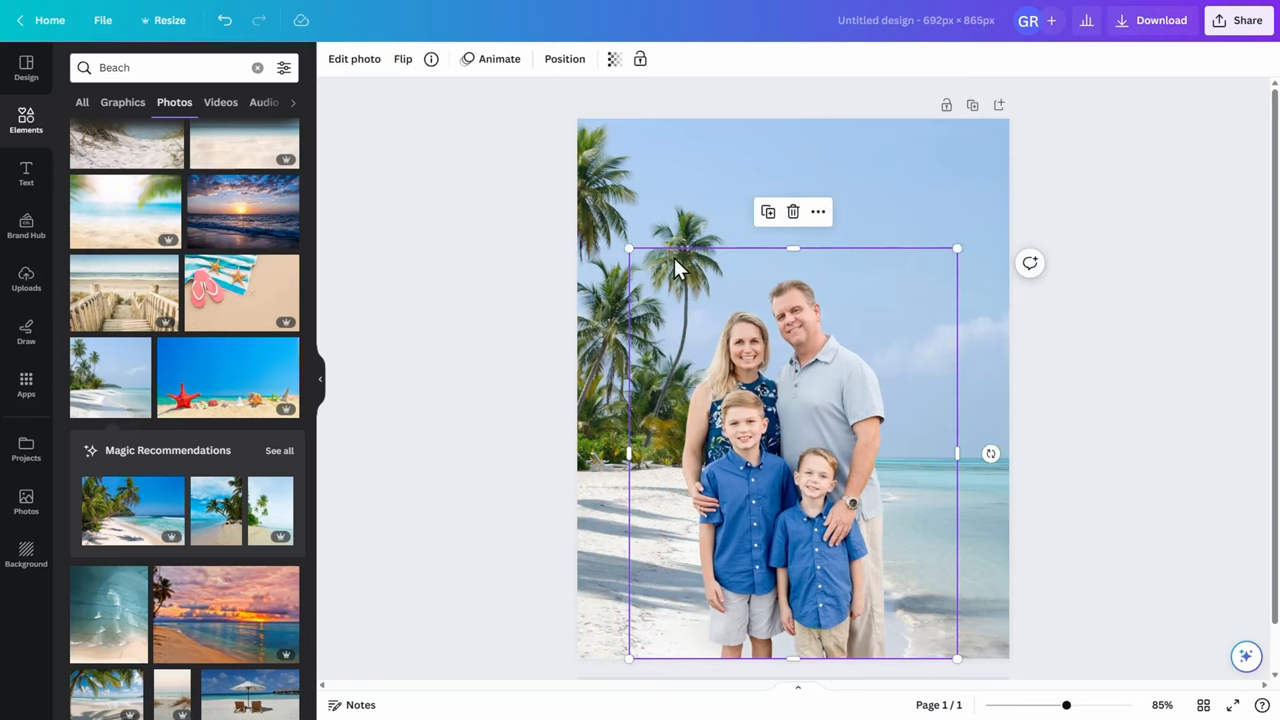
click(1117, 318)
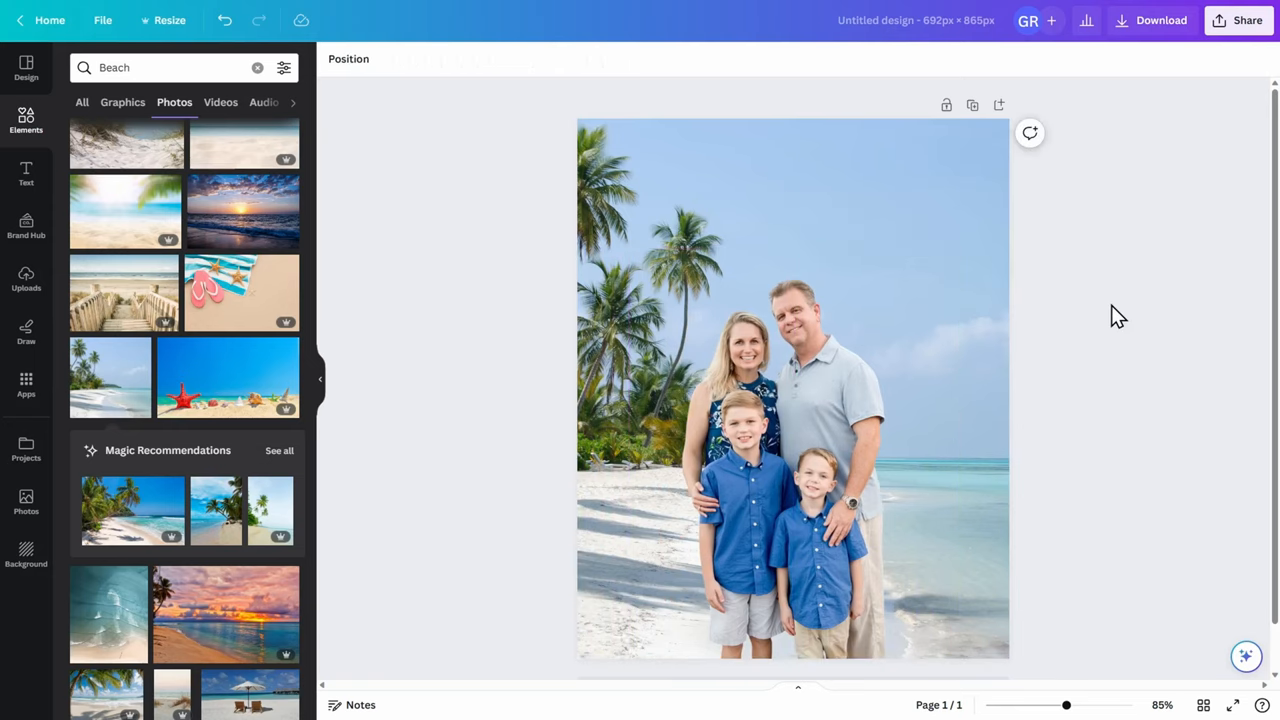
mouse_move(1148, 303)
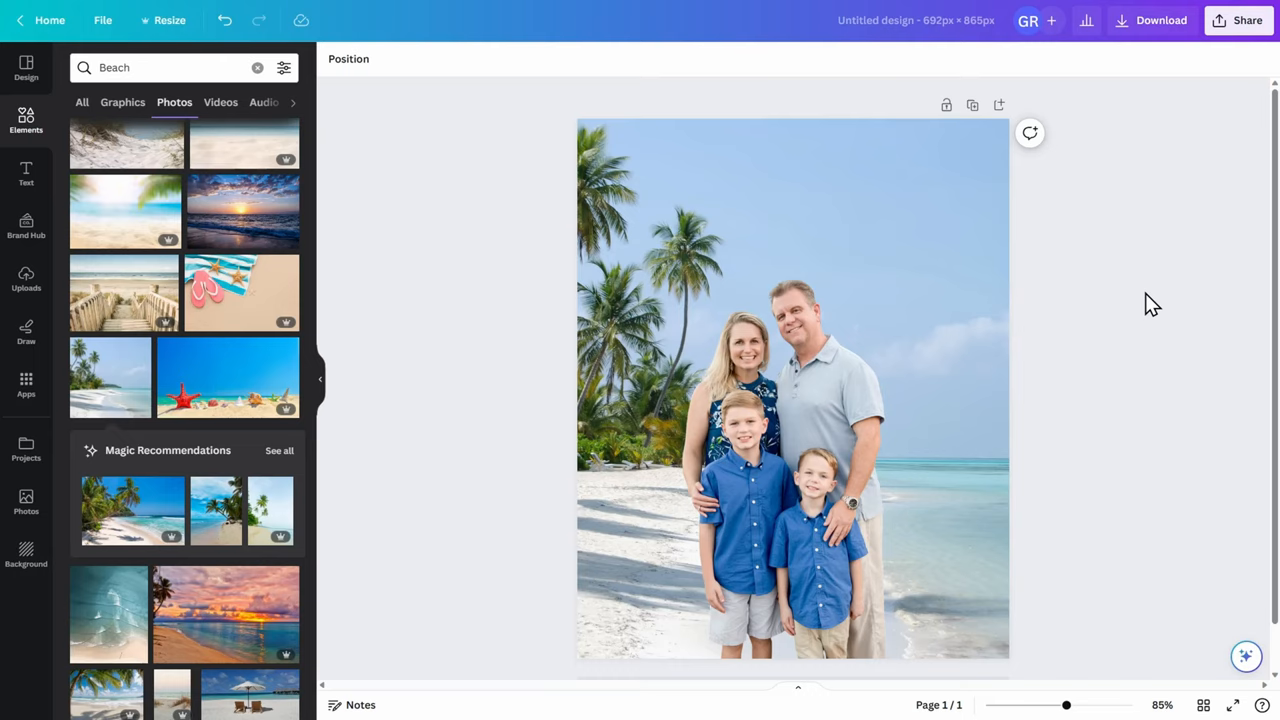
mouse_move(1148, 305)
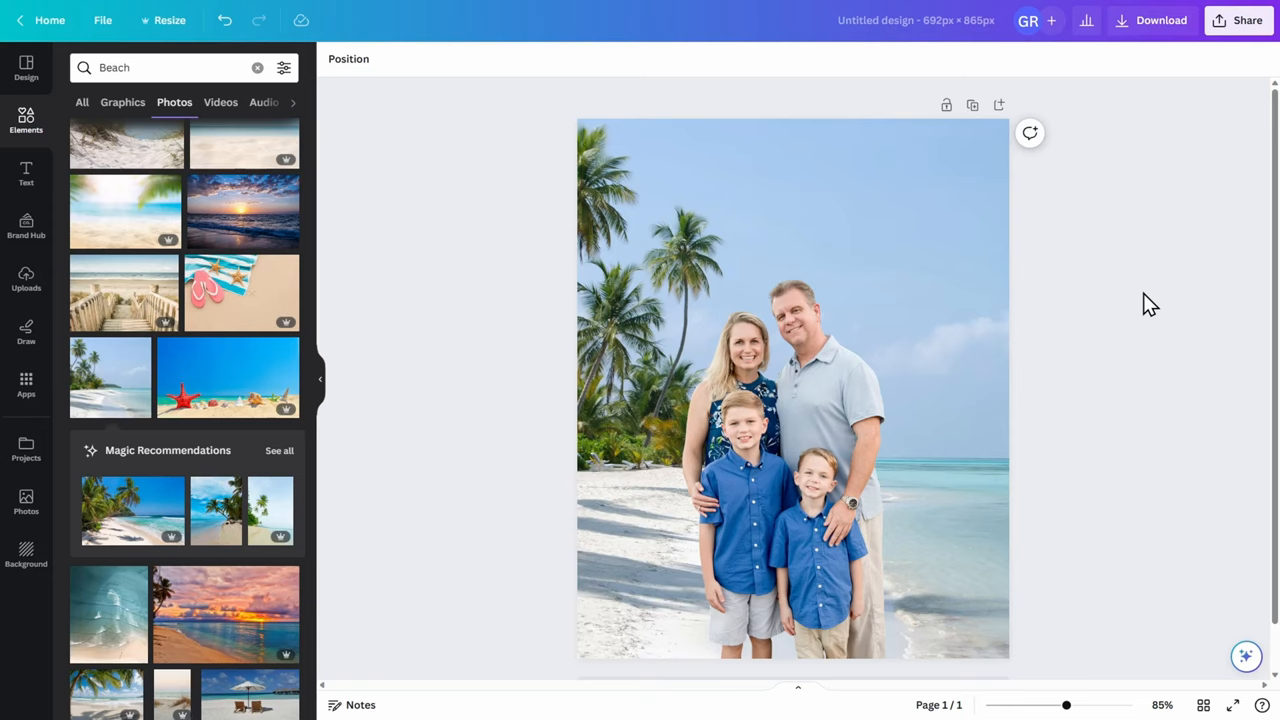
Step: Select the family cutout and bring up its Edit photo tools
click(820, 405)
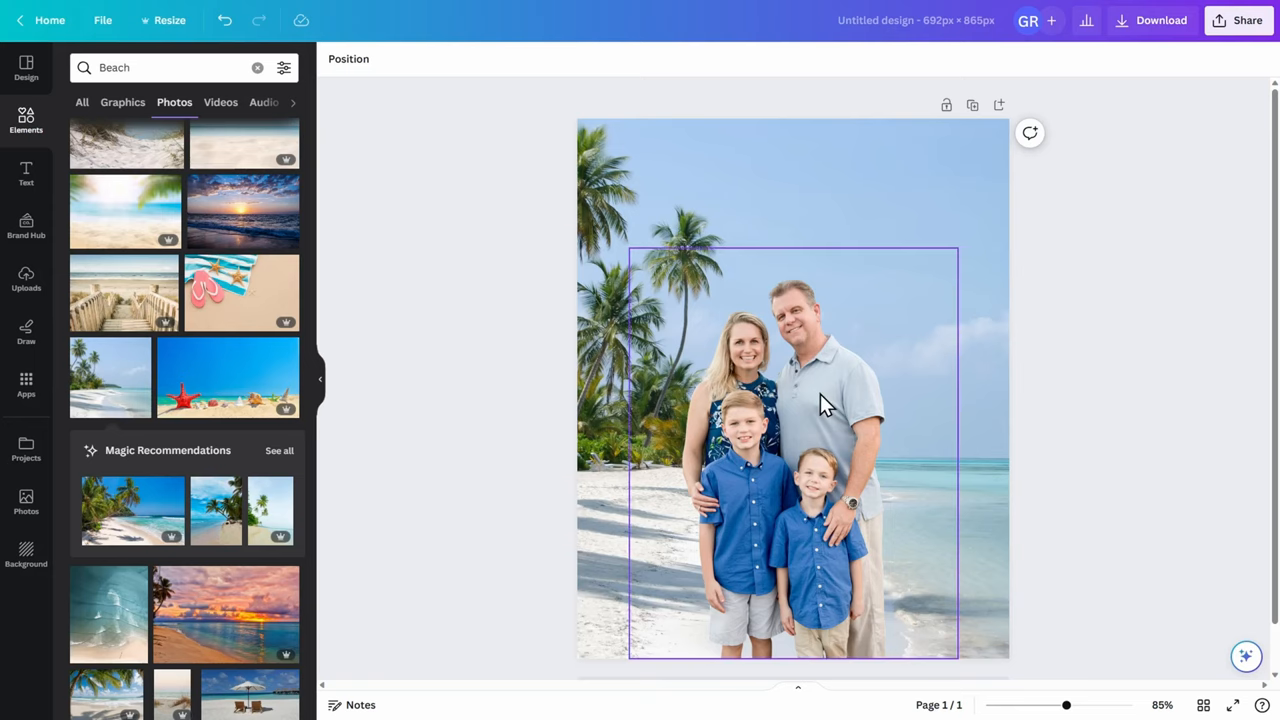
click(792, 400)
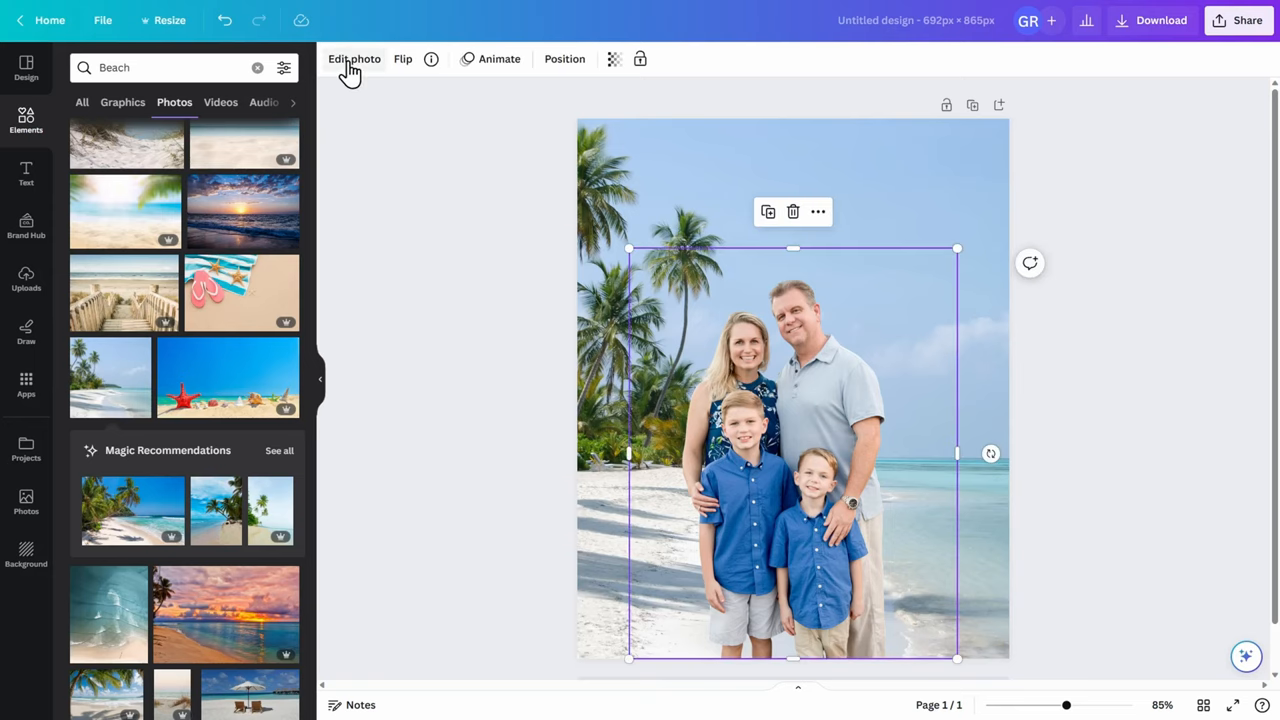
click(354, 59)
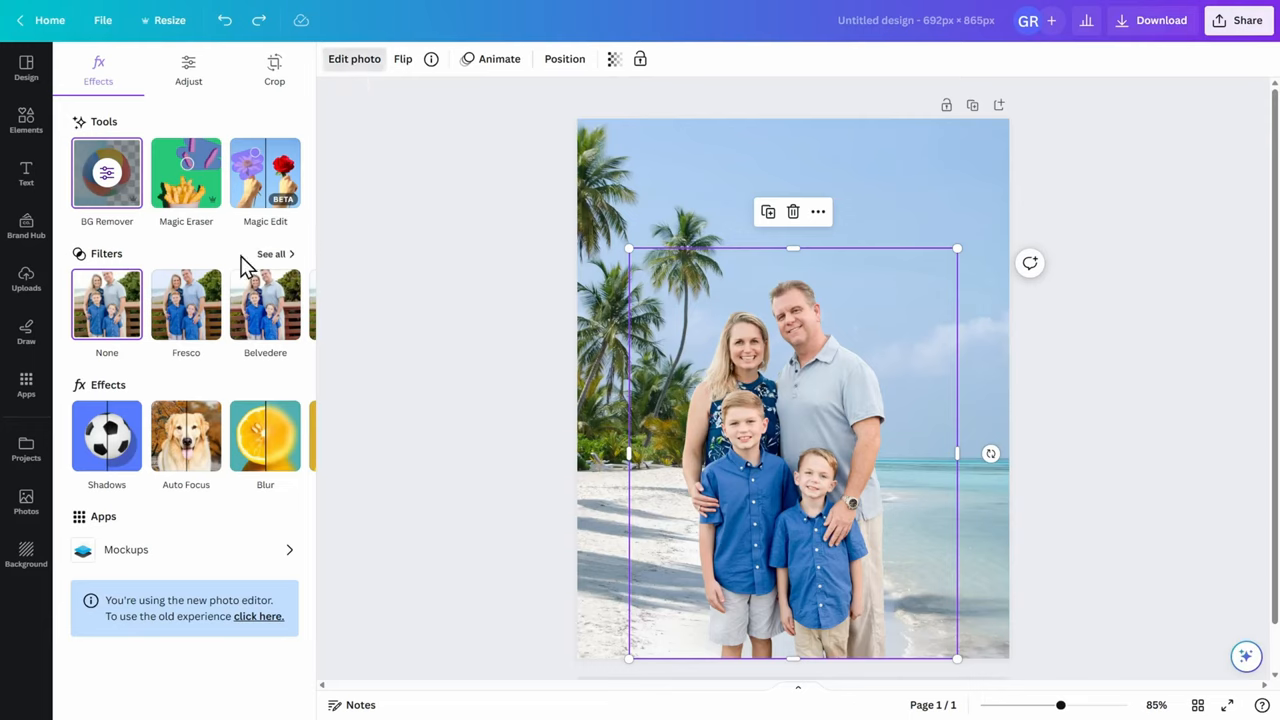
mouse_move(278, 263)
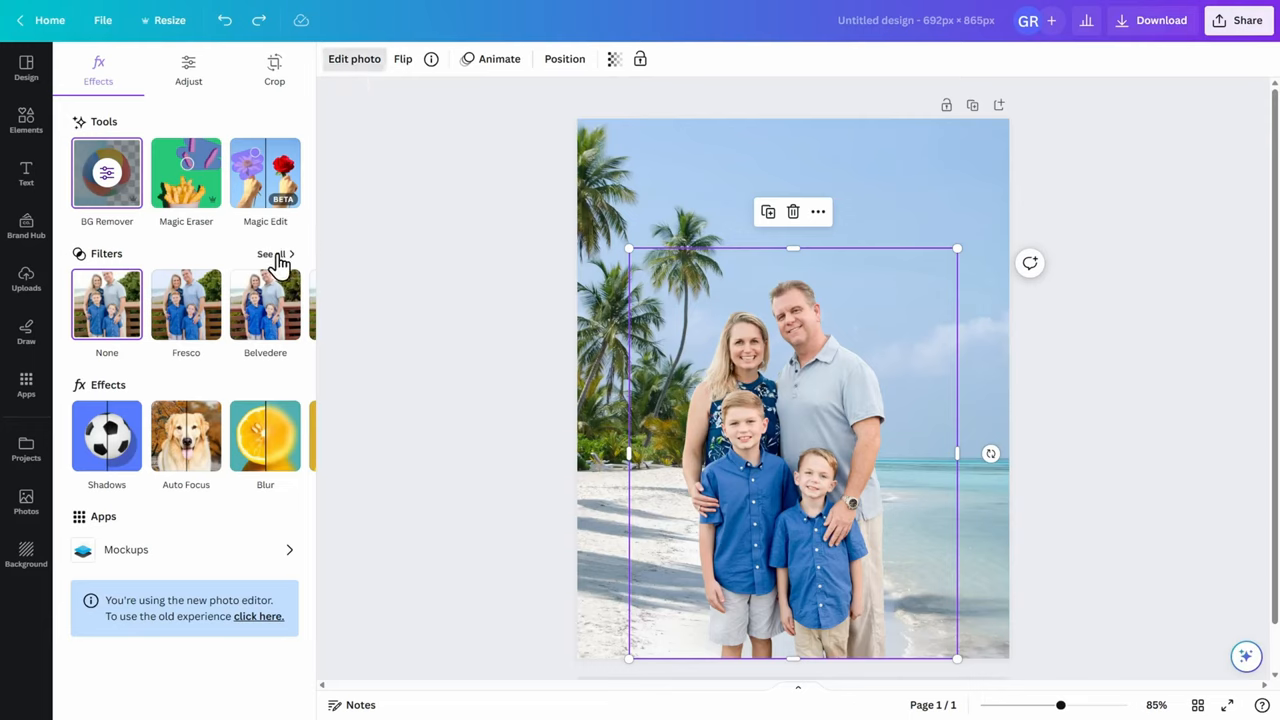
Step: Browse all filters, try the Astro filter at lower intensity, then remove it
click(270, 254)
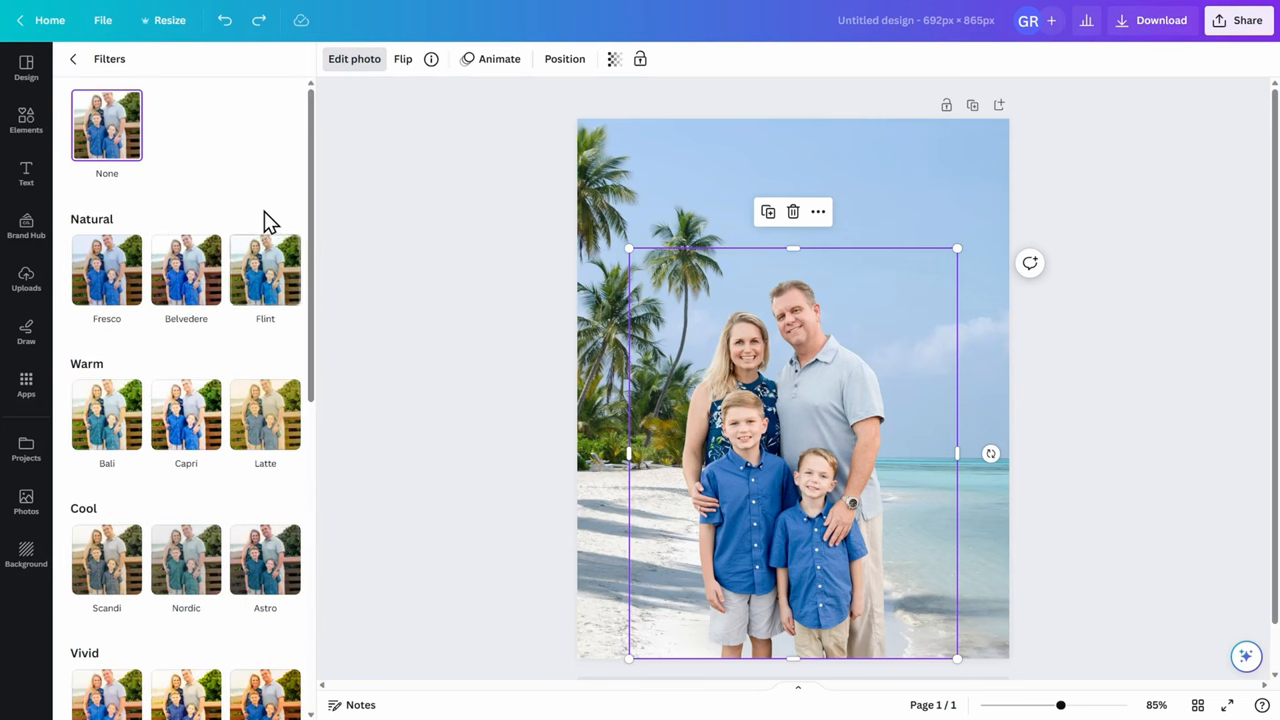
mouse_move(285, 218)
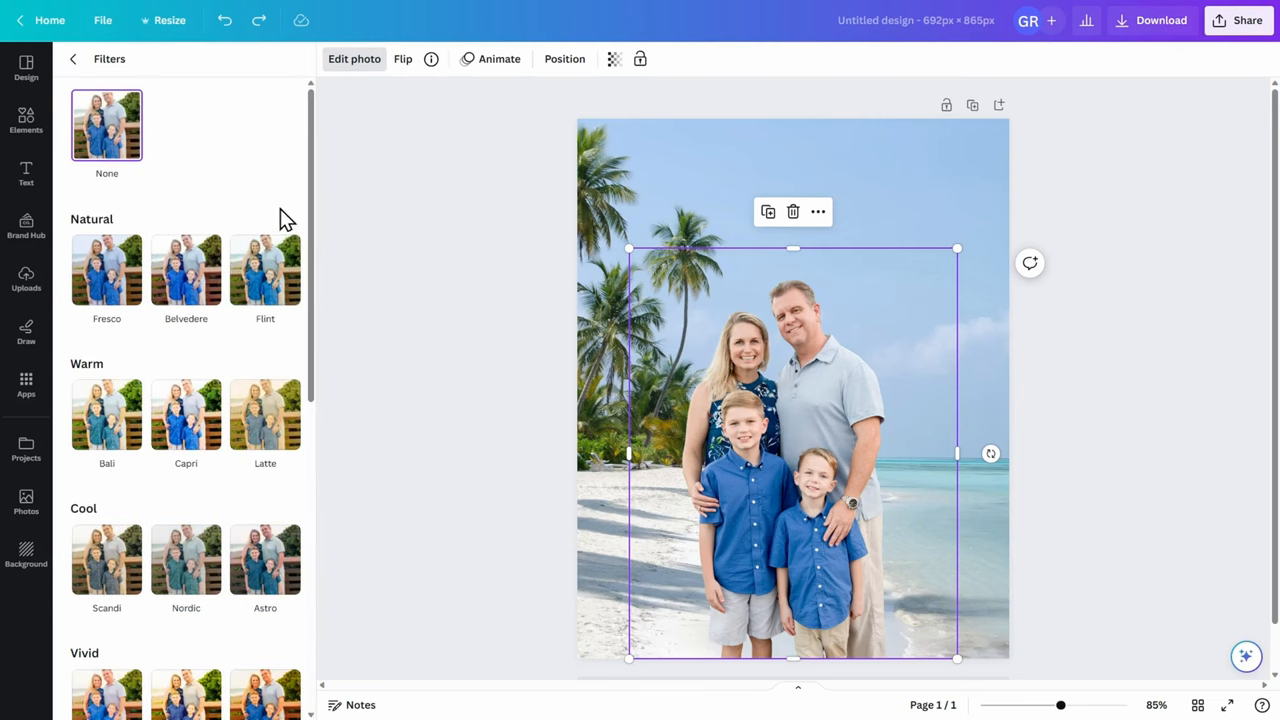
scroll(down, 3)
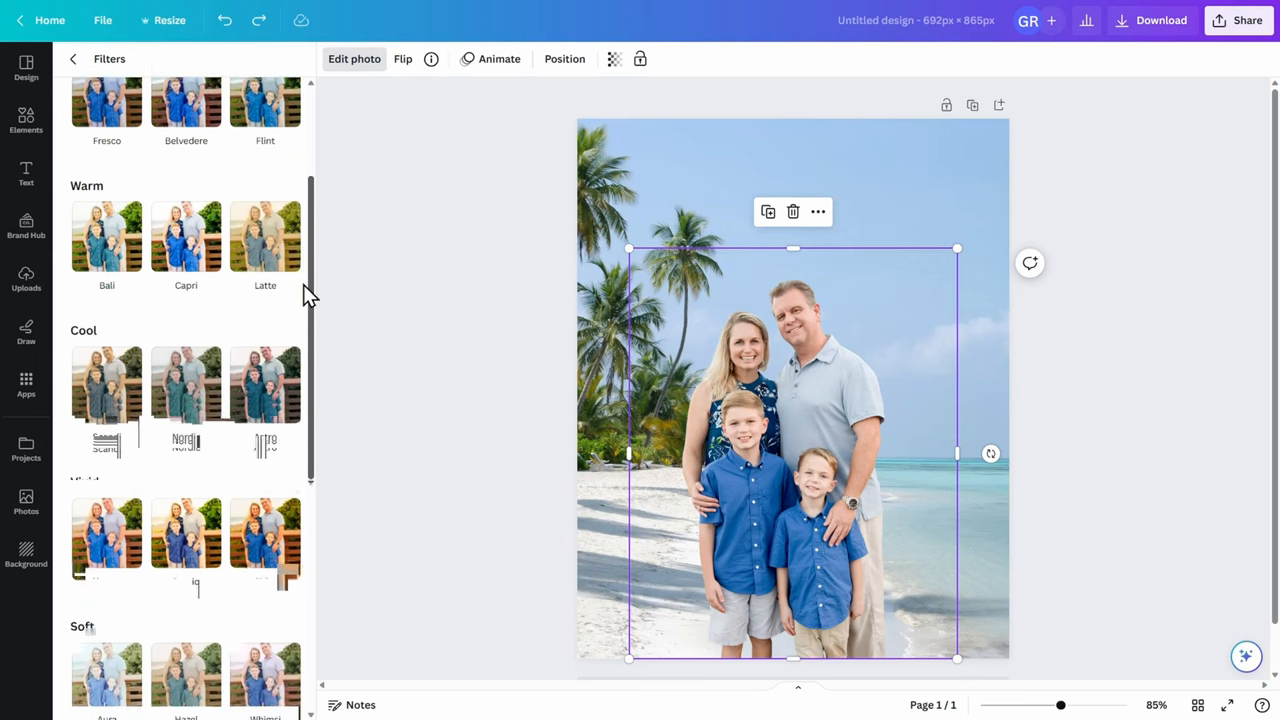
scroll(down, 3)
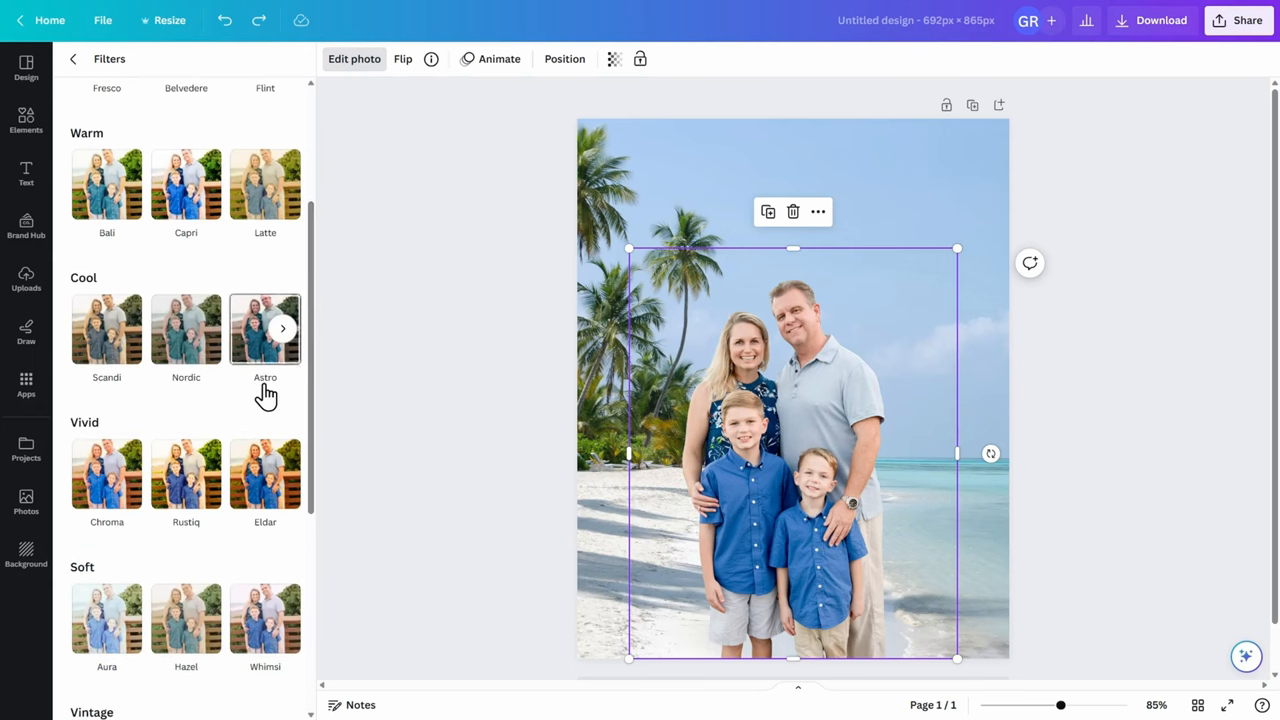
click(265, 328)
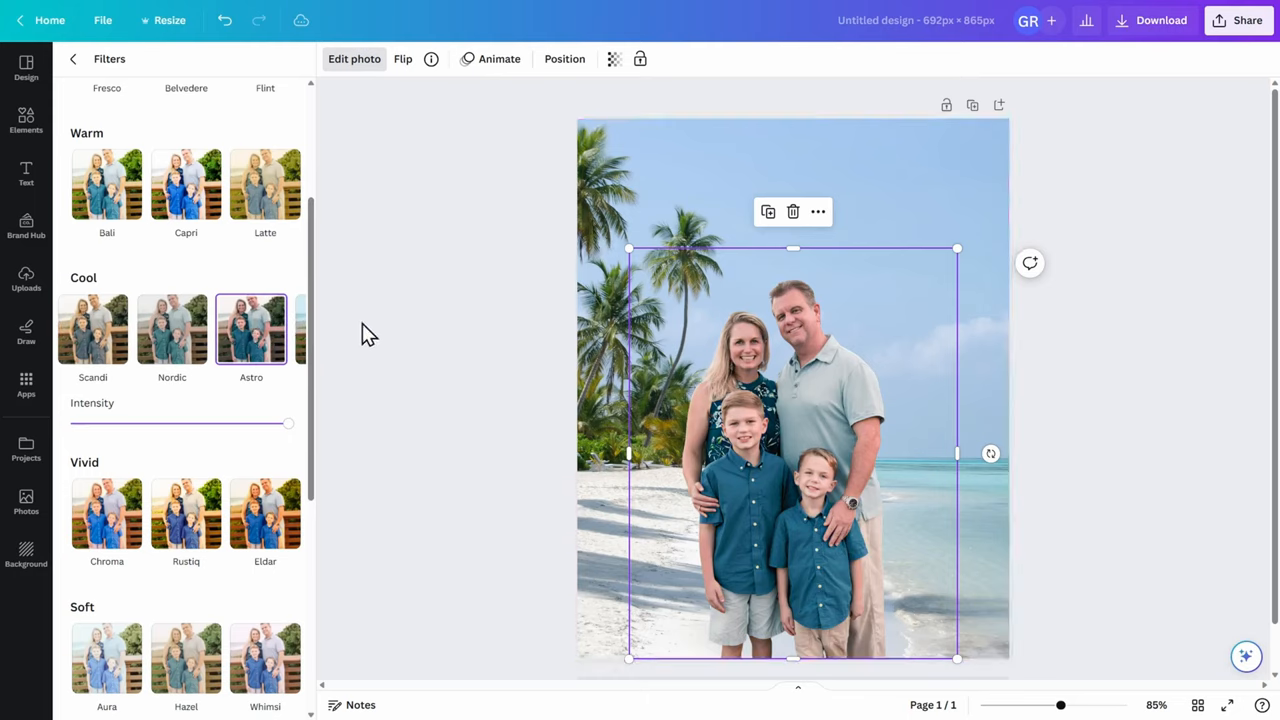
drag(288, 423, 218, 423)
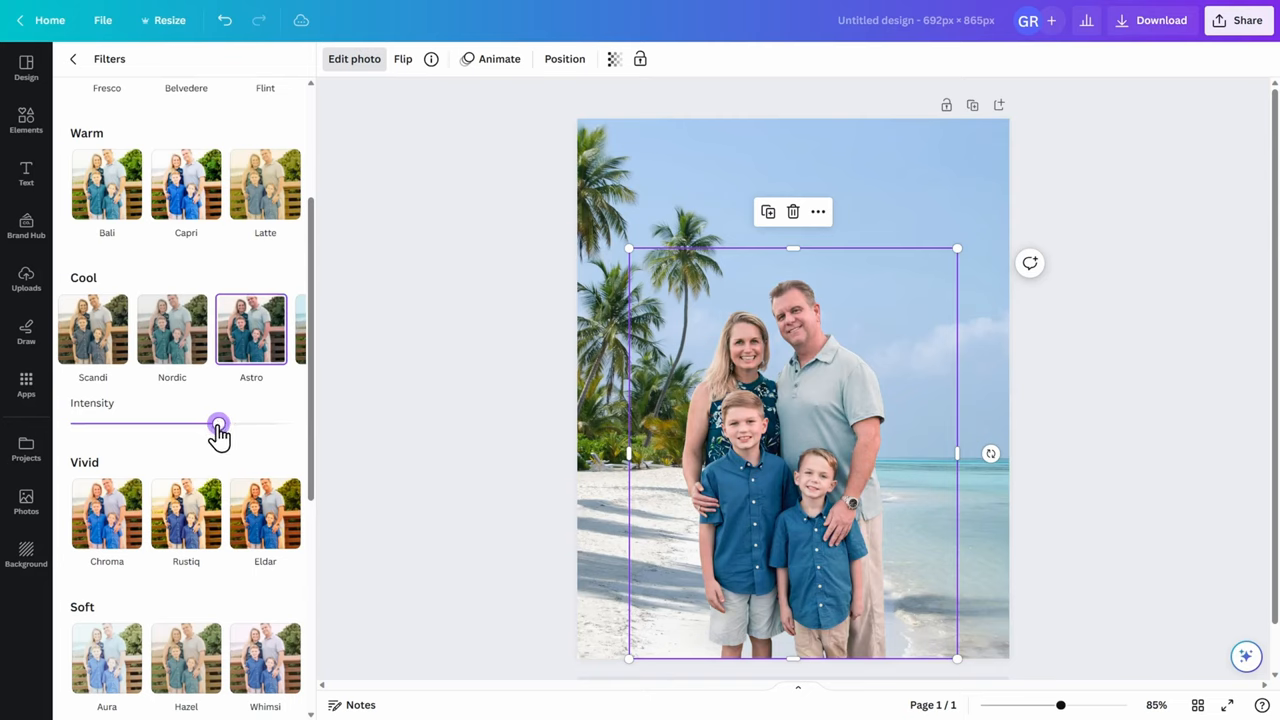
drag(218, 423, 188, 423)
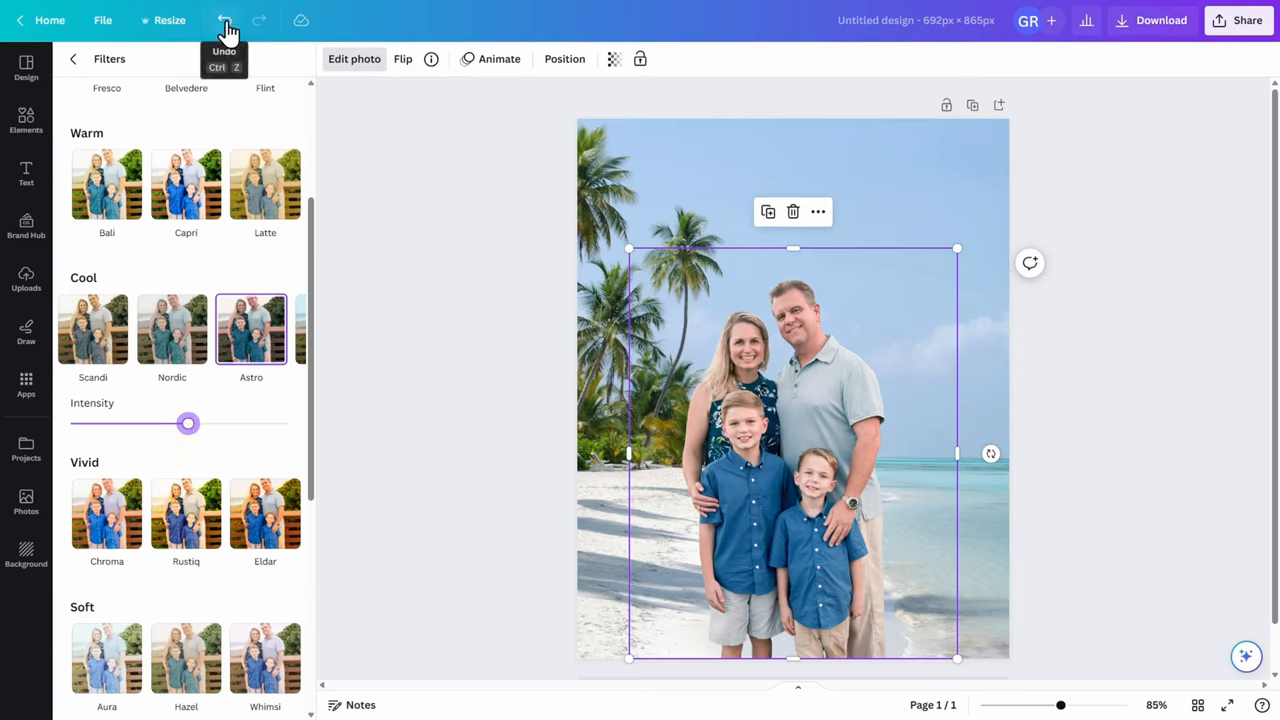
drag(187, 423, 288, 423)
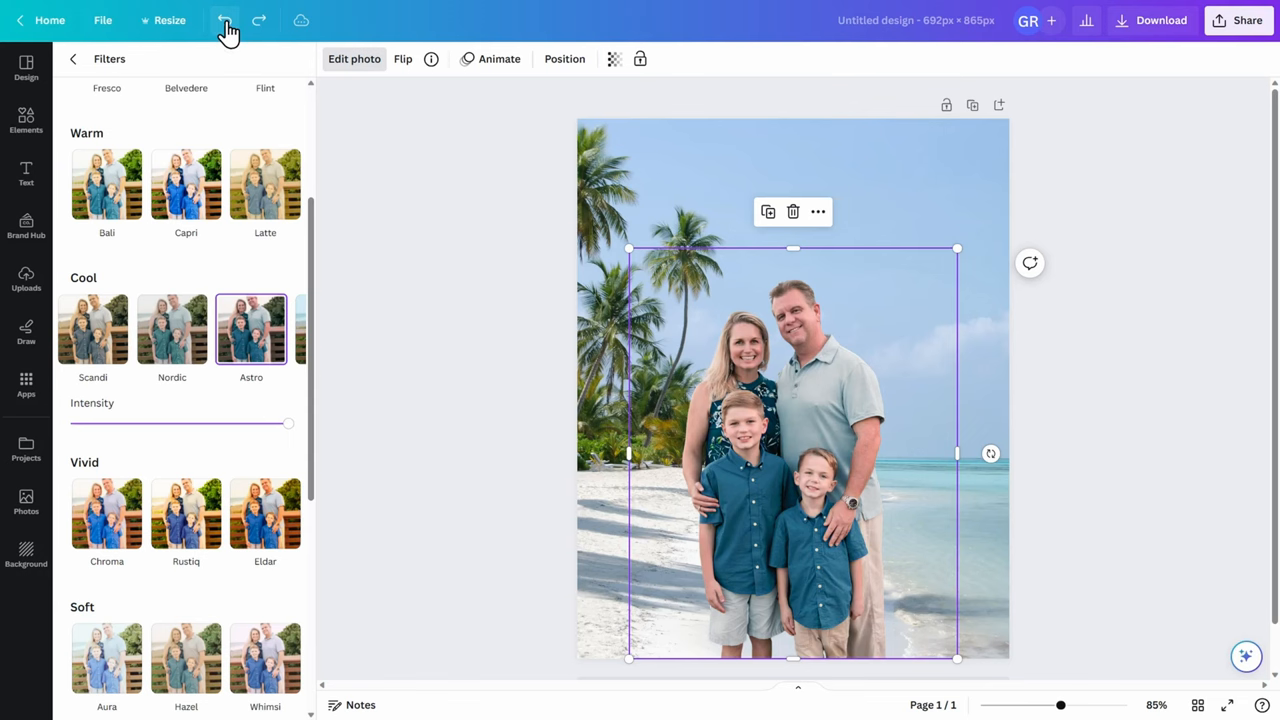
click(106, 124)
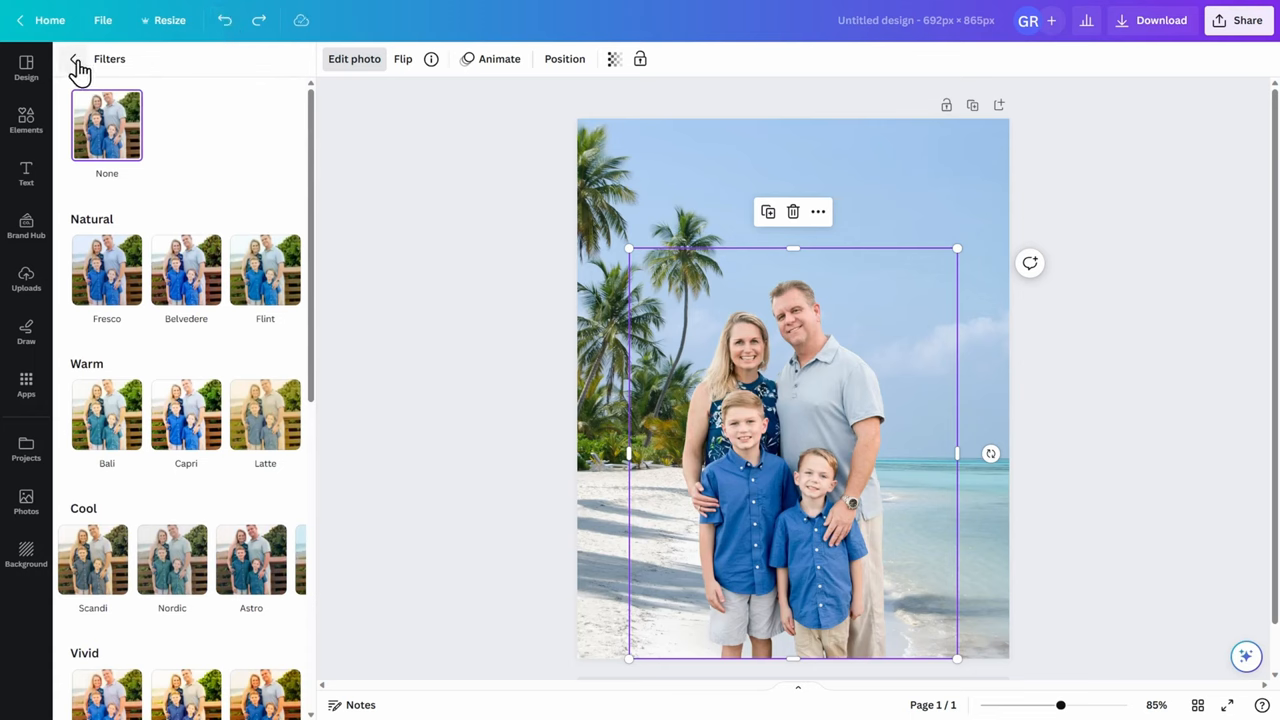
Step: In the Adjust panel, raise the family photo's contrast to 24 and vibrance to 22
click(73, 62)
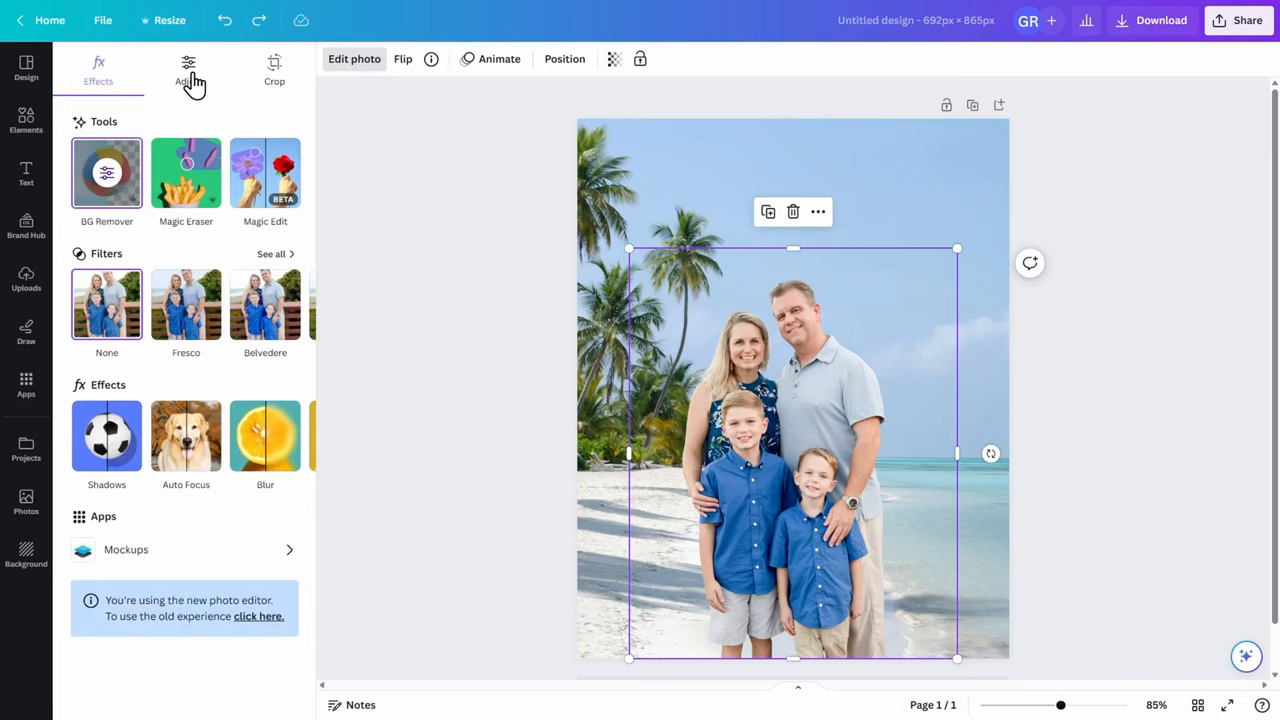
click(188, 70)
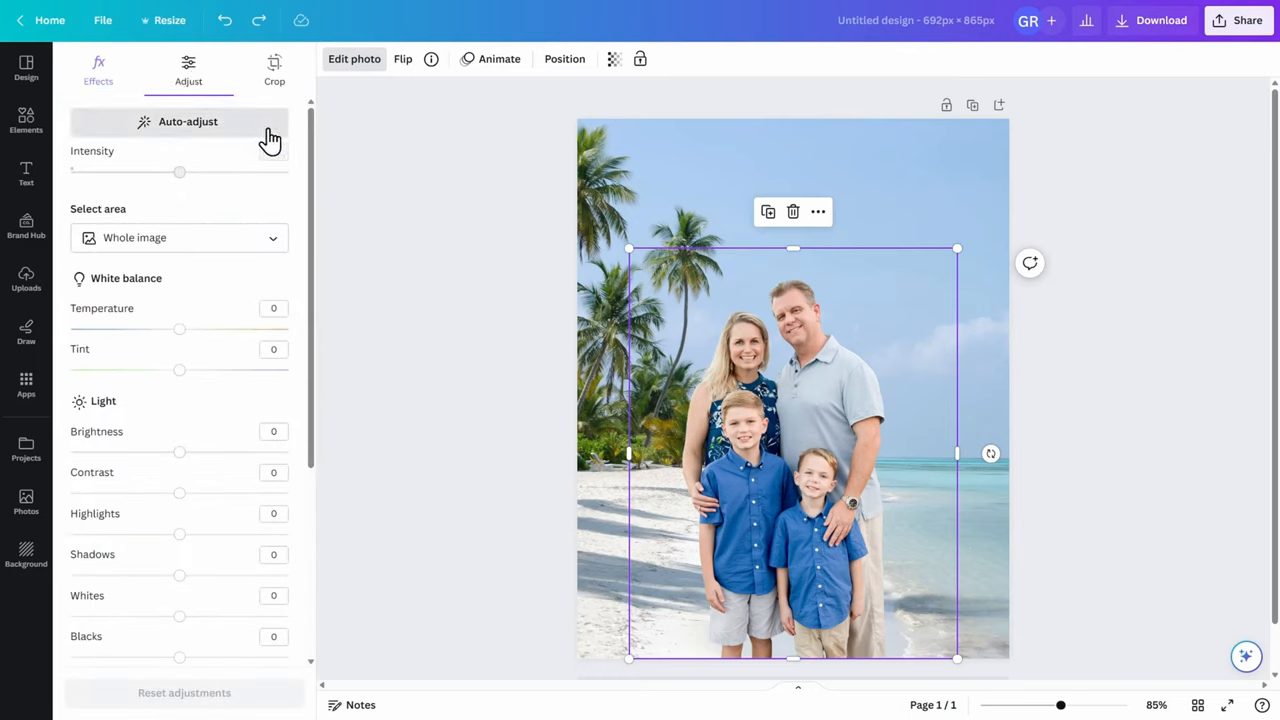
scroll(down, 3)
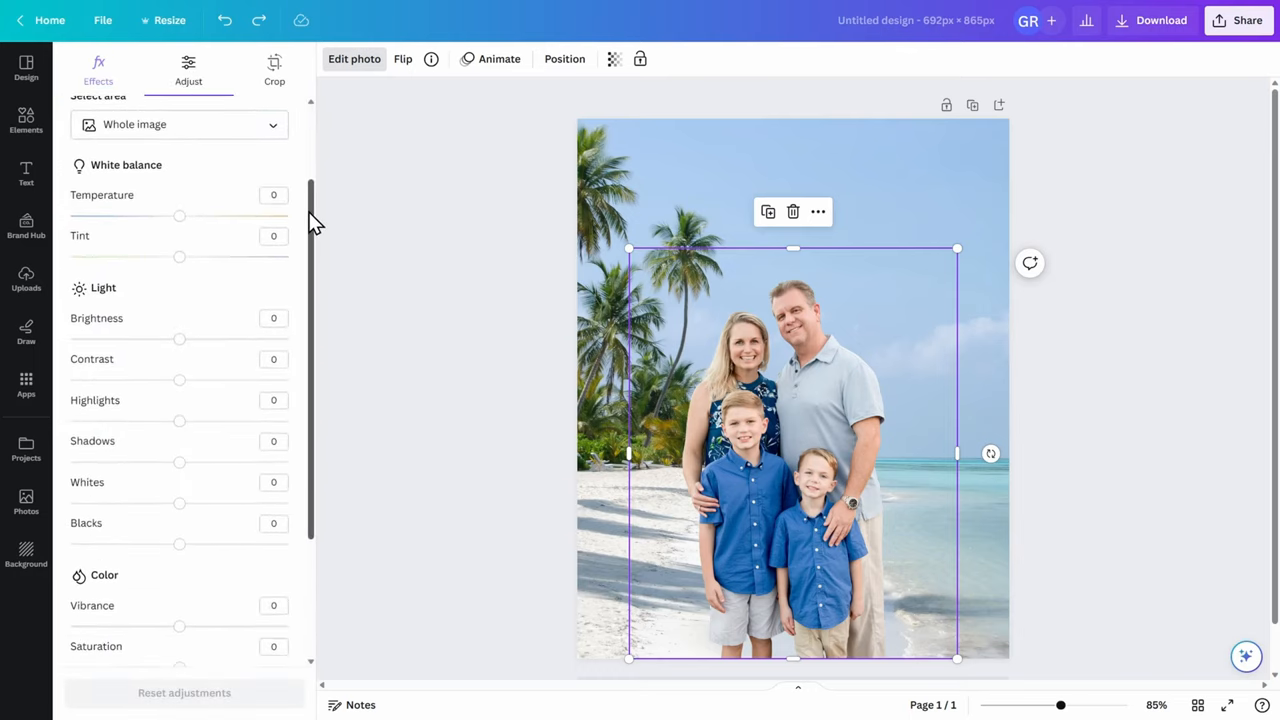
scroll(down, 3)
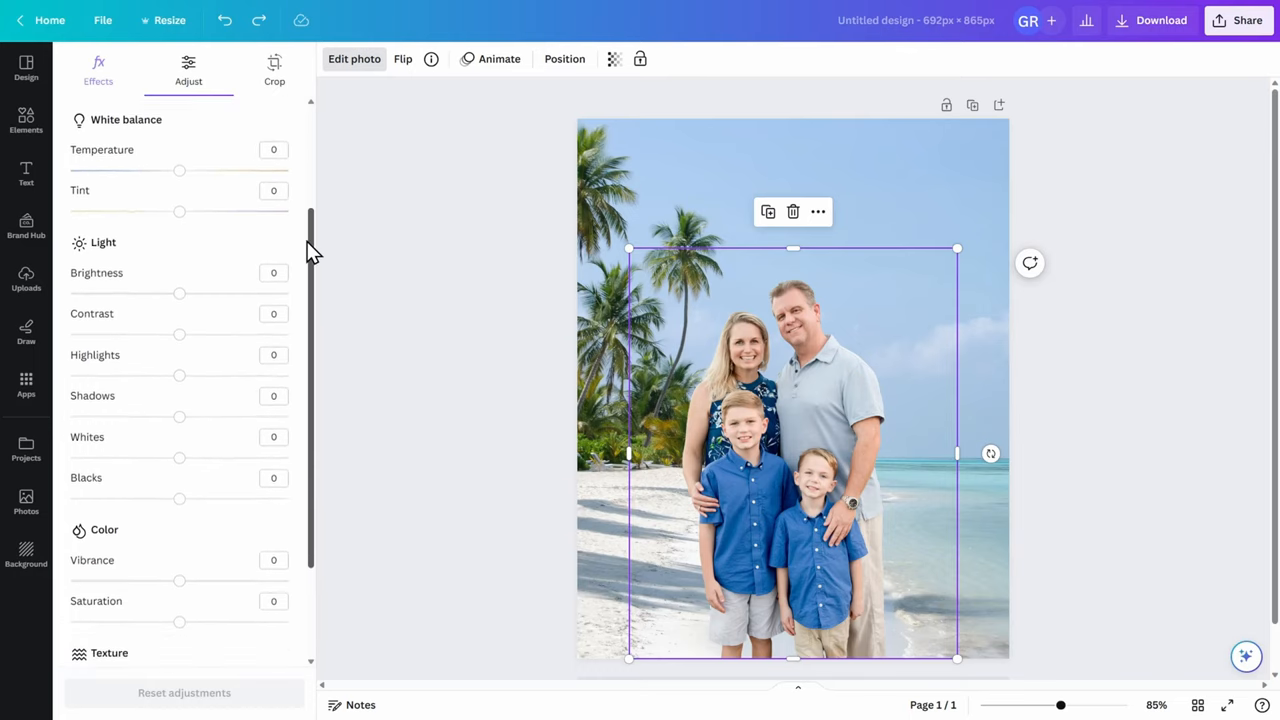
scroll(down, 3)
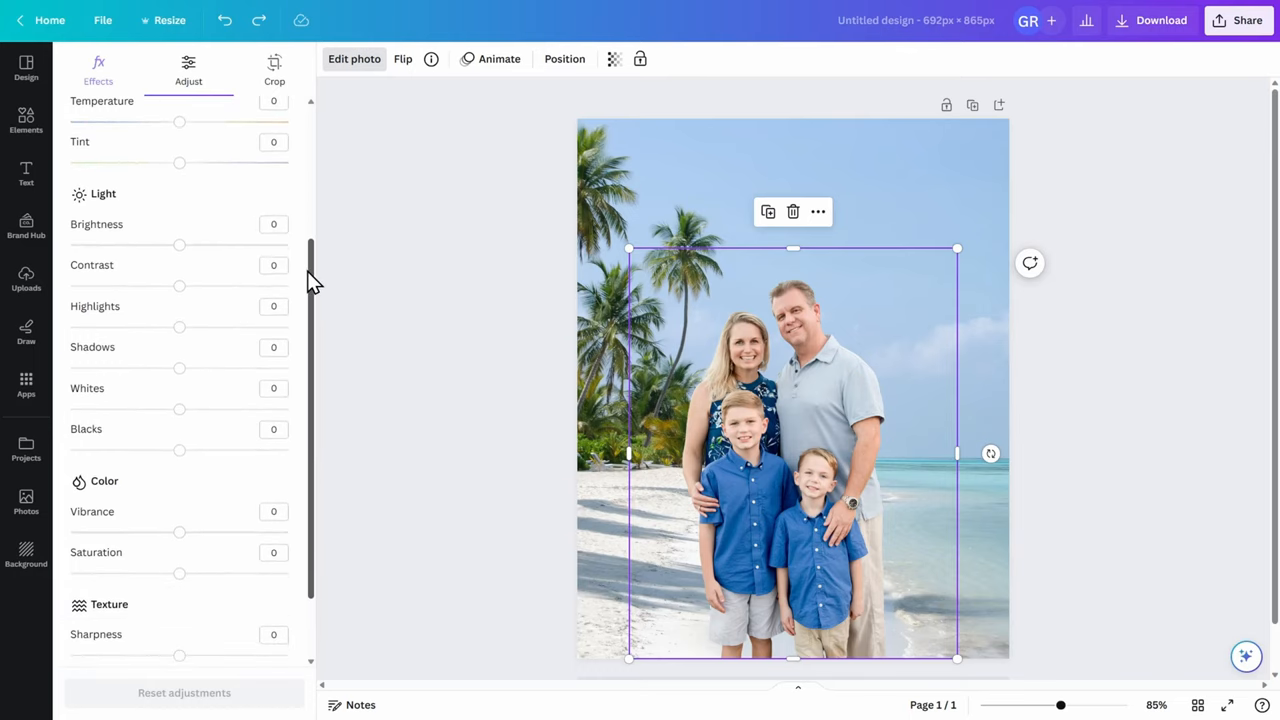
drag(179, 286, 184, 286)
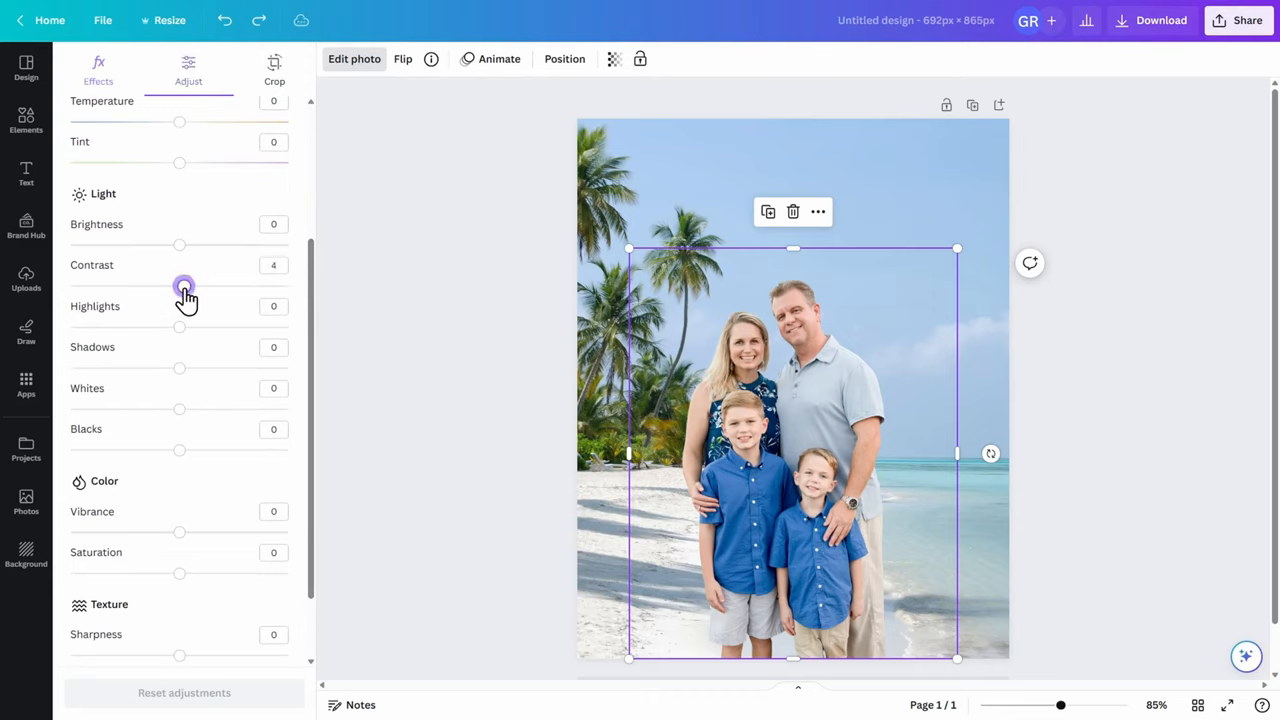
drag(184, 284, 204, 284)
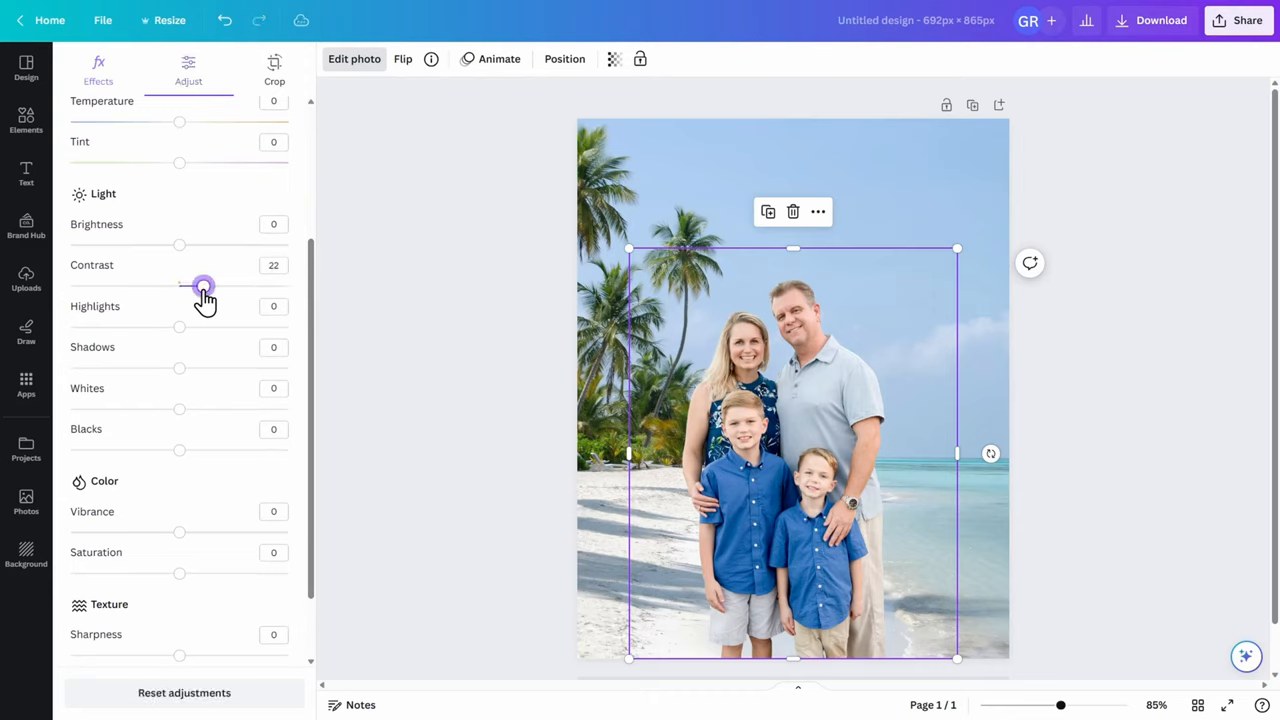
drag(203, 286, 205, 286)
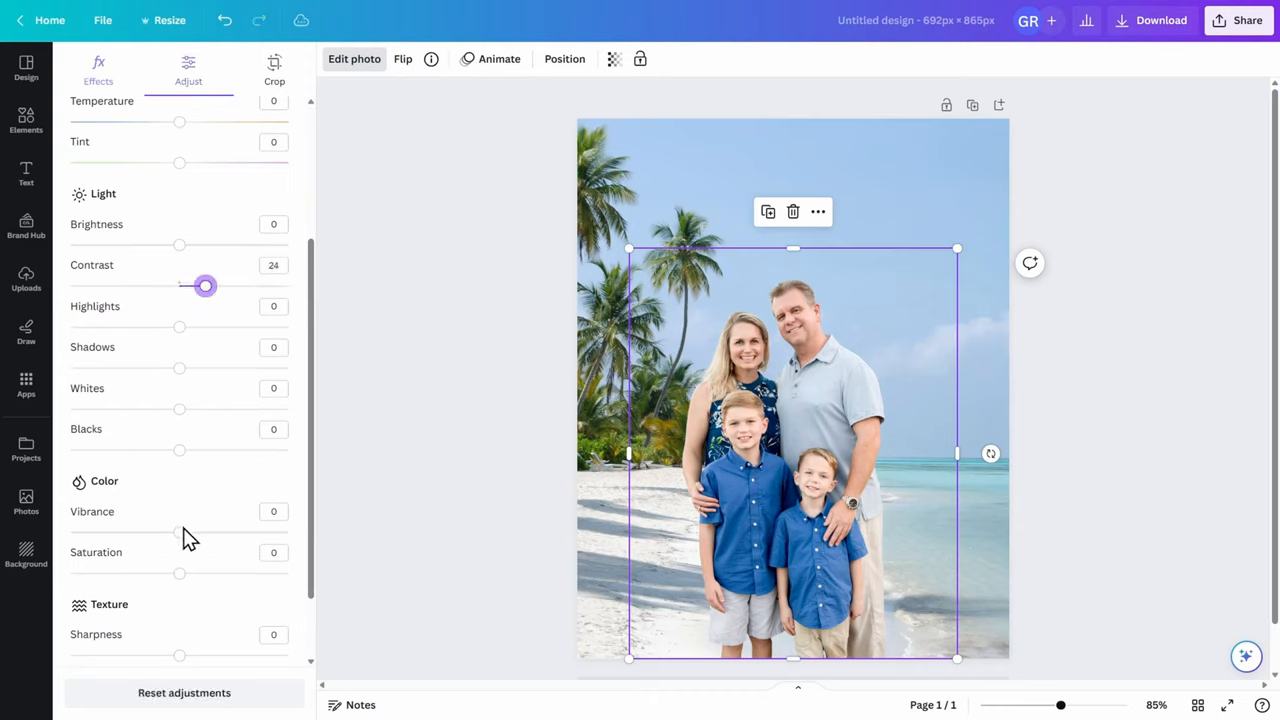
drag(179, 530, 196, 530)
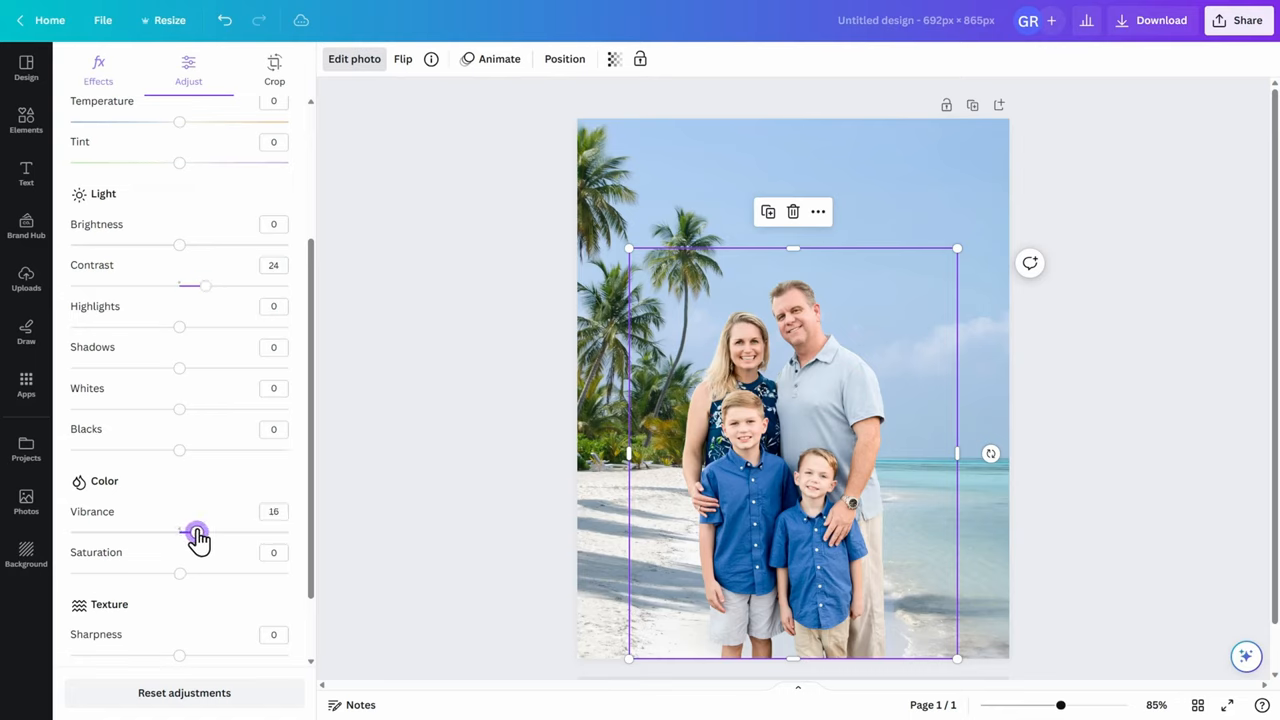
drag(196, 531, 203, 531)
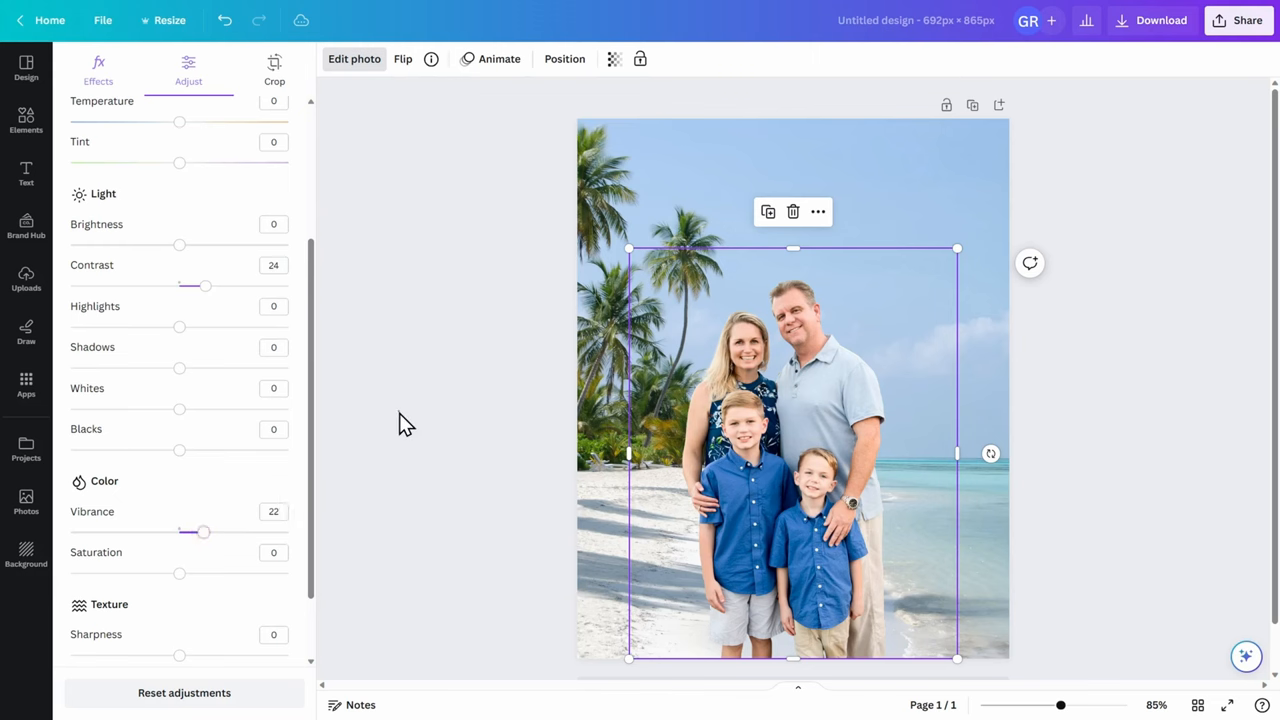
click(26, 120)
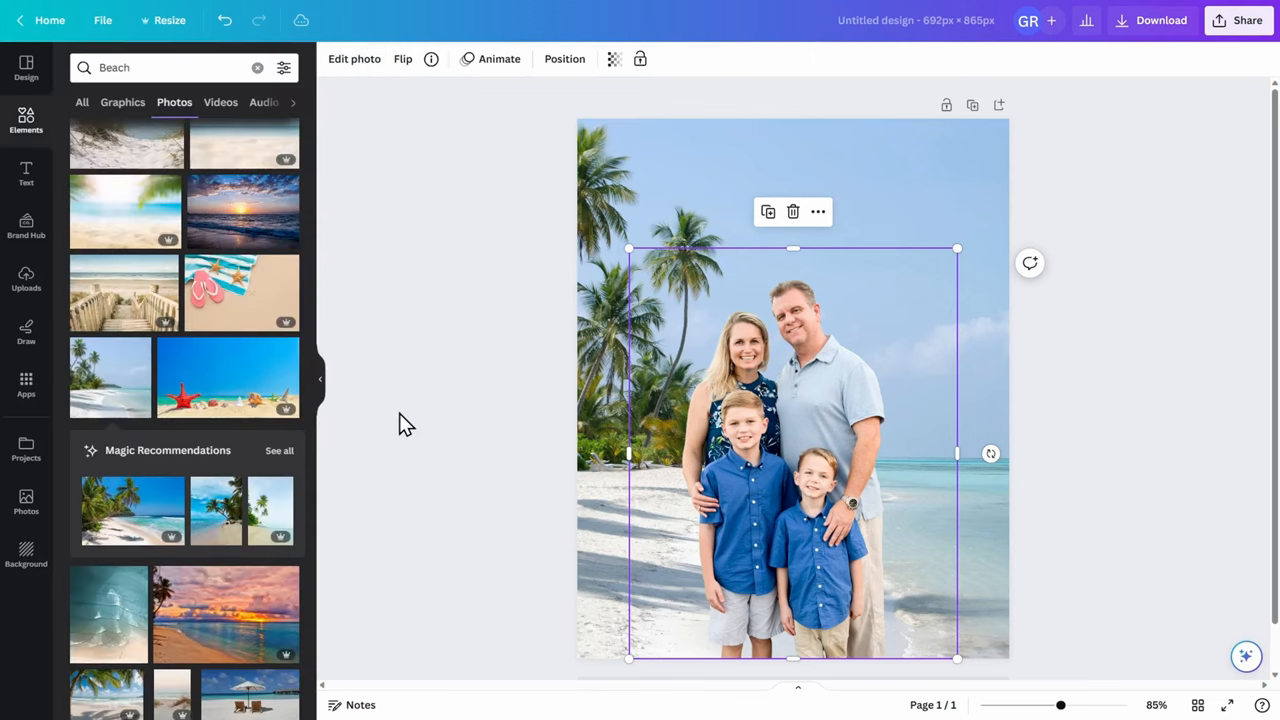
click(1150, 497)
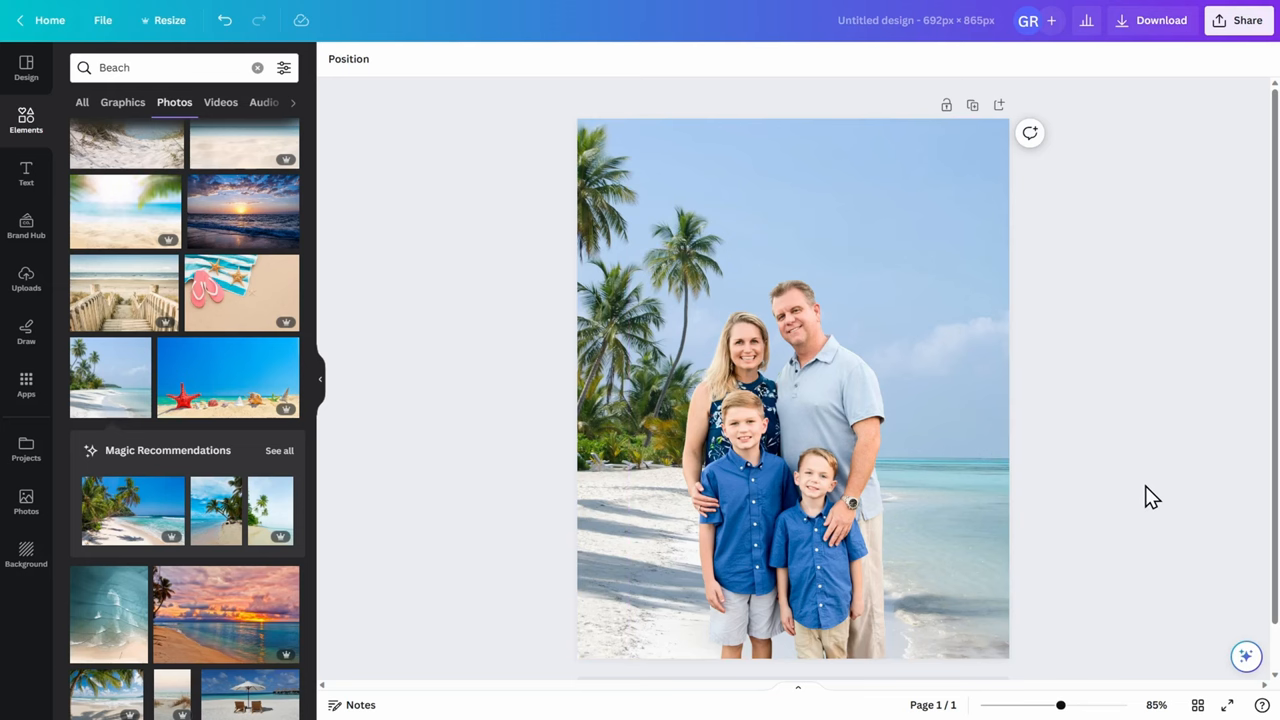
drag(1060, 705, 1075, 705)
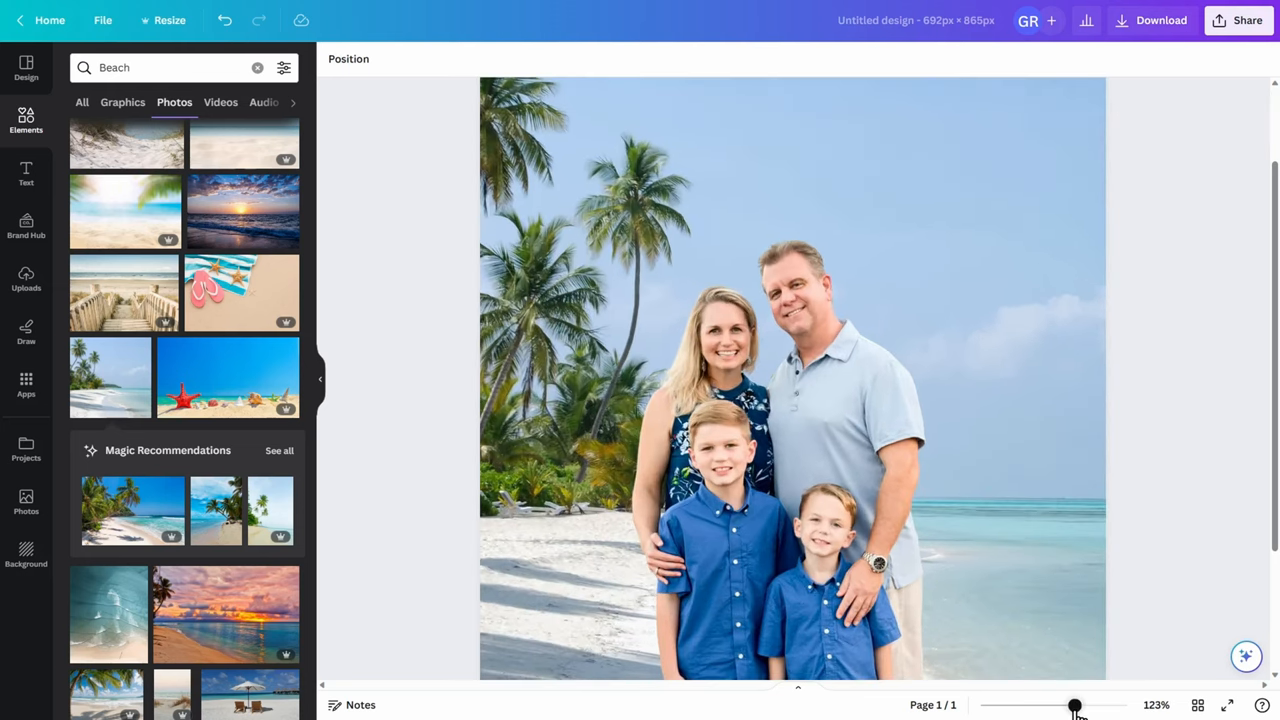
scroll(down, 3)
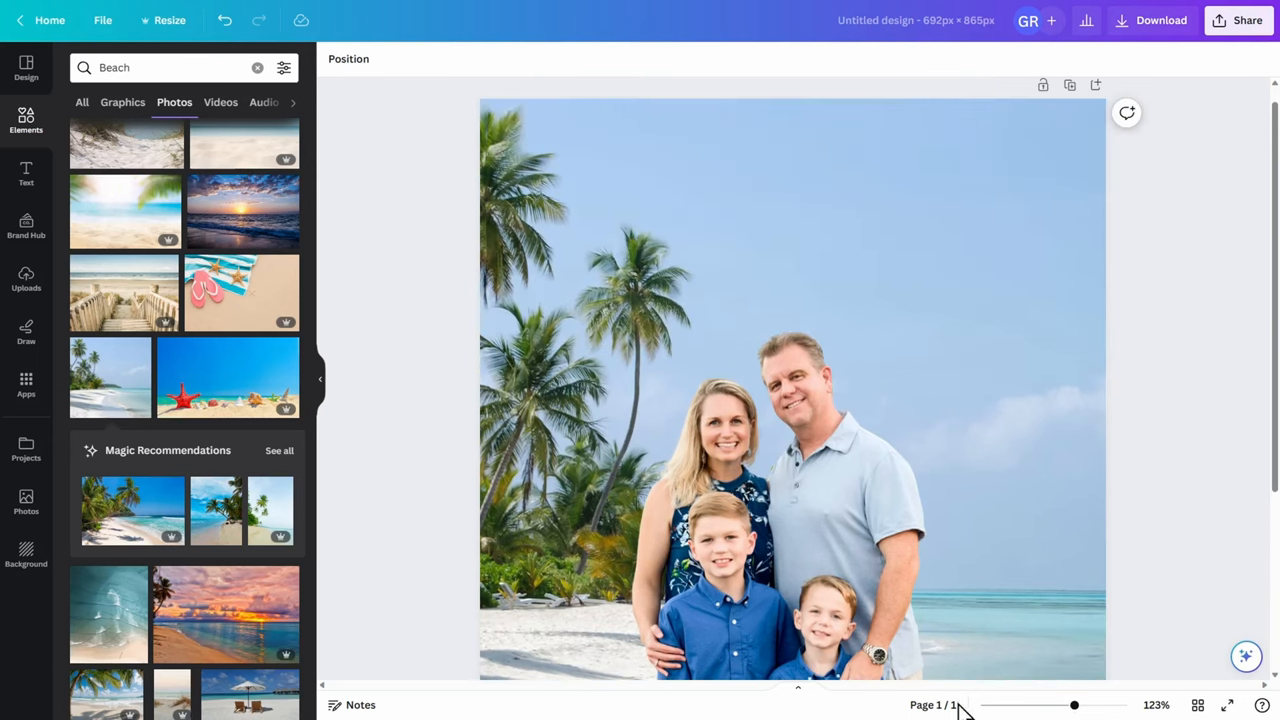
drag(1075, 705, 1060, 705)
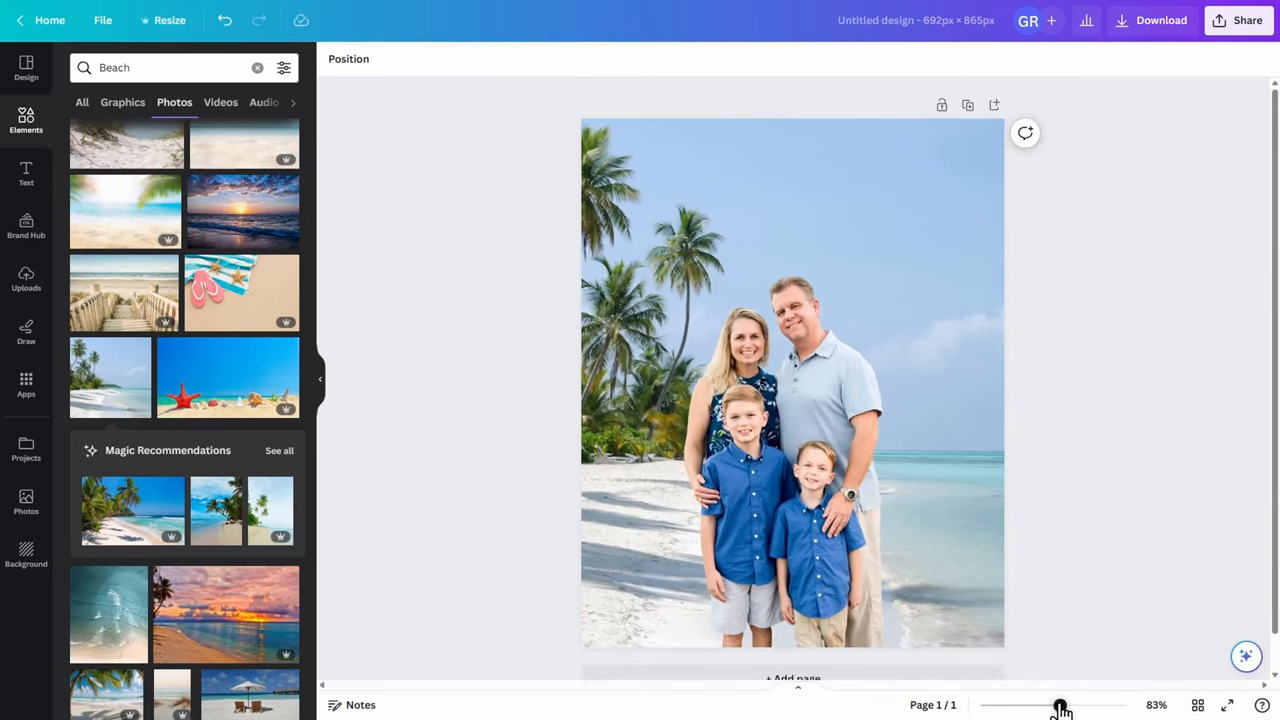
drag(1060, 705, 1057, 705)
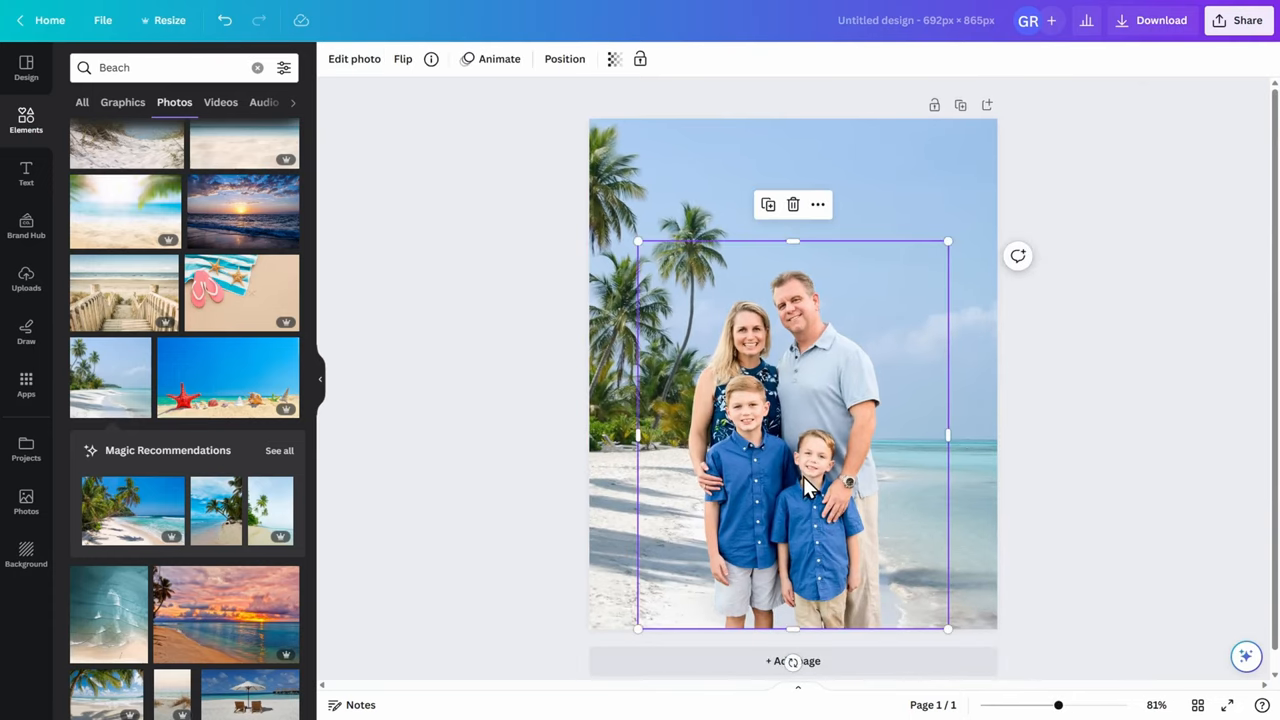
click(354, 58)
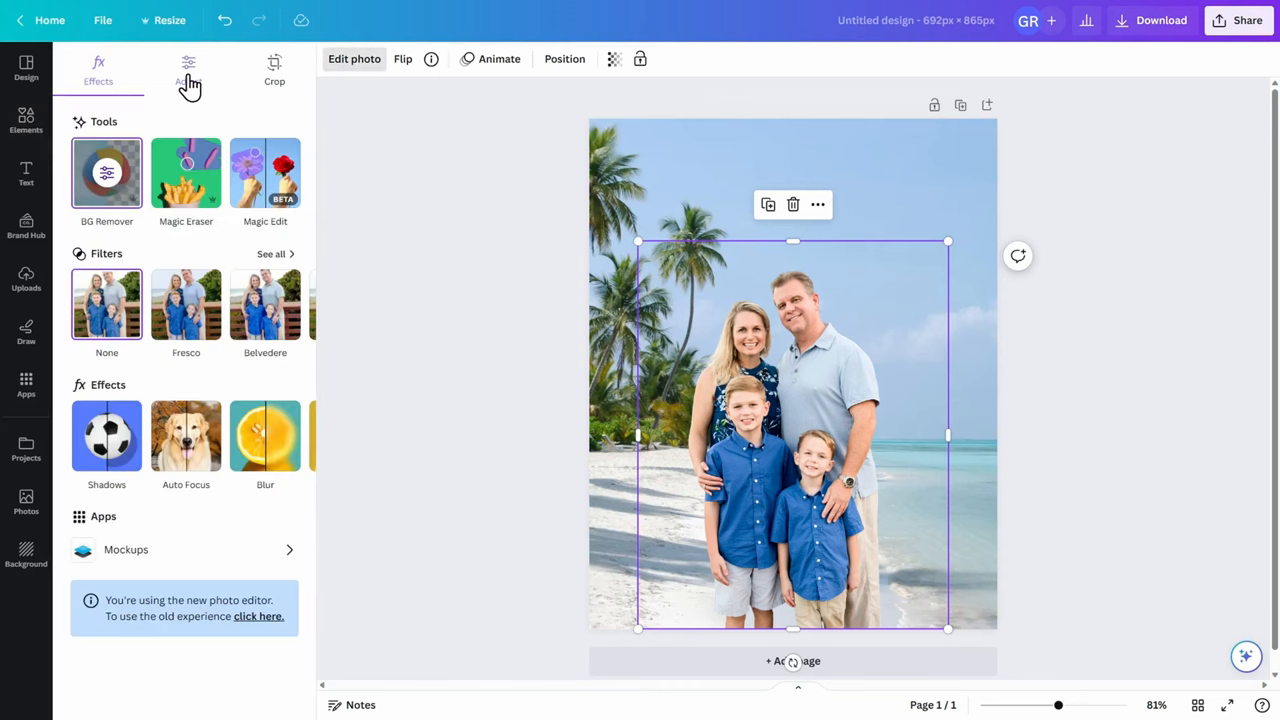
click(188, 70)
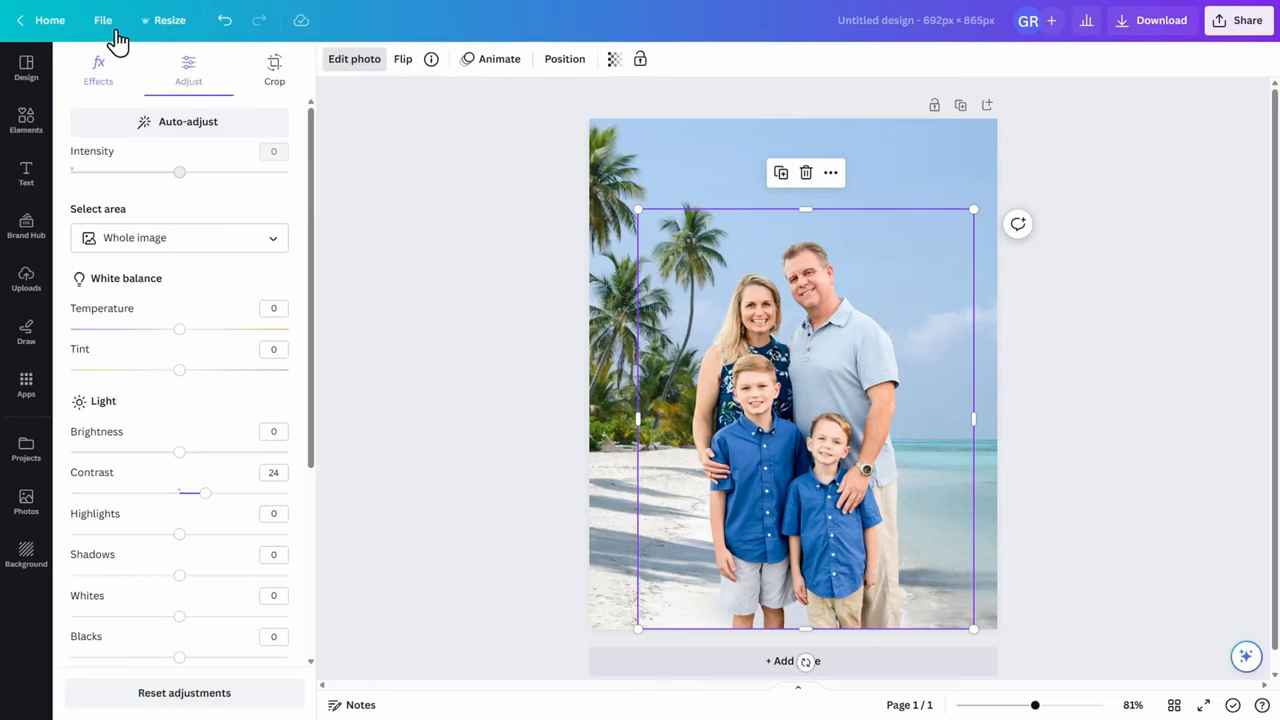
Step: Save the design from the File menu
click(103, 20)
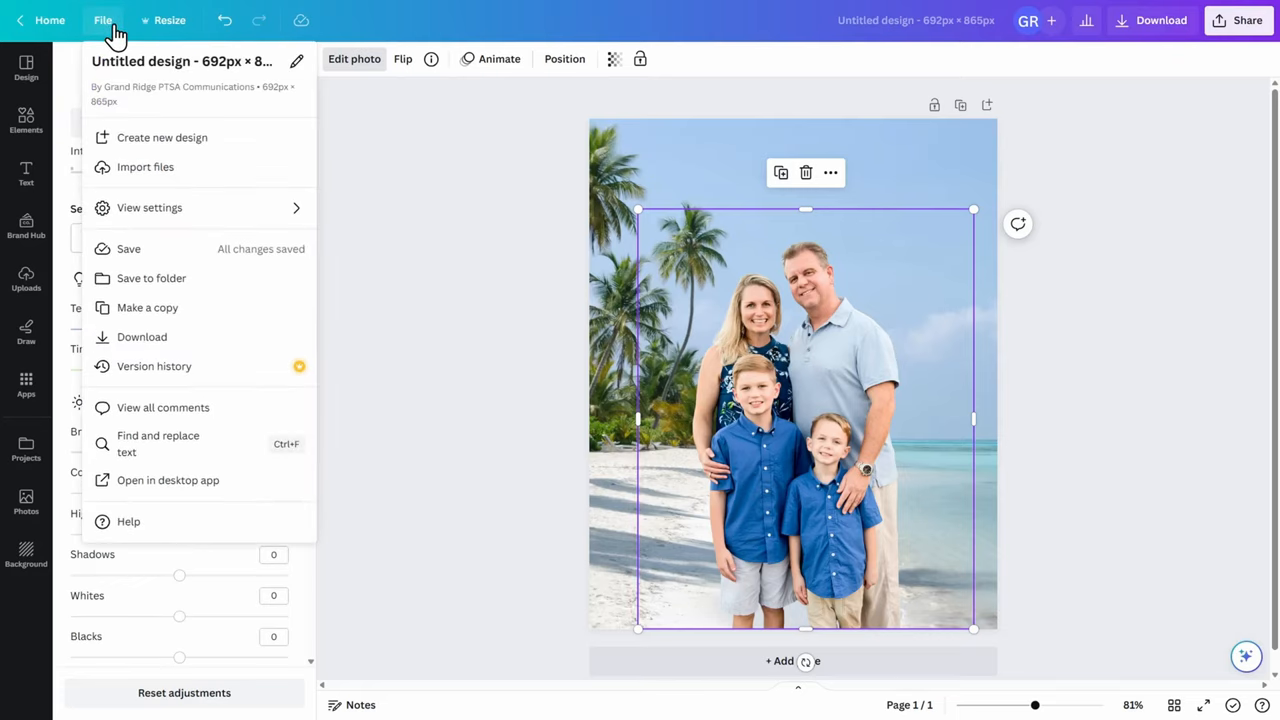
mouse_move(160, 265)
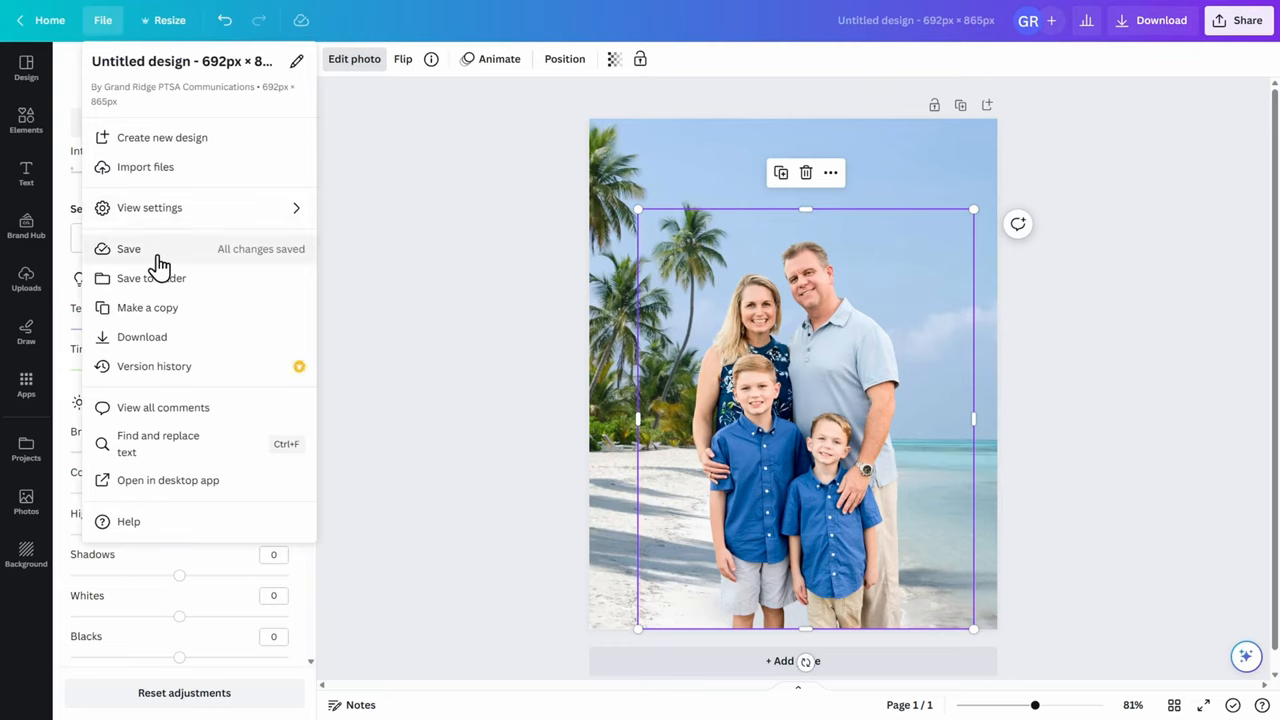
click(103, 20)
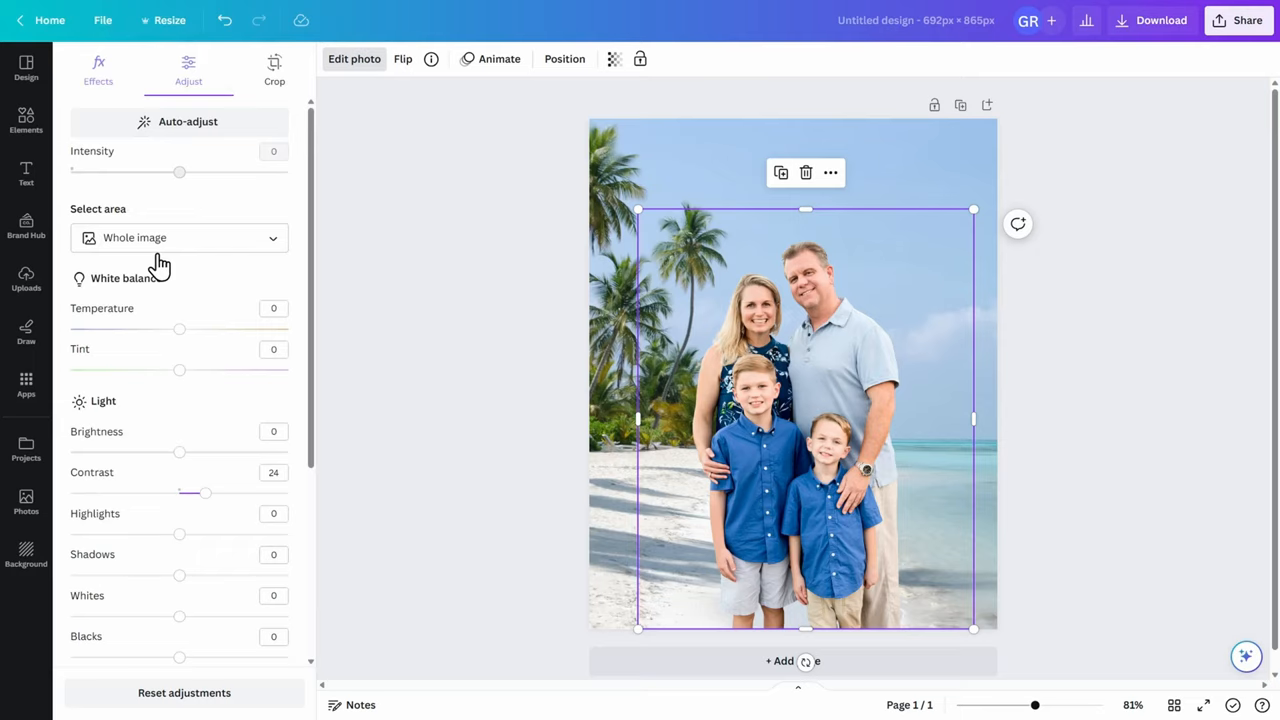
mouse_move(1158, 85)
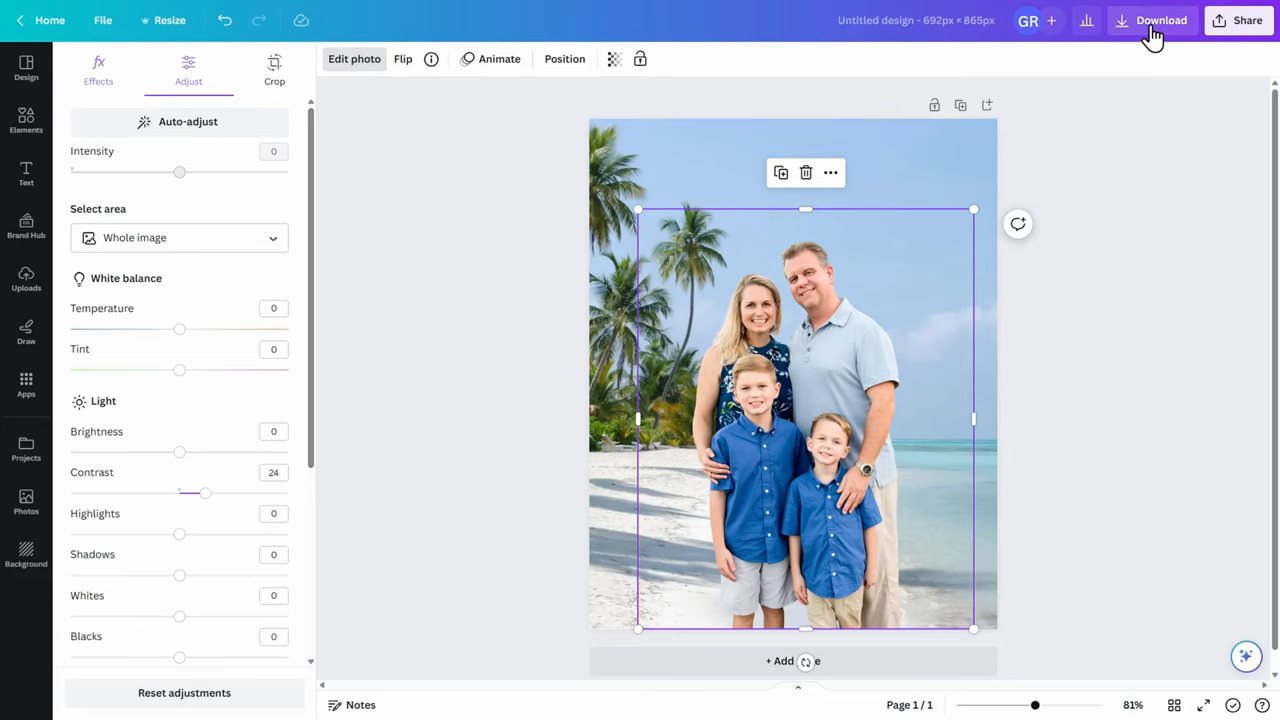
Step: Download the beach family design as a PNG file
click(1161, 20)
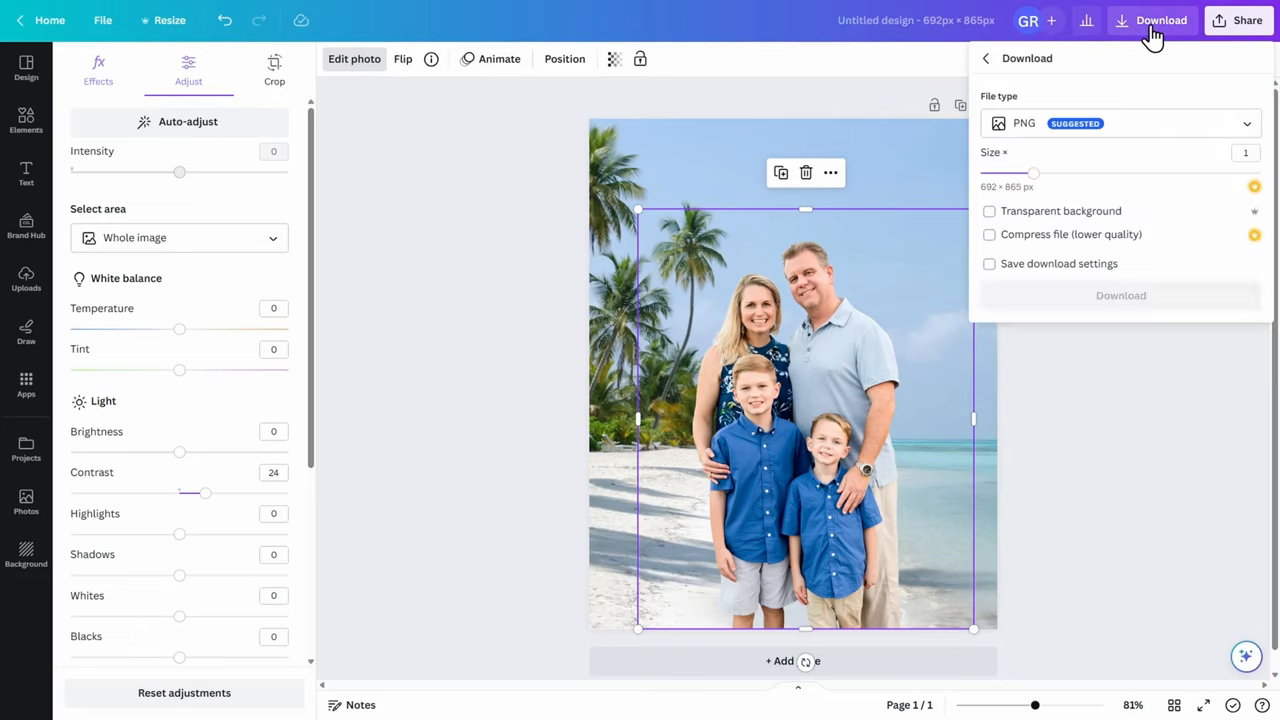
click(1120, 123)
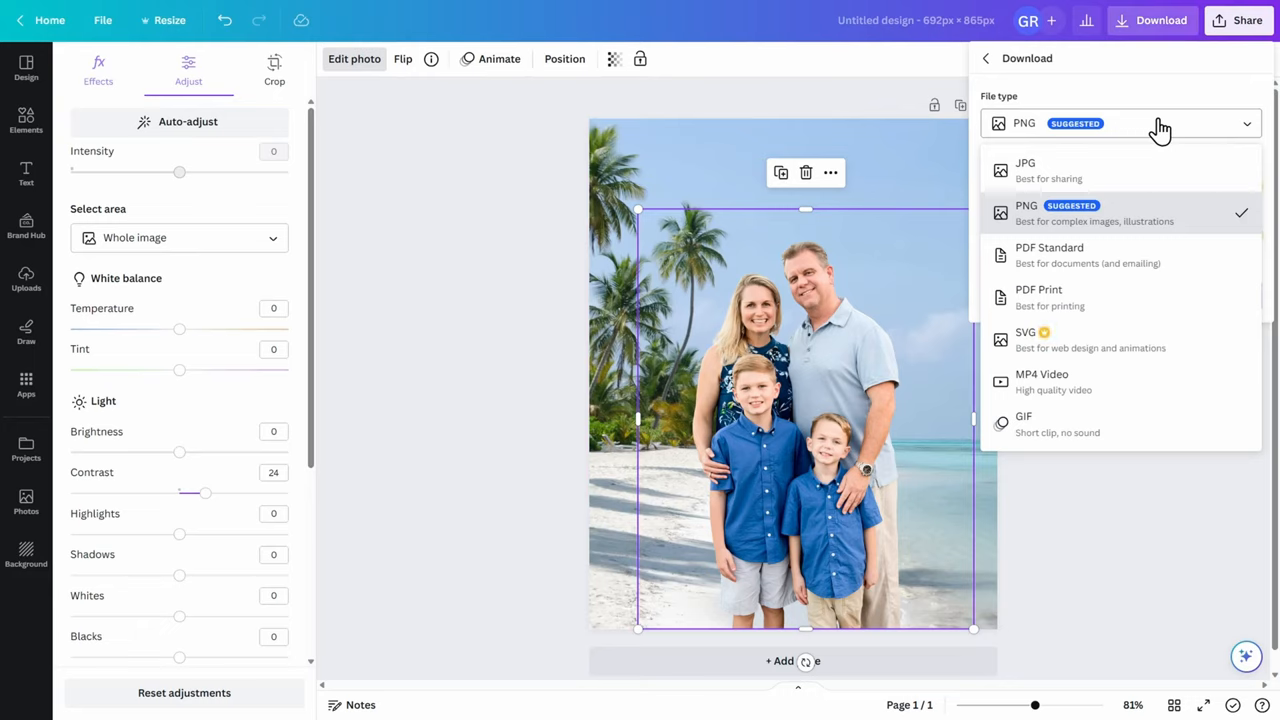
mouse_move(1150, 170)
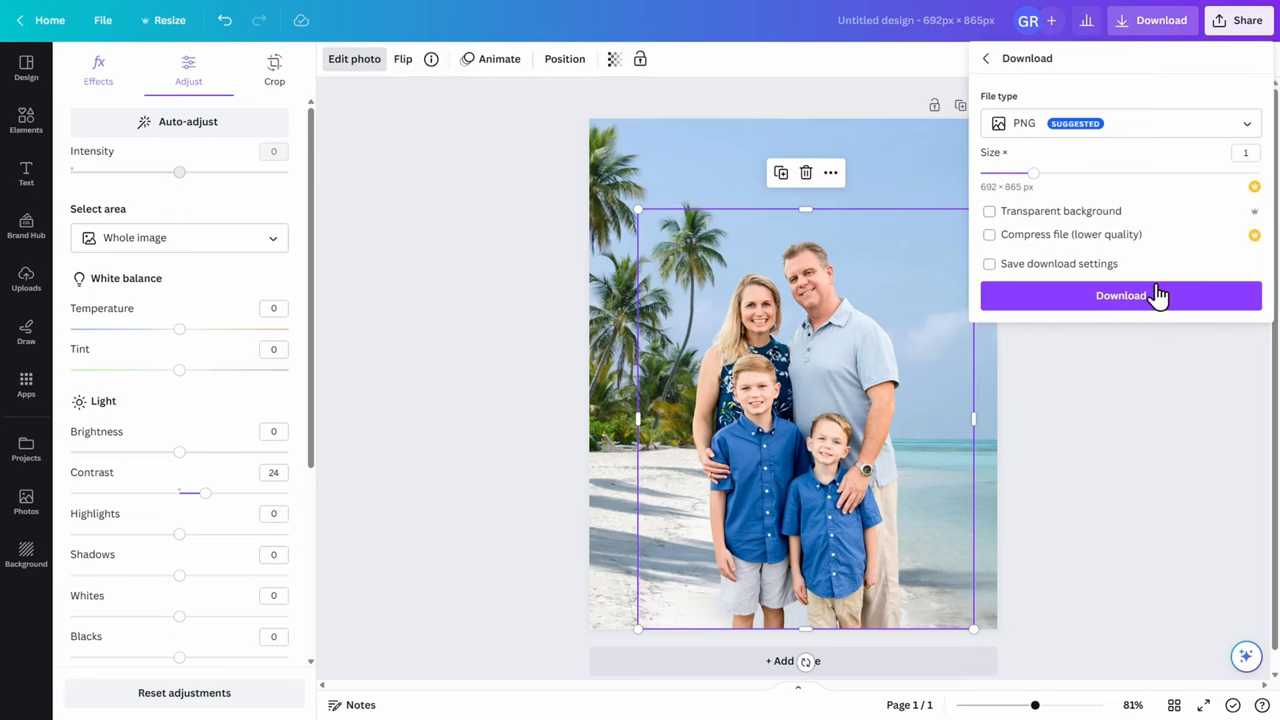
click(1120, 295)
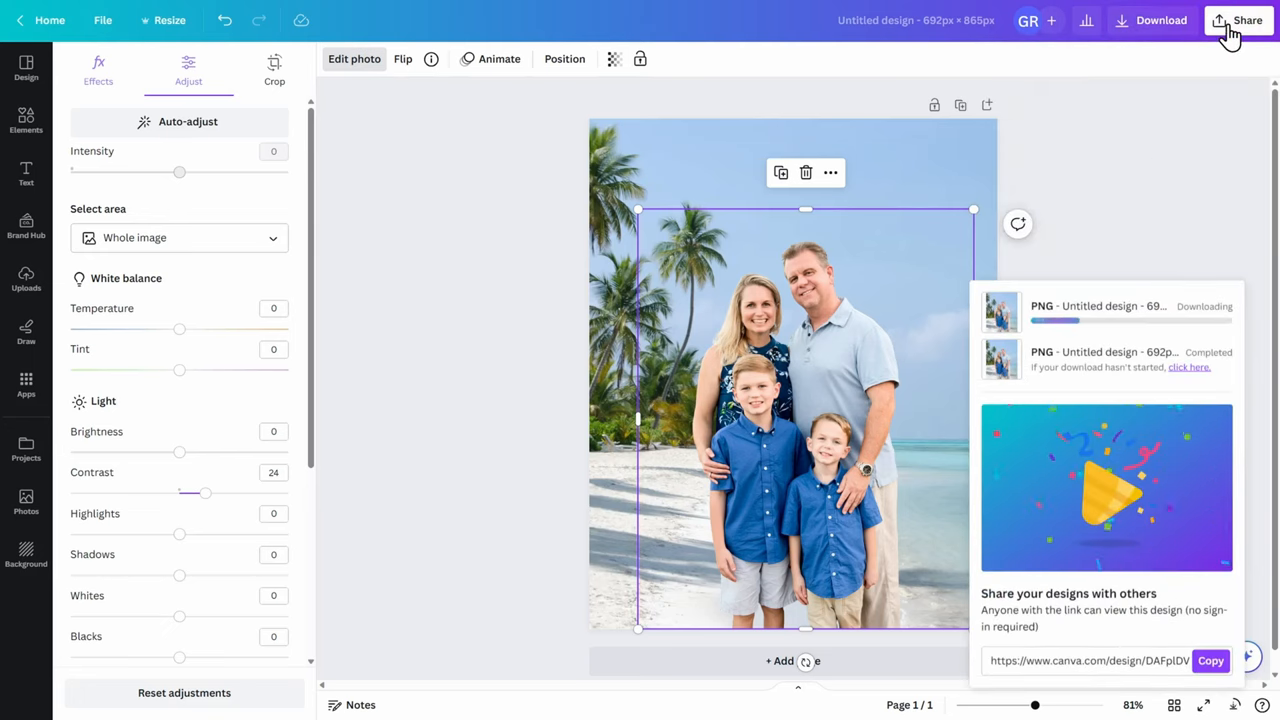
Step: Show the Share on social options such as Facebook, Instagram, TikTok and Pinterest
click(1247, 20)
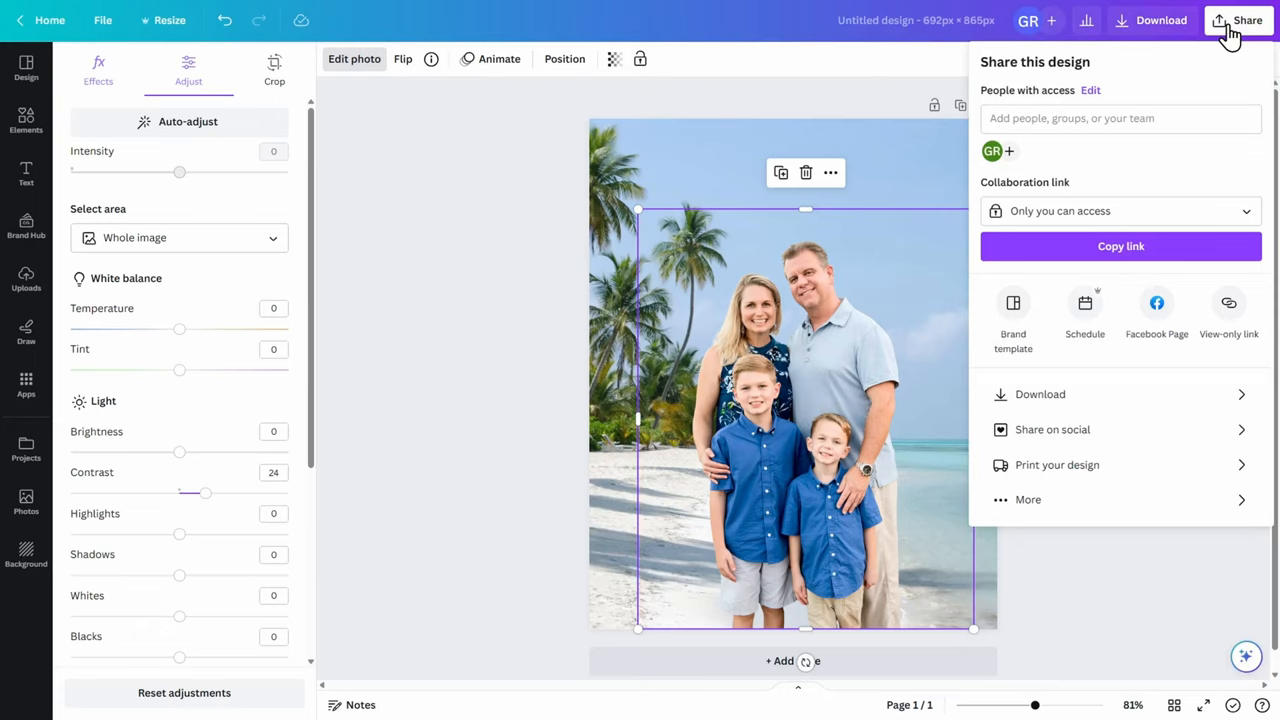
mouse_move(1240, 30)
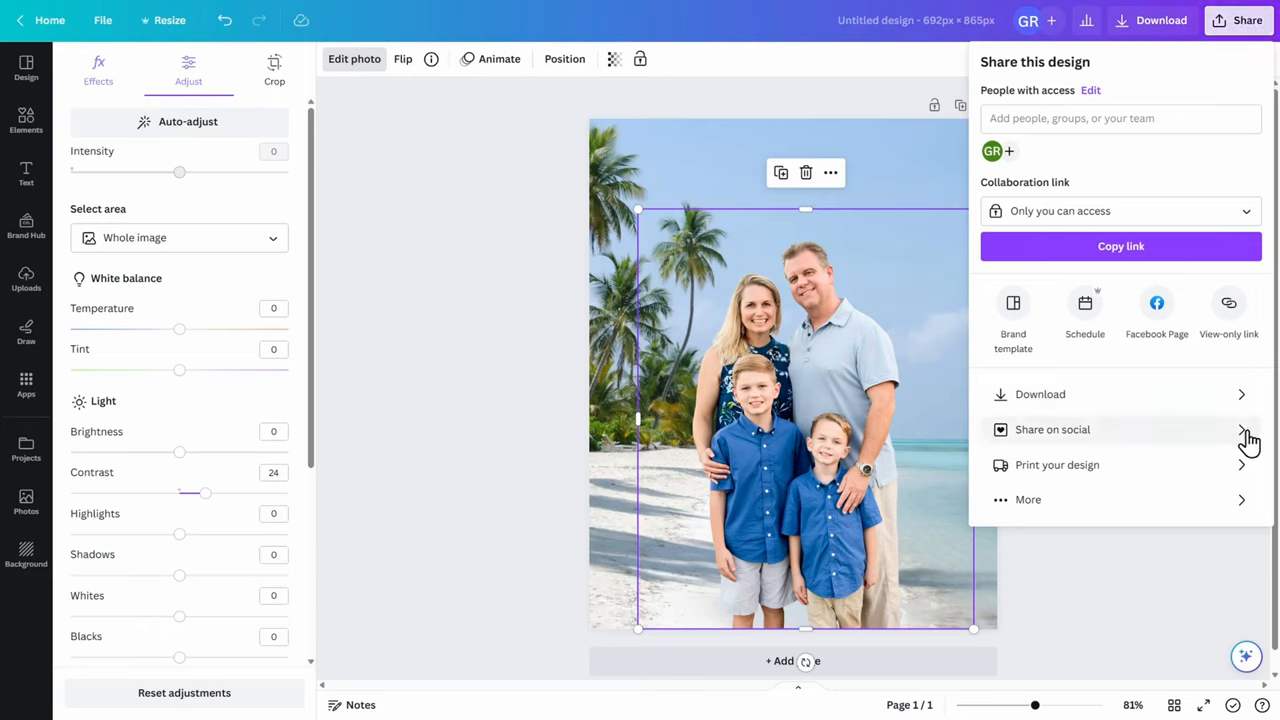
click(1052, 429)
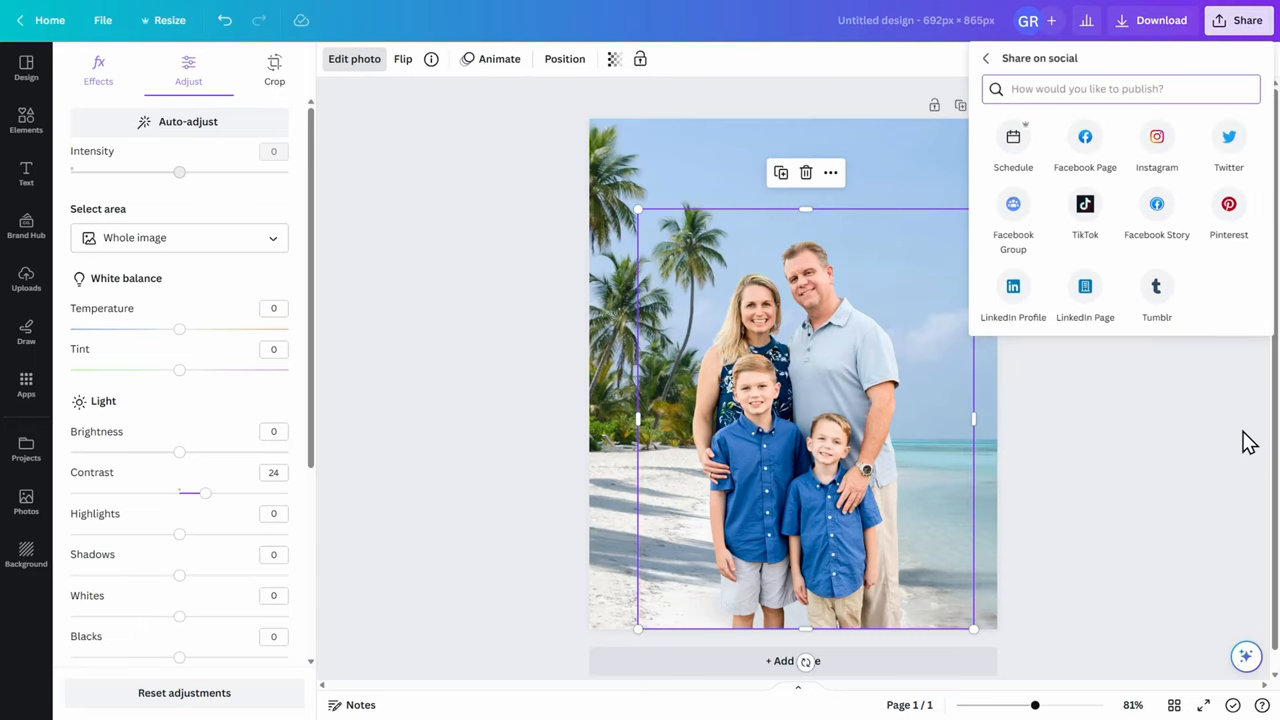
mouse_move(1245, 440)
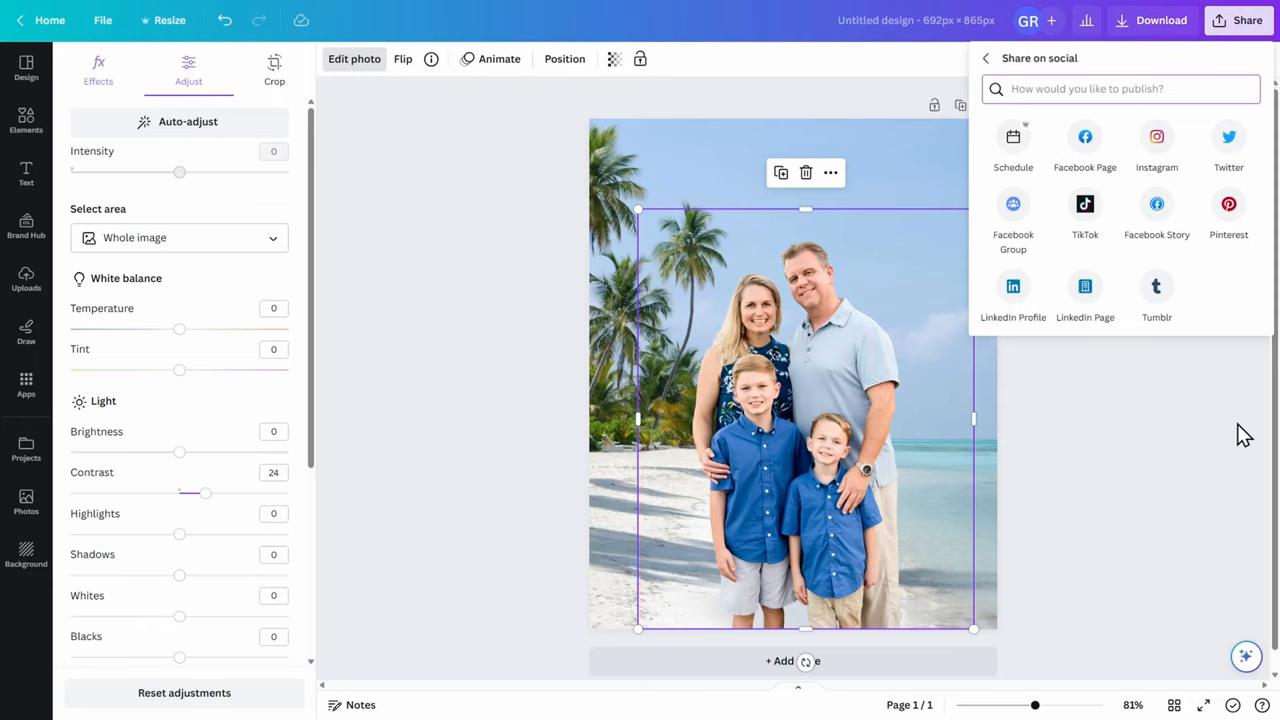